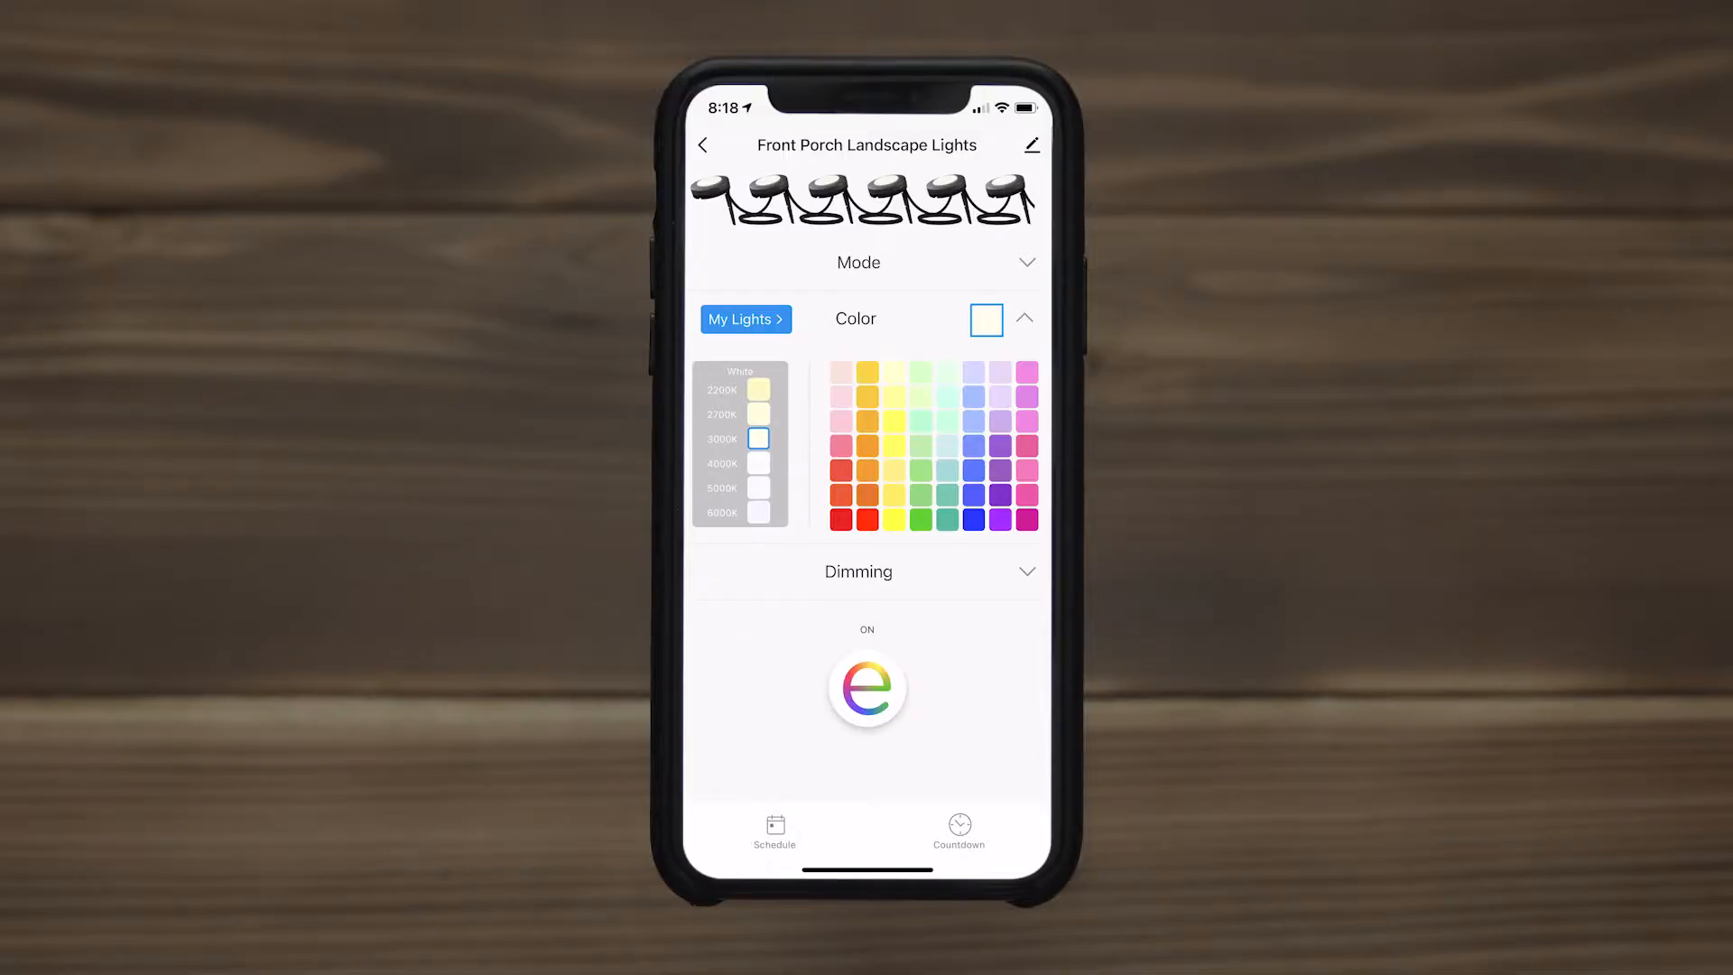
# - Enable Offline Notification in Front Porch Landscape Lights settings and return to Home
pyautogui.click(1030, 145)
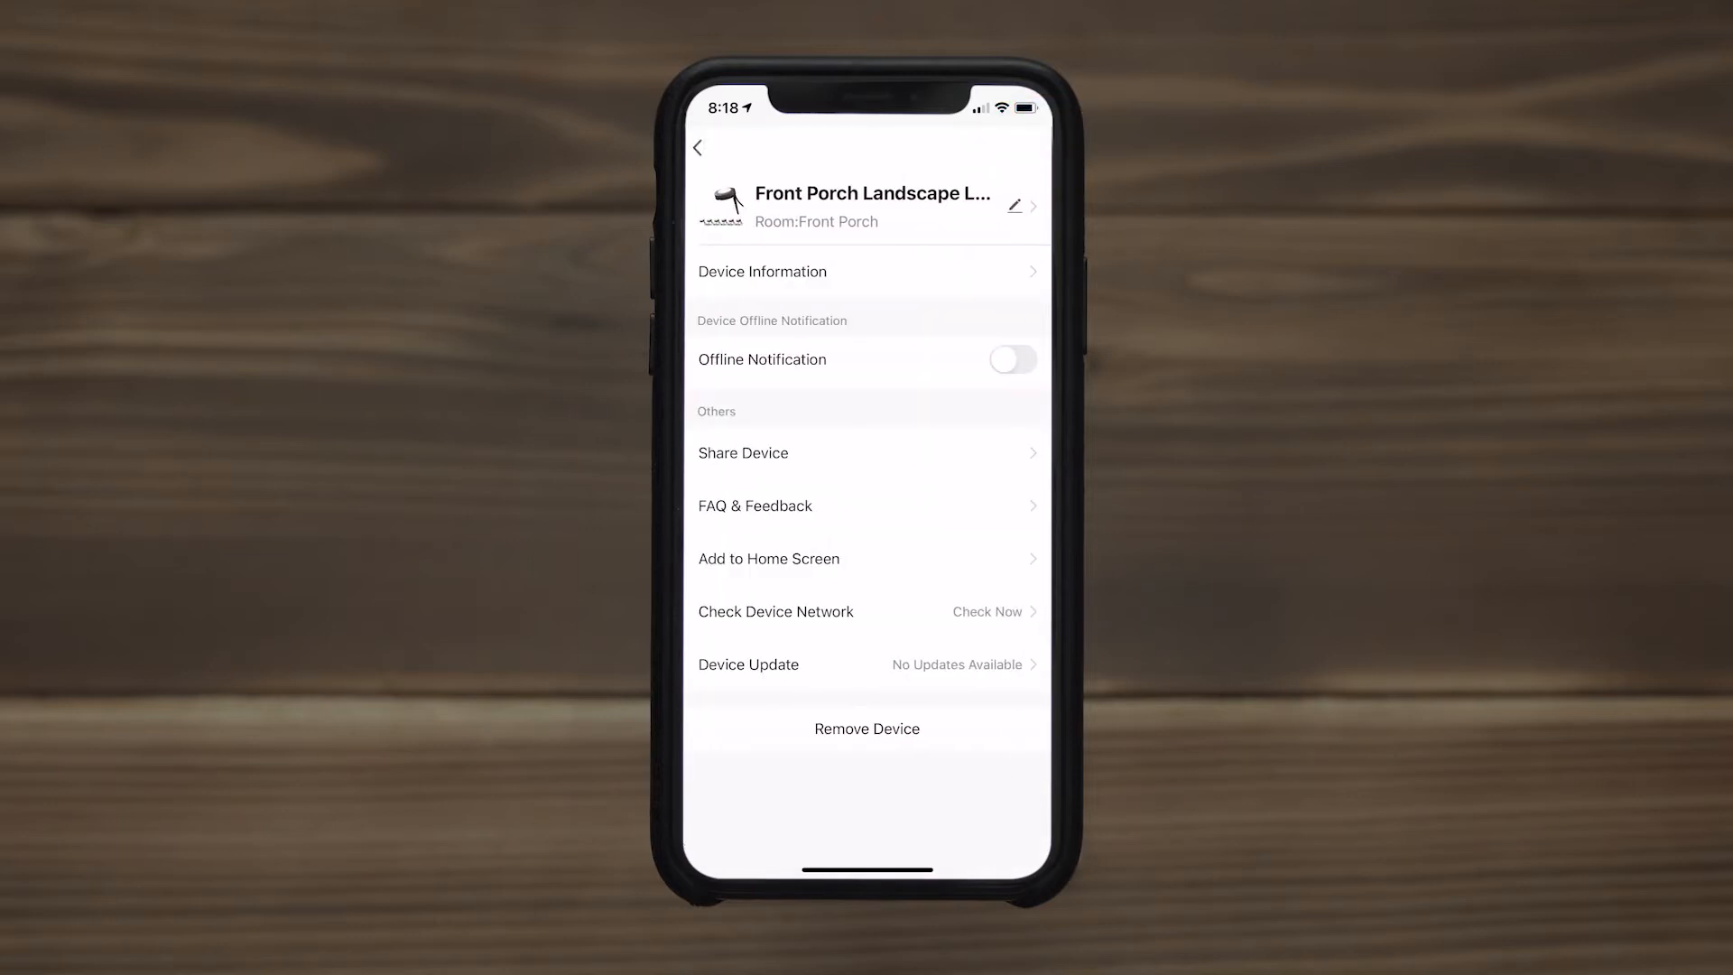
pyautogui.click(1014, 206)
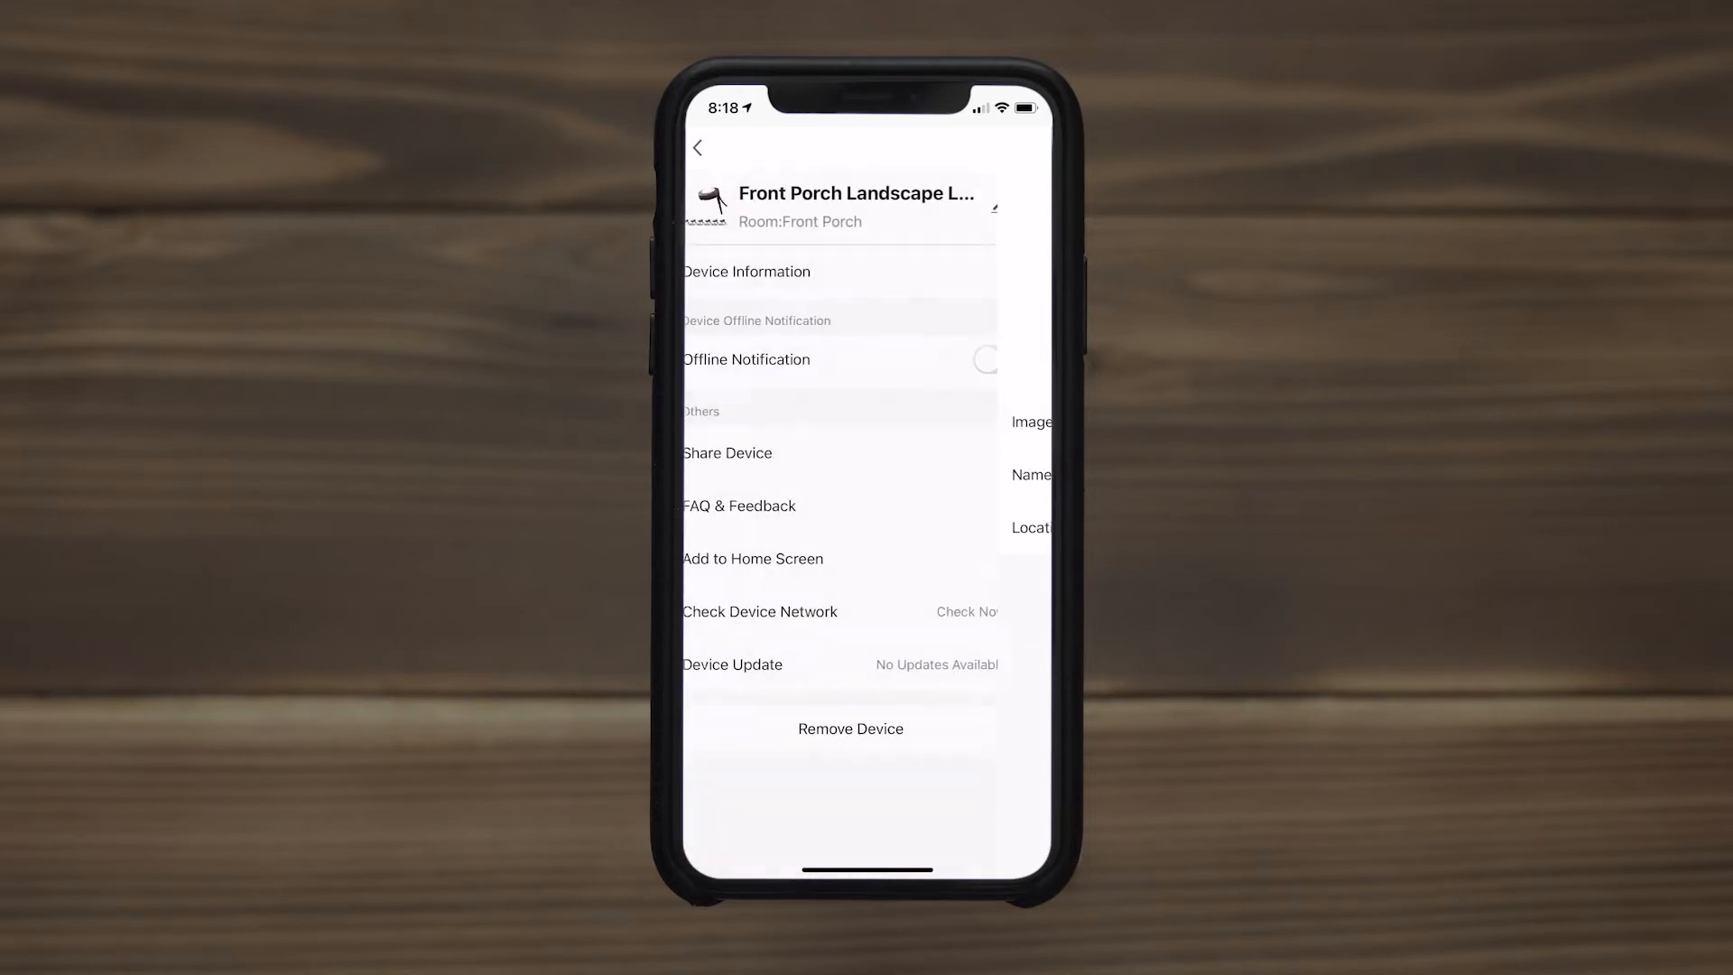
pyautogui.click(1012, 359)
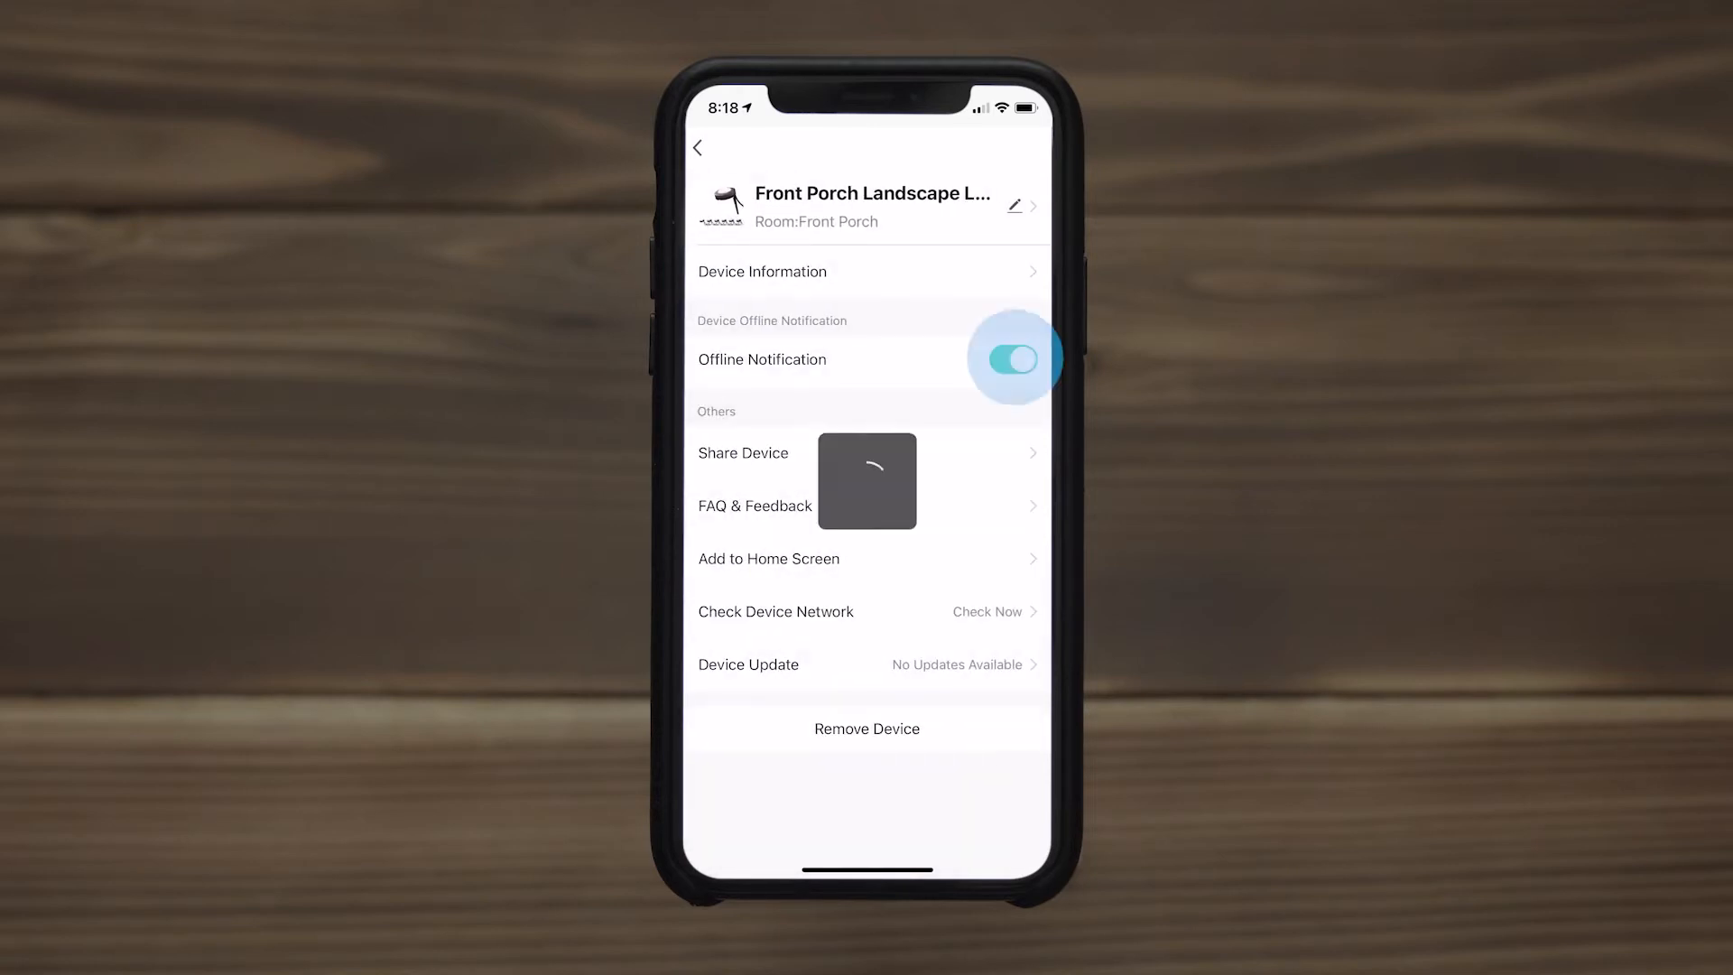
pyautogui.click(1012, 360)
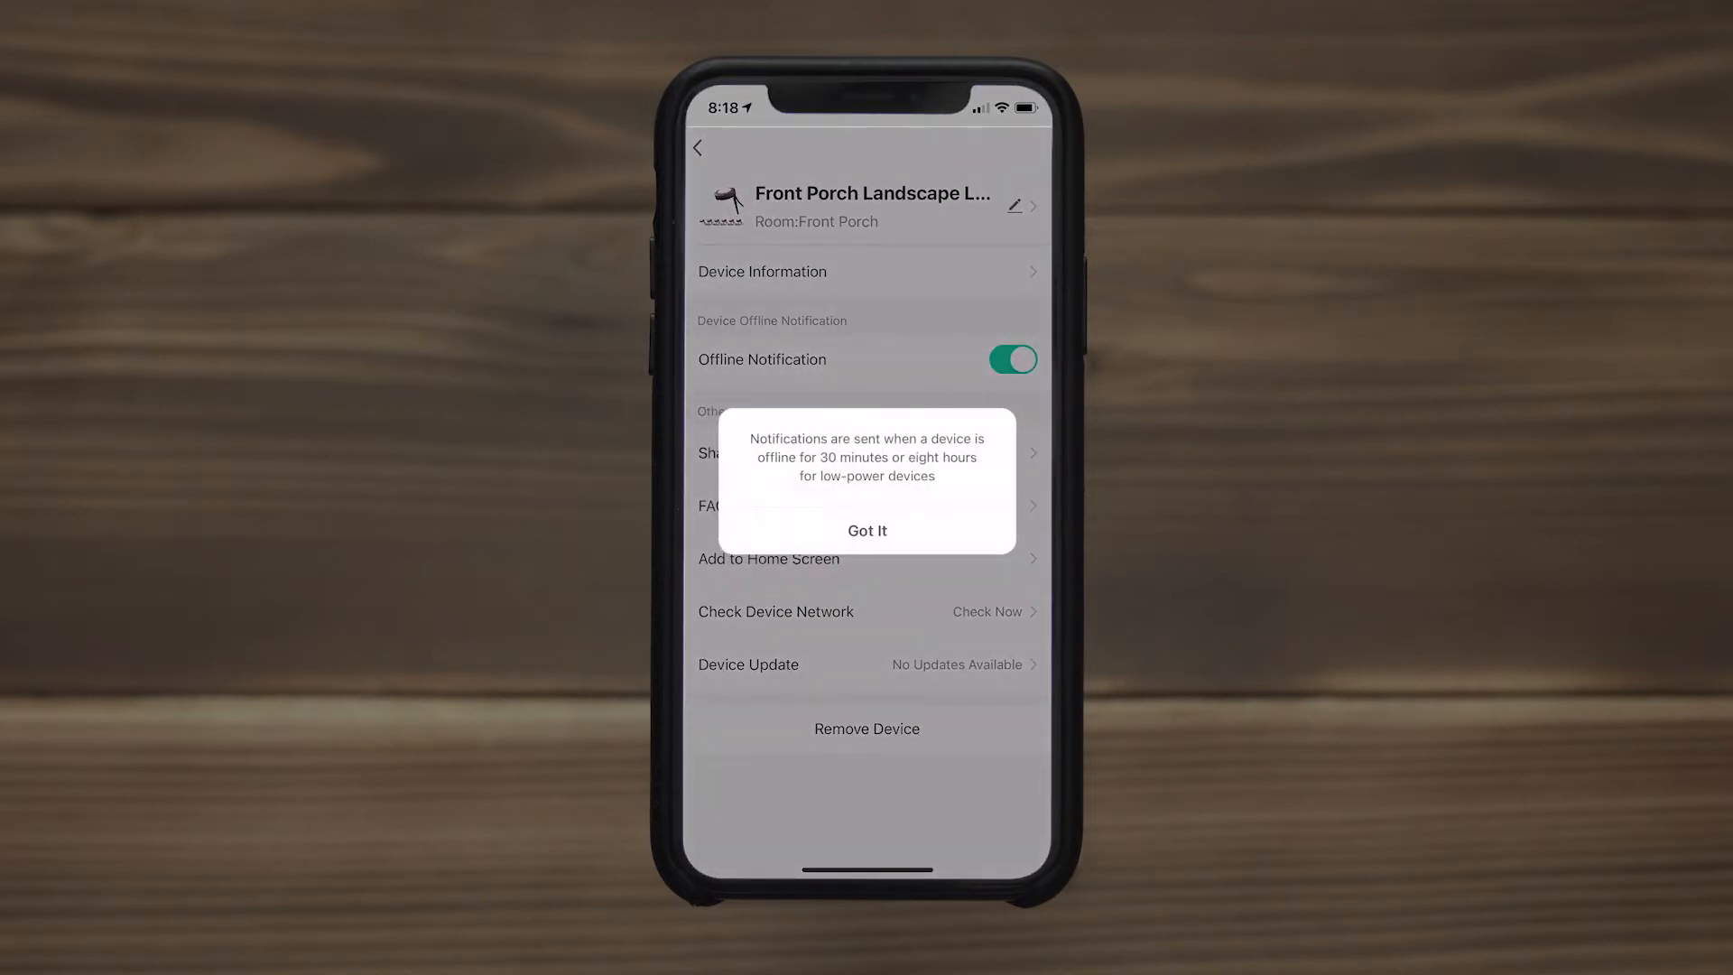
pyautogui.click(867, 530)
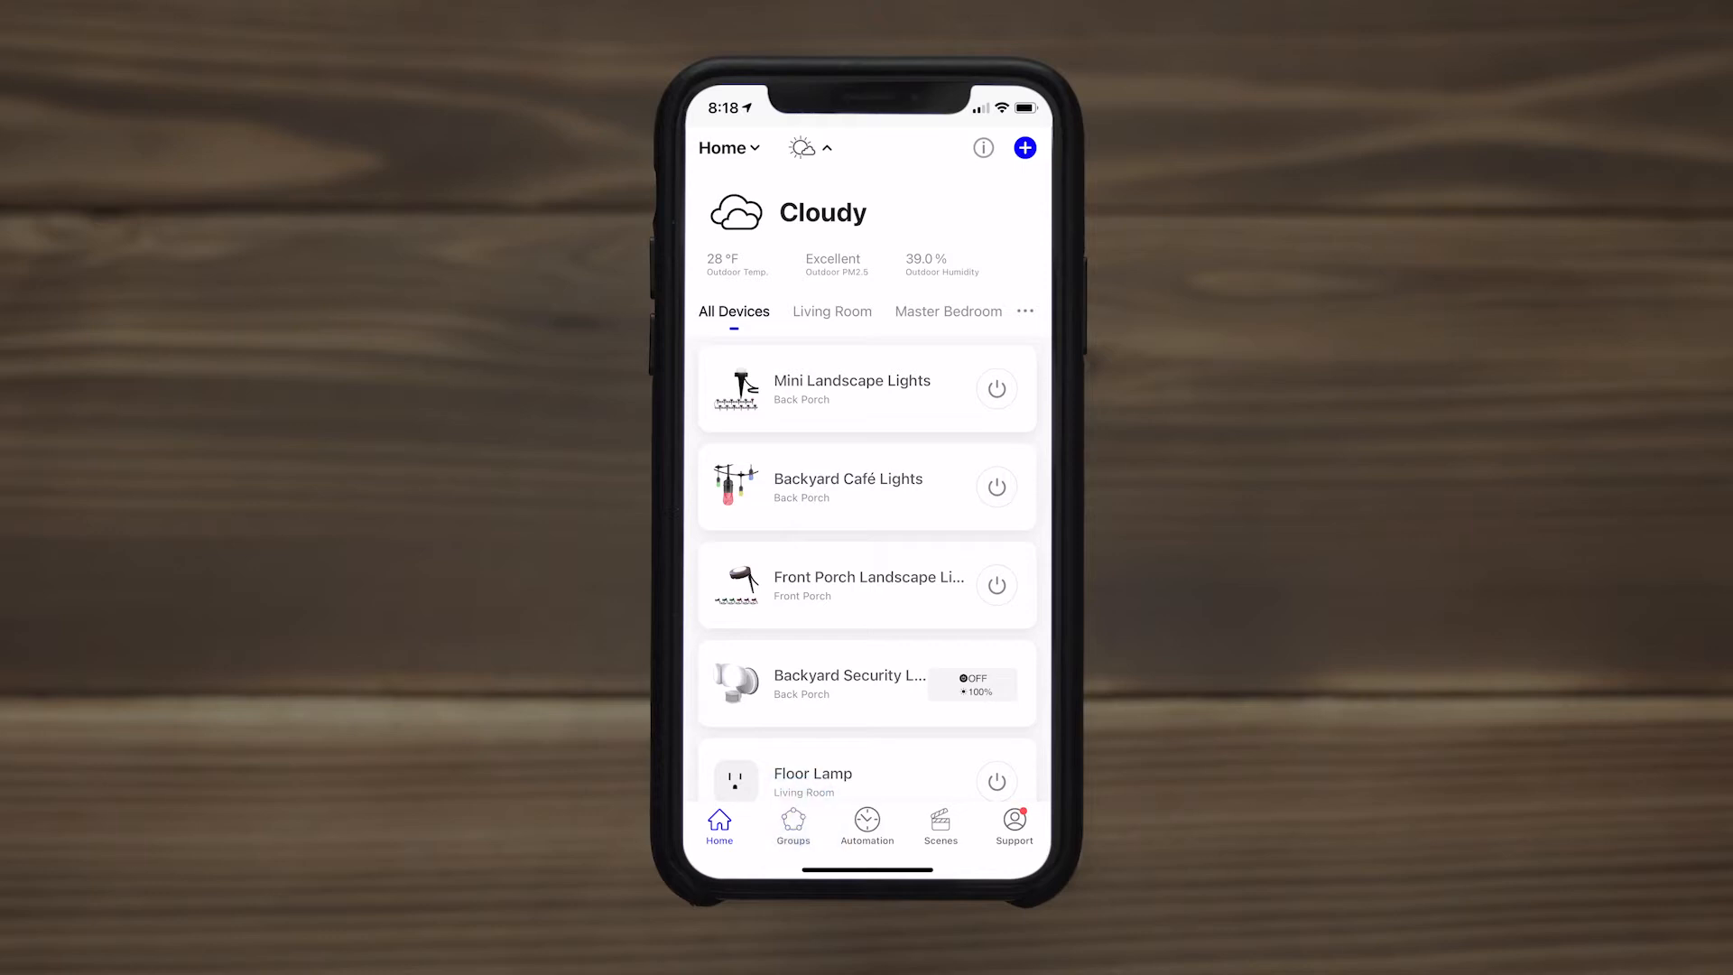
# - Start a new group and enter the name Outside Lights
pyautogui.click(792, 826)
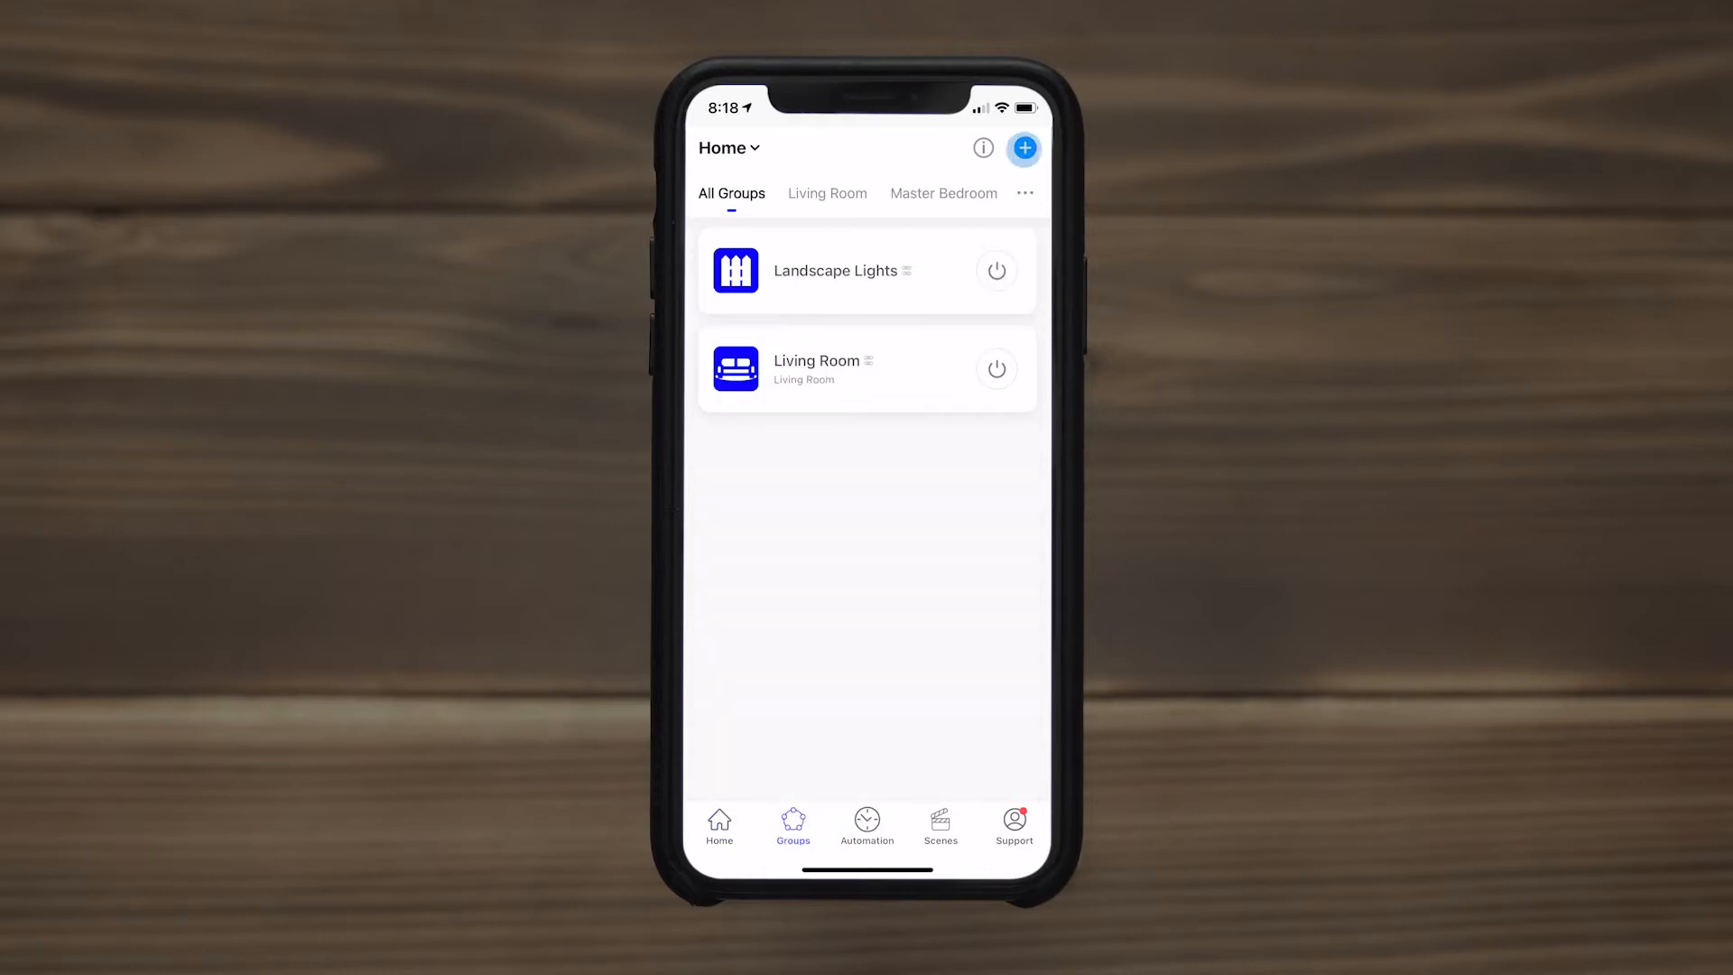
pyautogui.click(1023, 149)
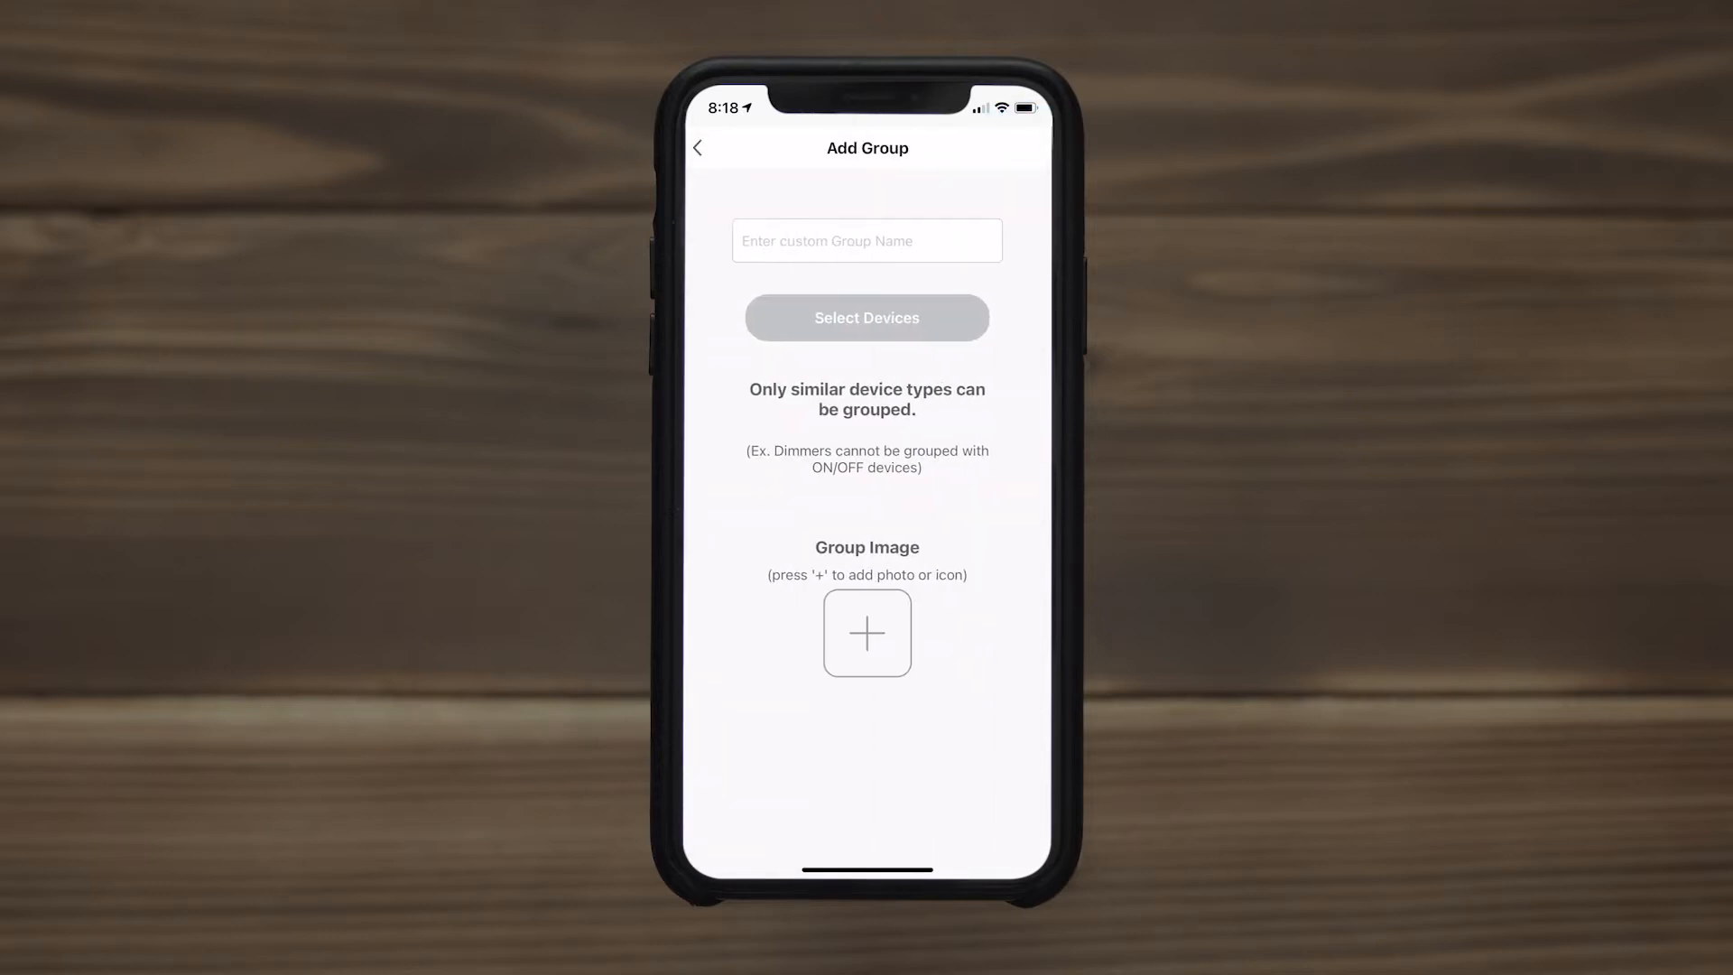
pyautogui.click(867, 632)
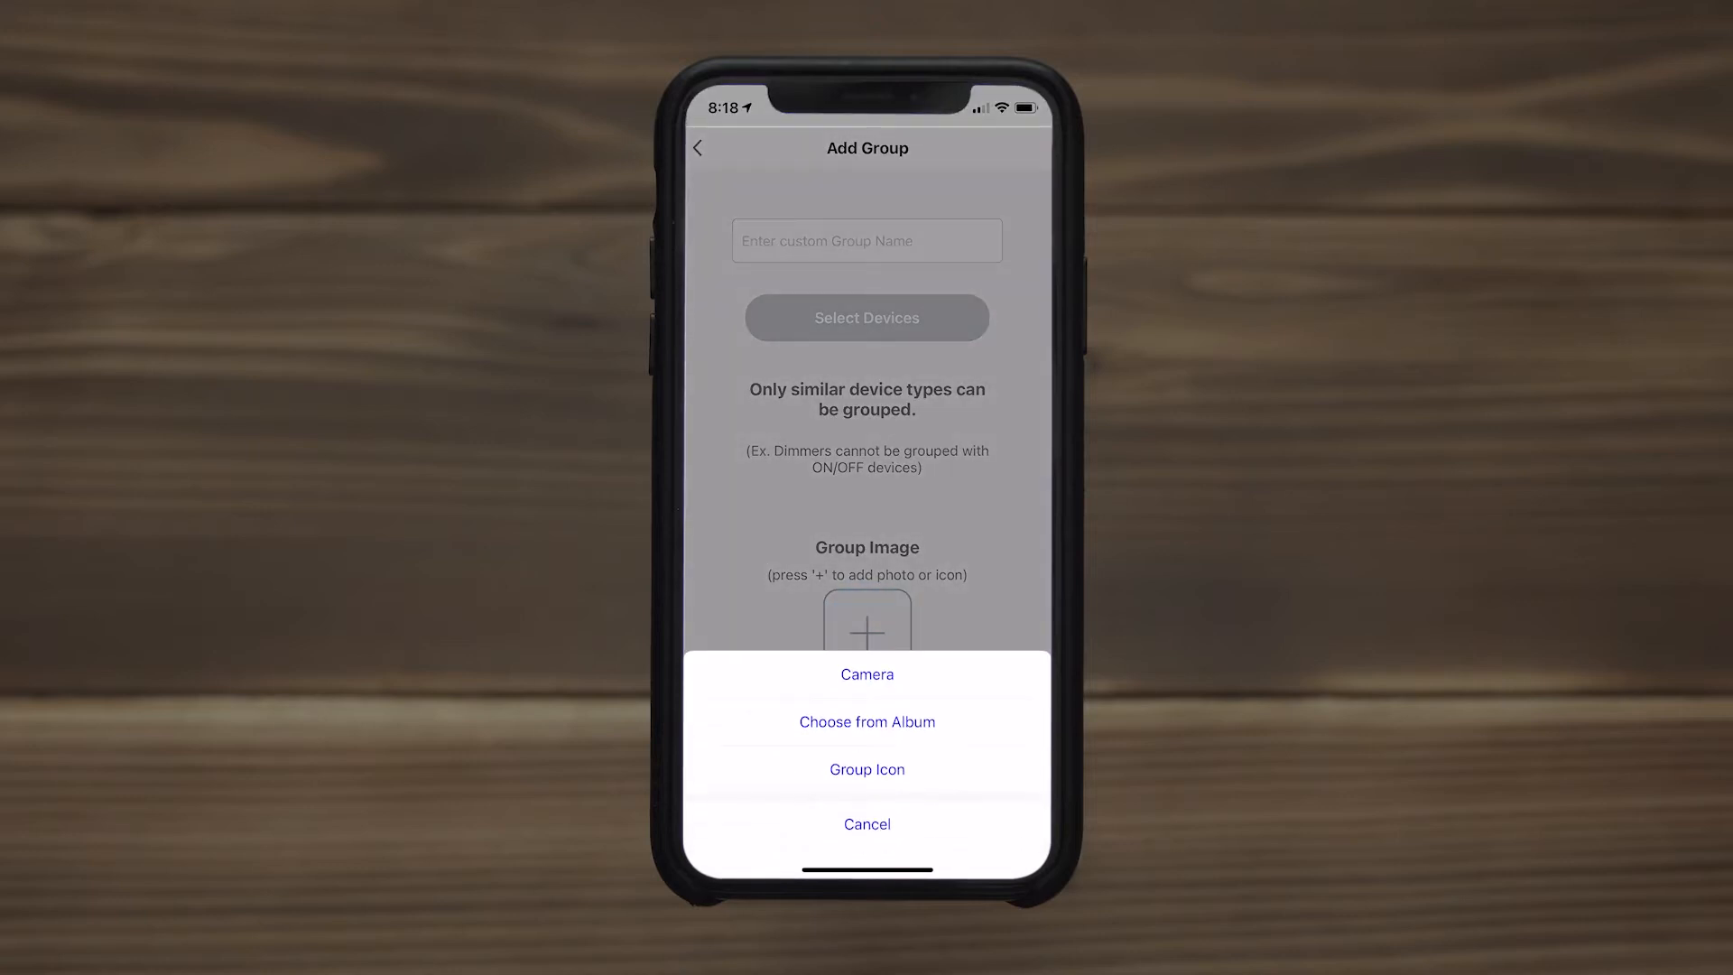
pyautogui.click(867, 770)
pyautogui.write('Outside Light')
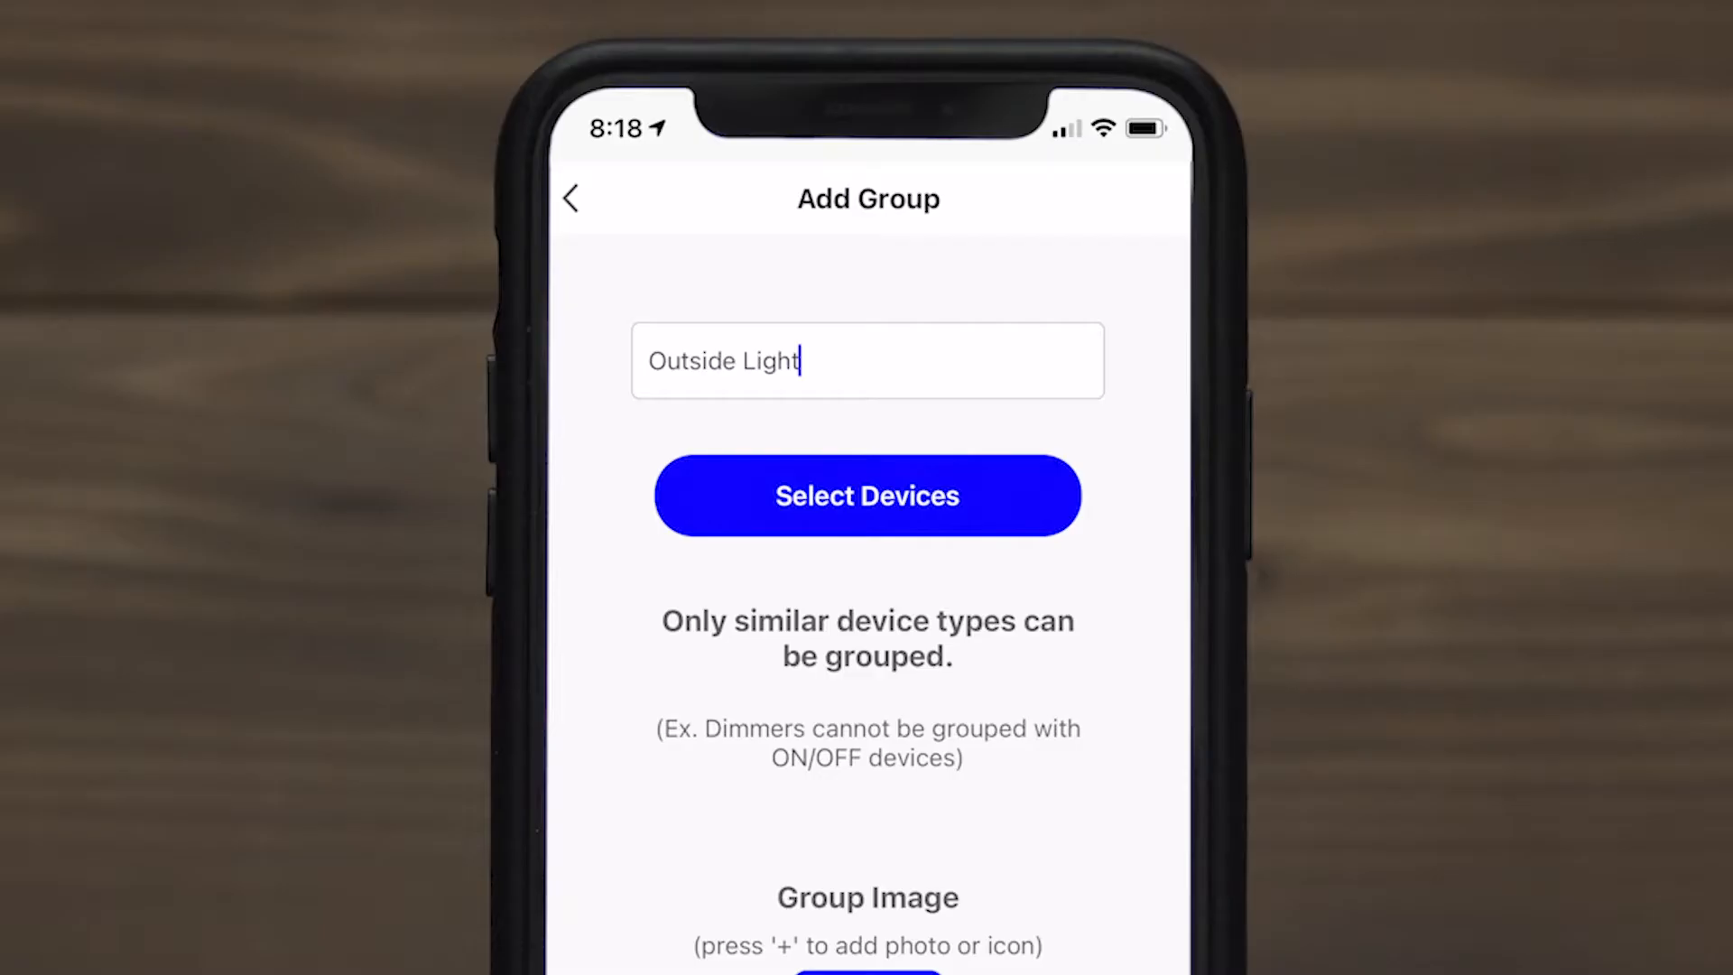
pyautogui.write('s')
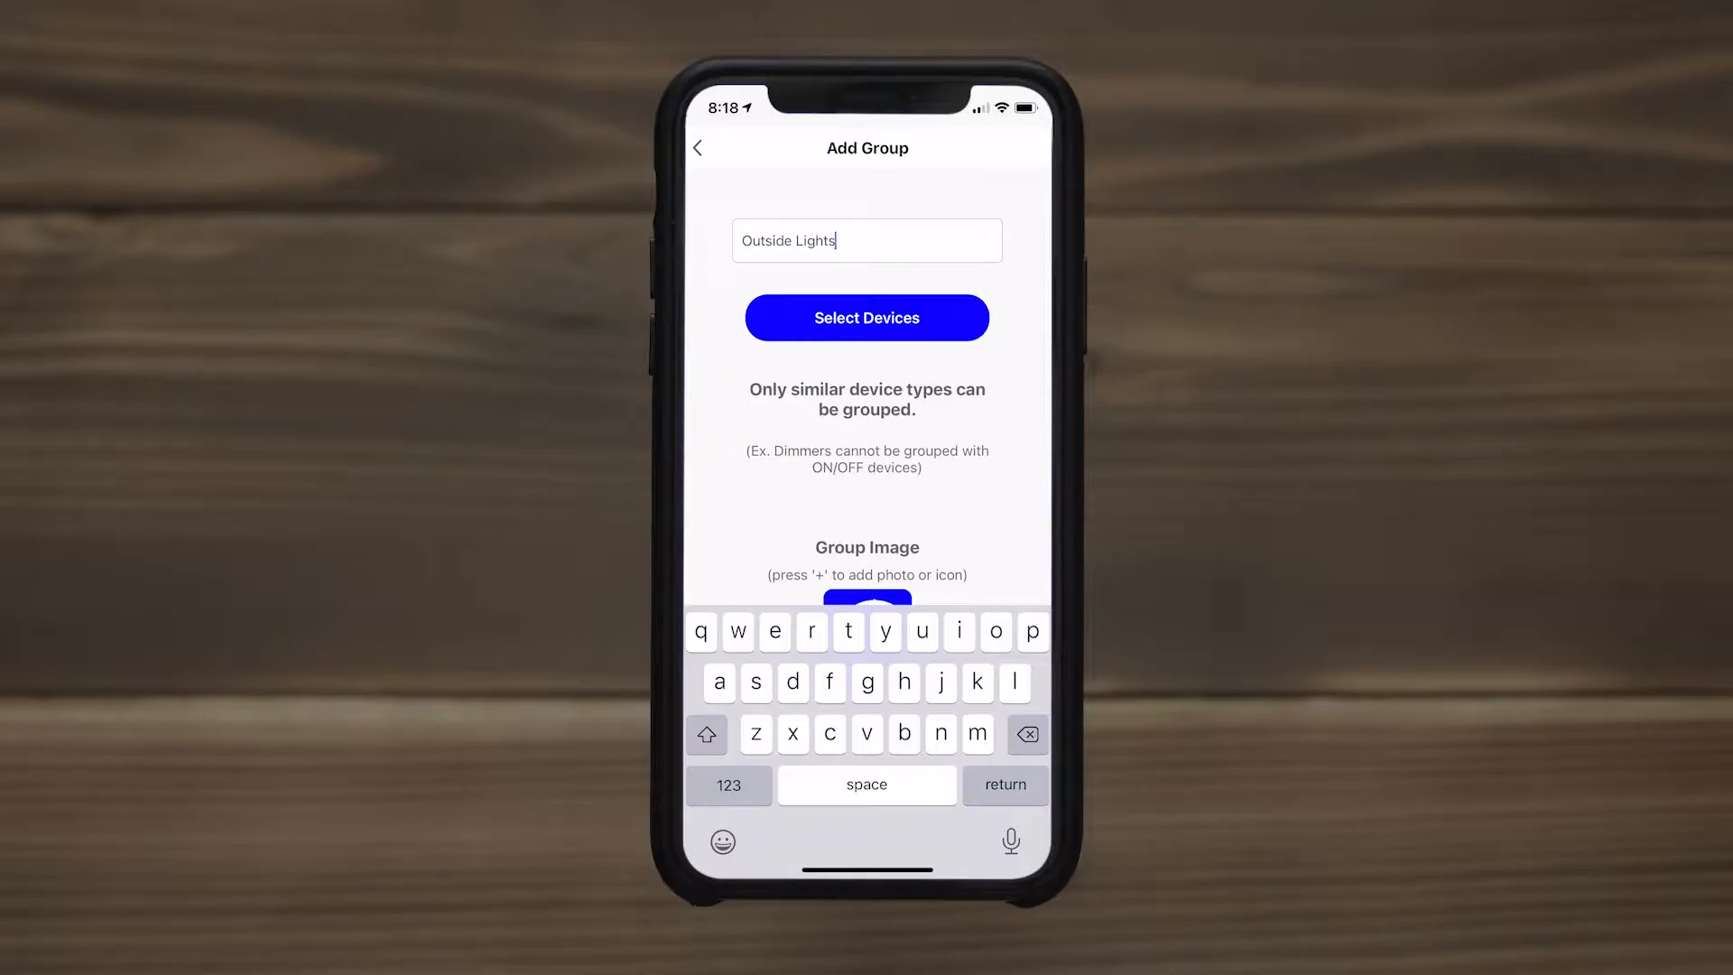
# - Add Front Porch Landscape Lights and Mini Landscape Lights to the group and save it
pyautogui.click(867, 317)
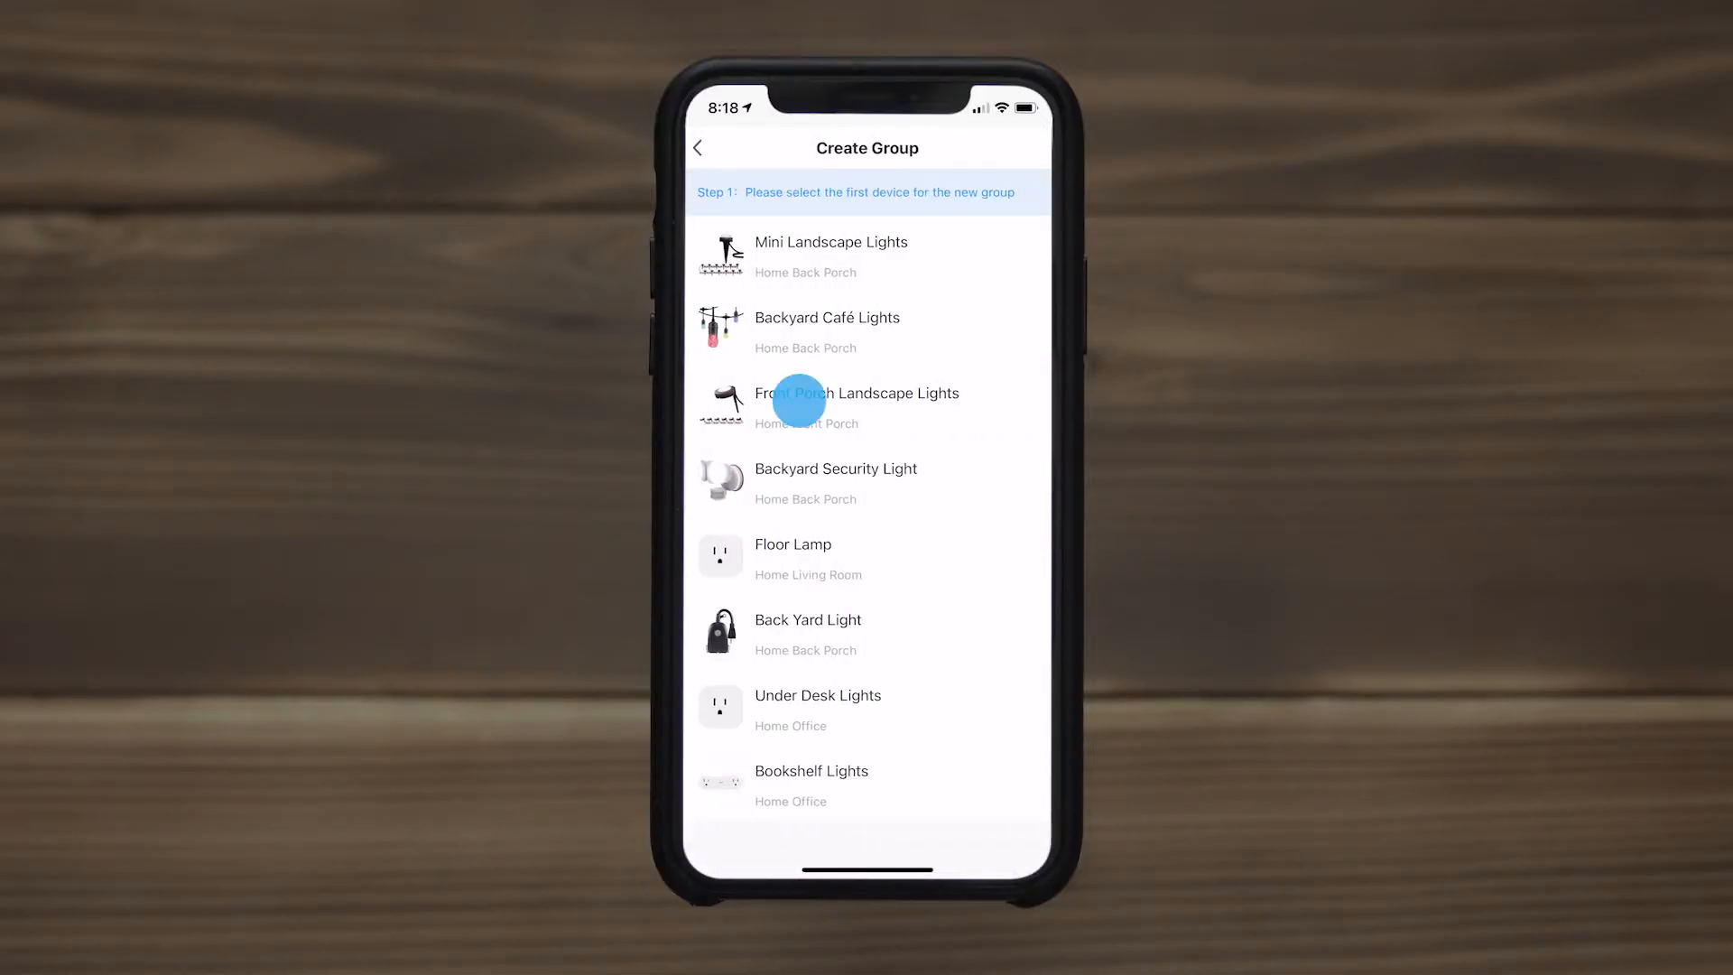
pyautogui.click(857, 403)
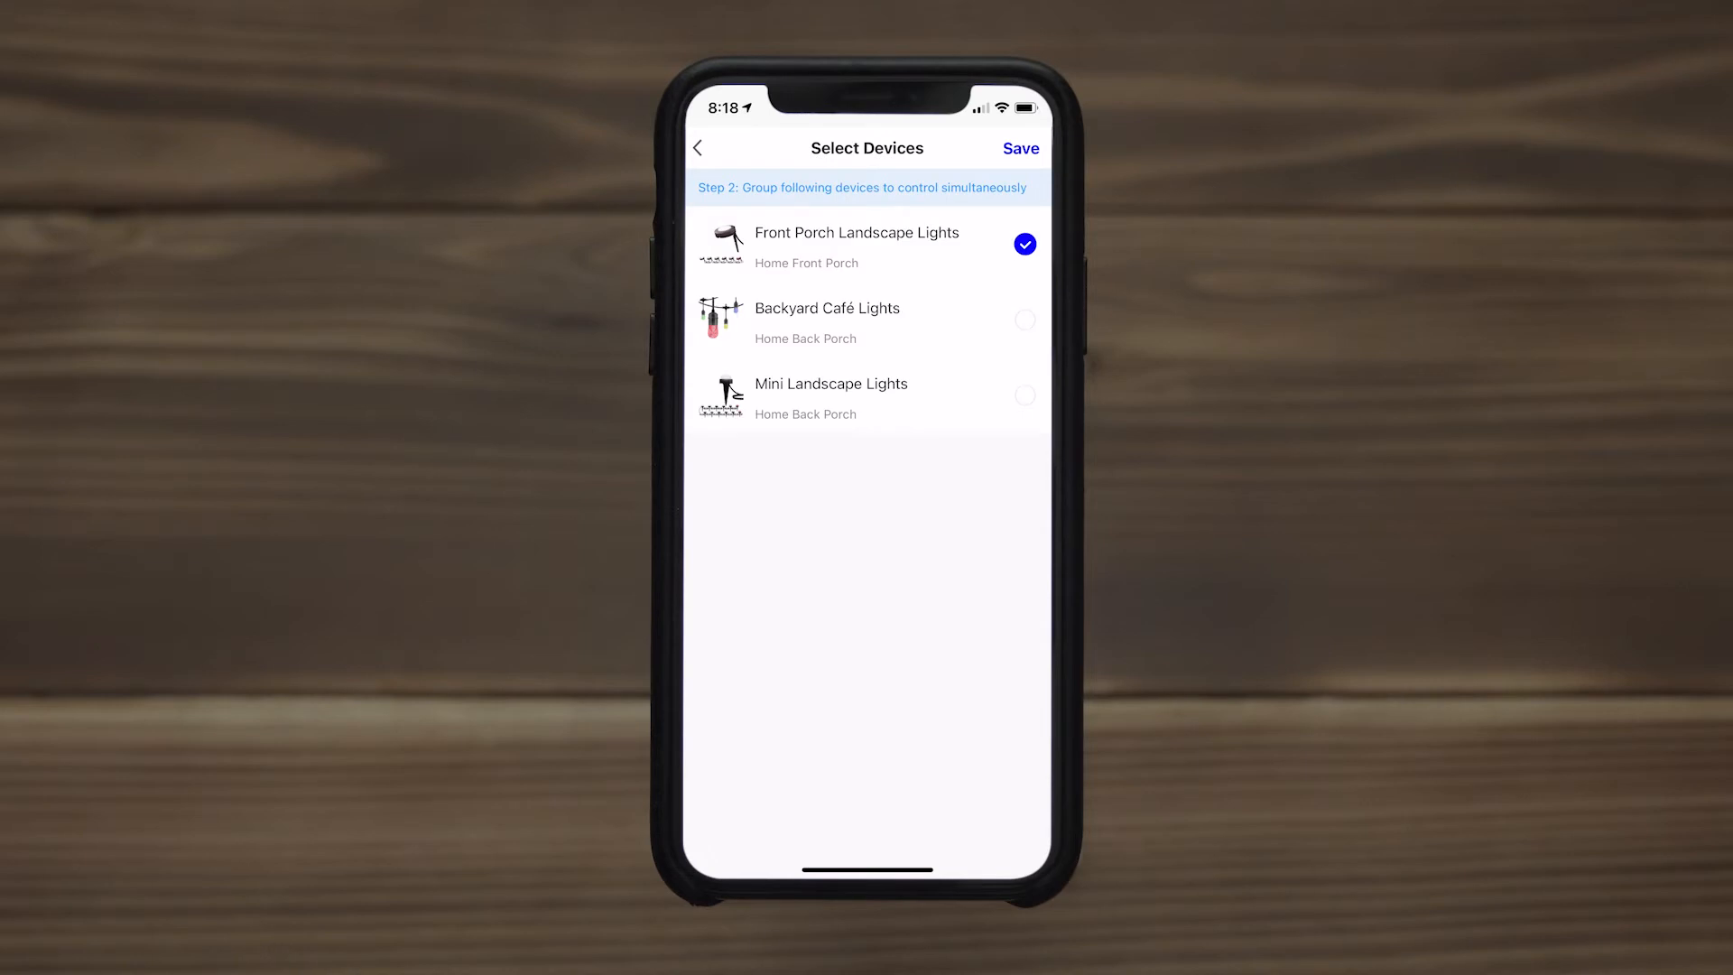
pyautogui.click(1024, 395)
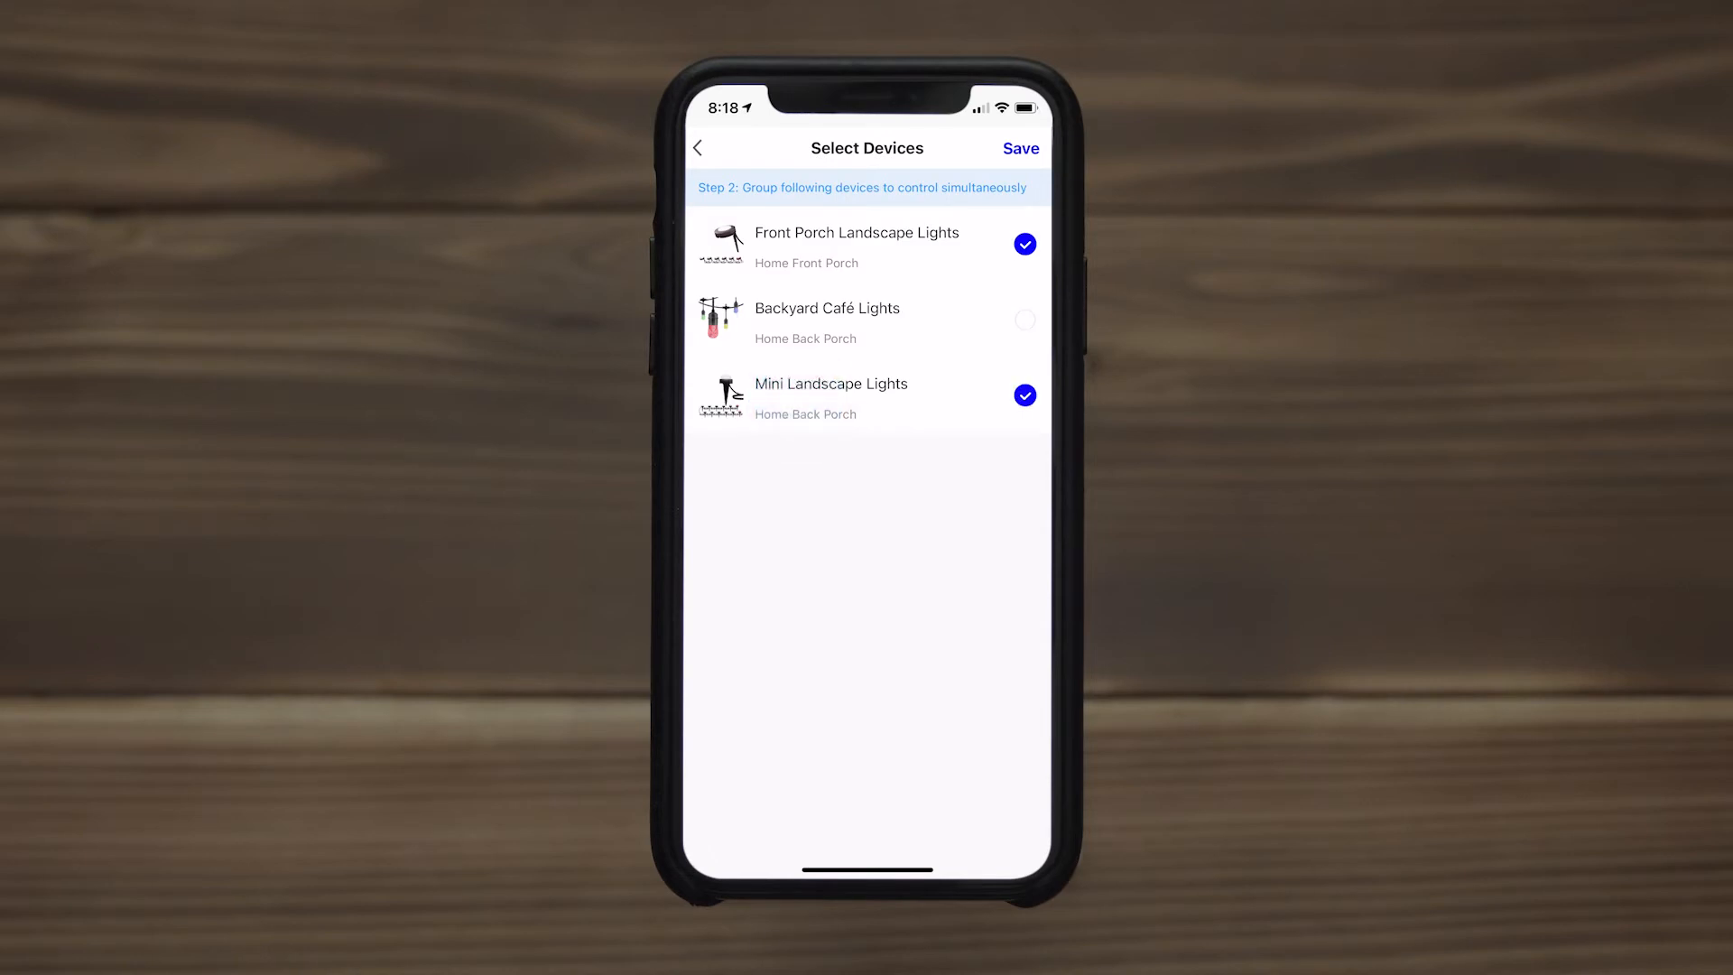
pyautogui.click(1018, 148)
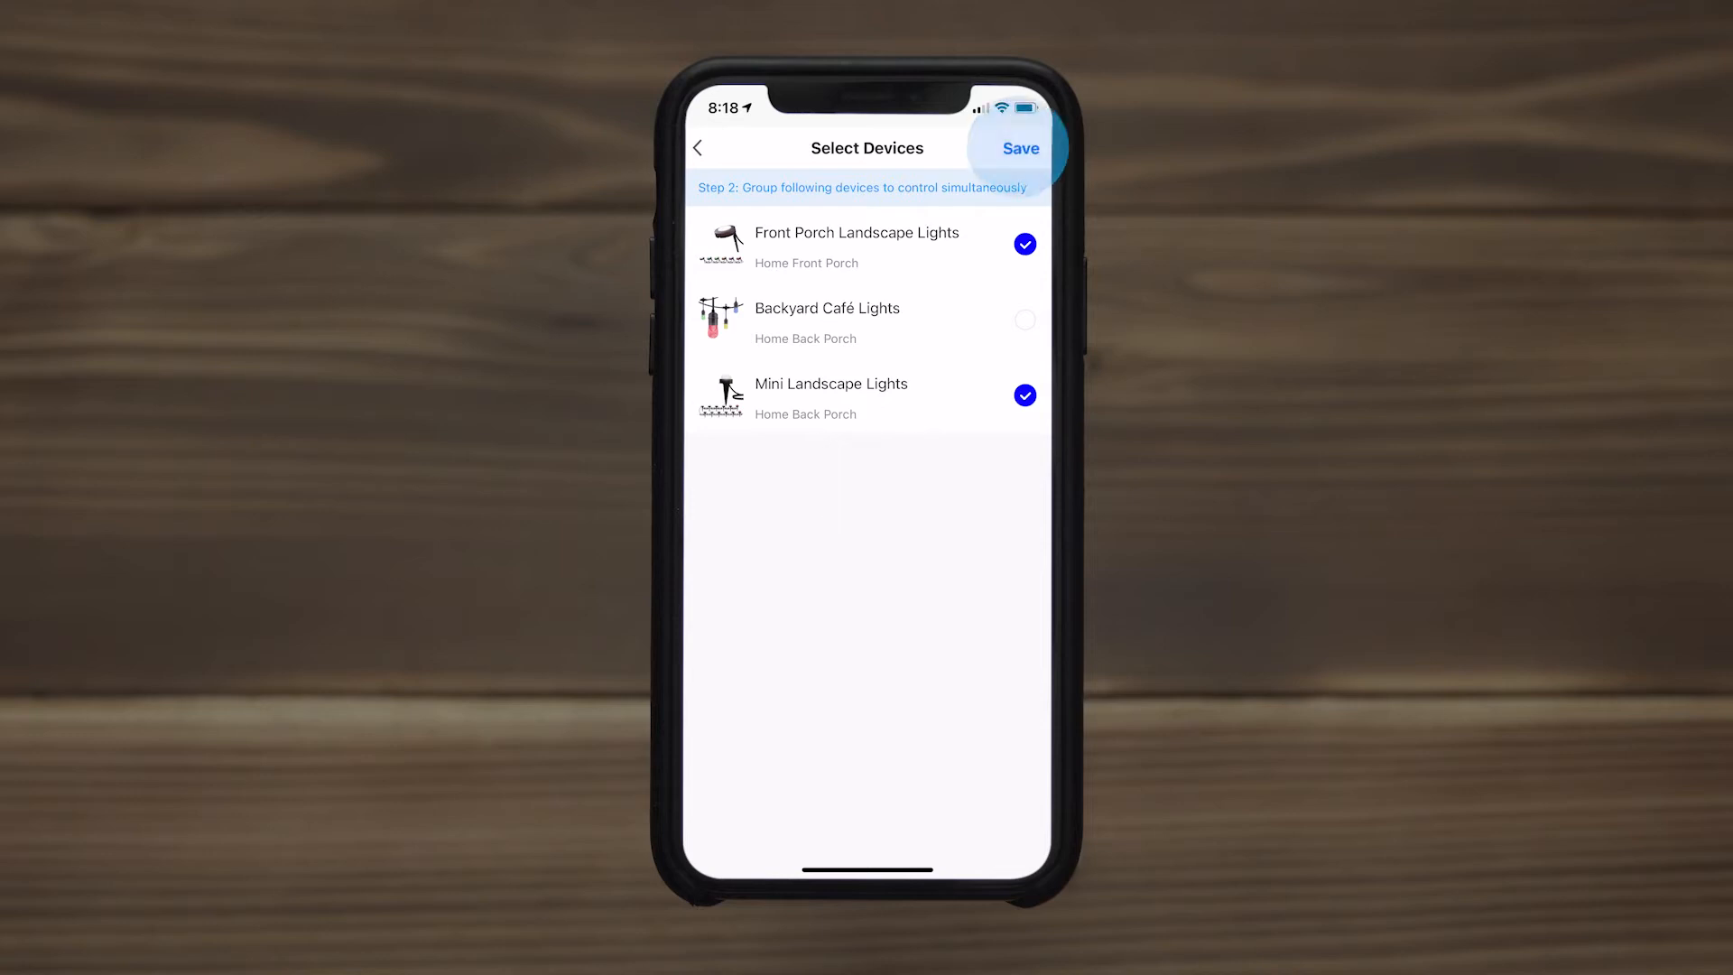
pyautogui.click(1020, 148)
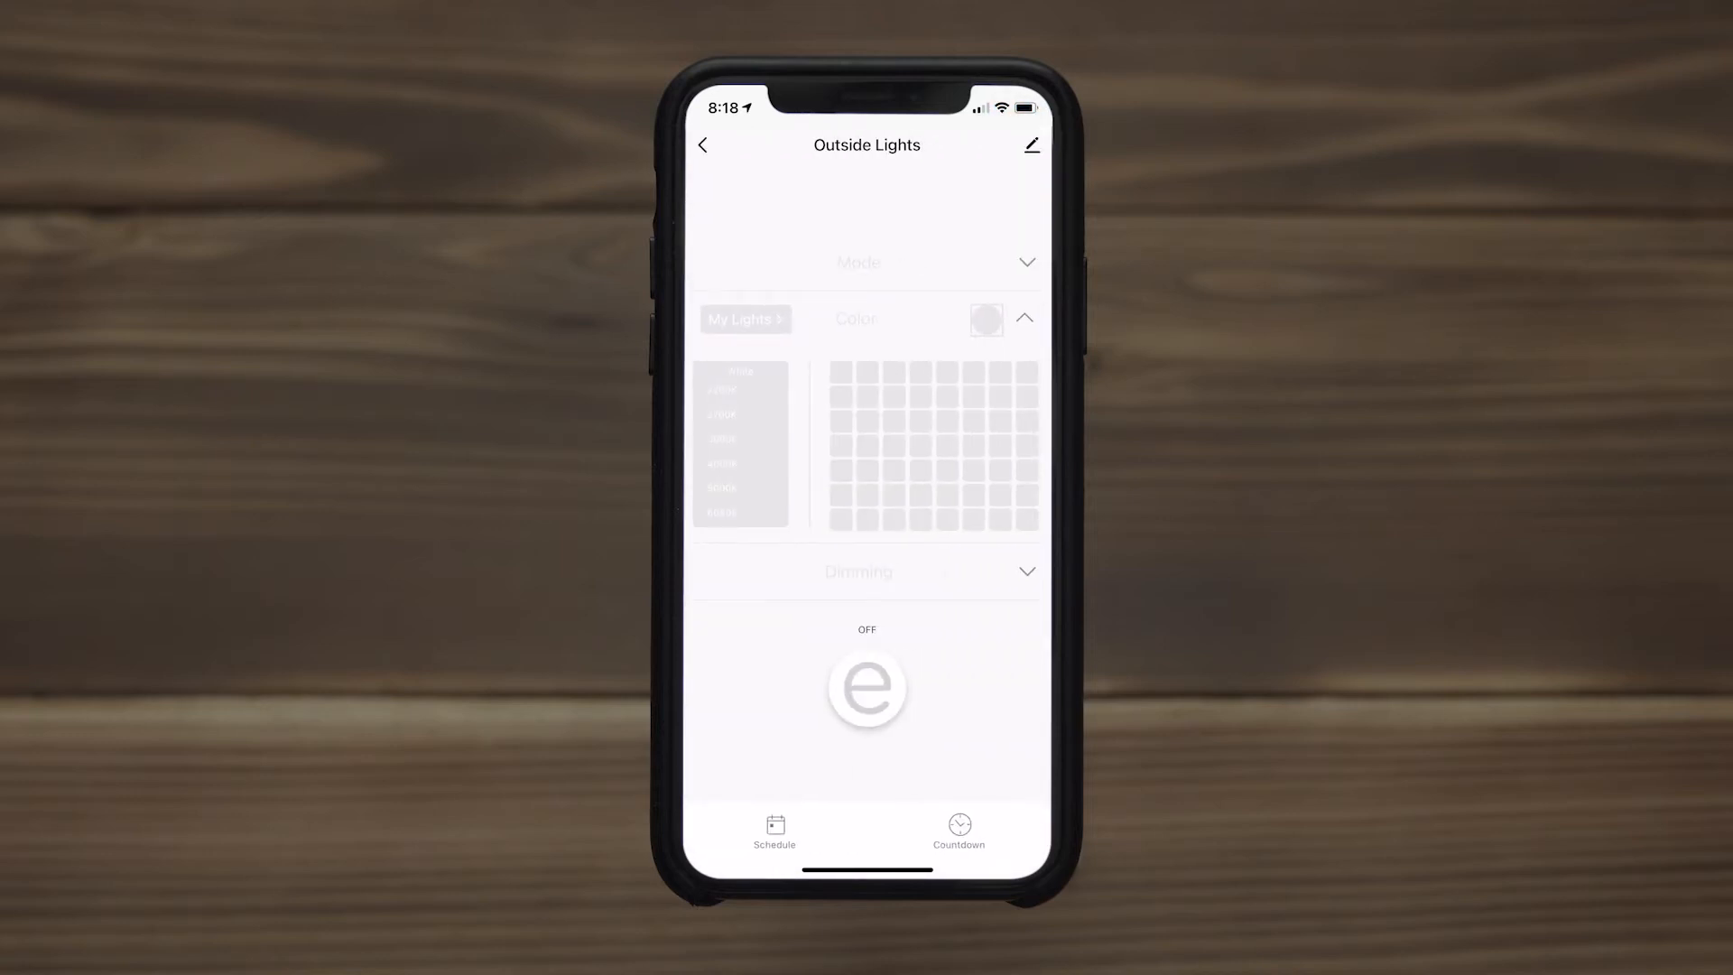
# - Open Front Porch Landscape Lights from Home and toggle its power button
pyautogui.click(702, 145)
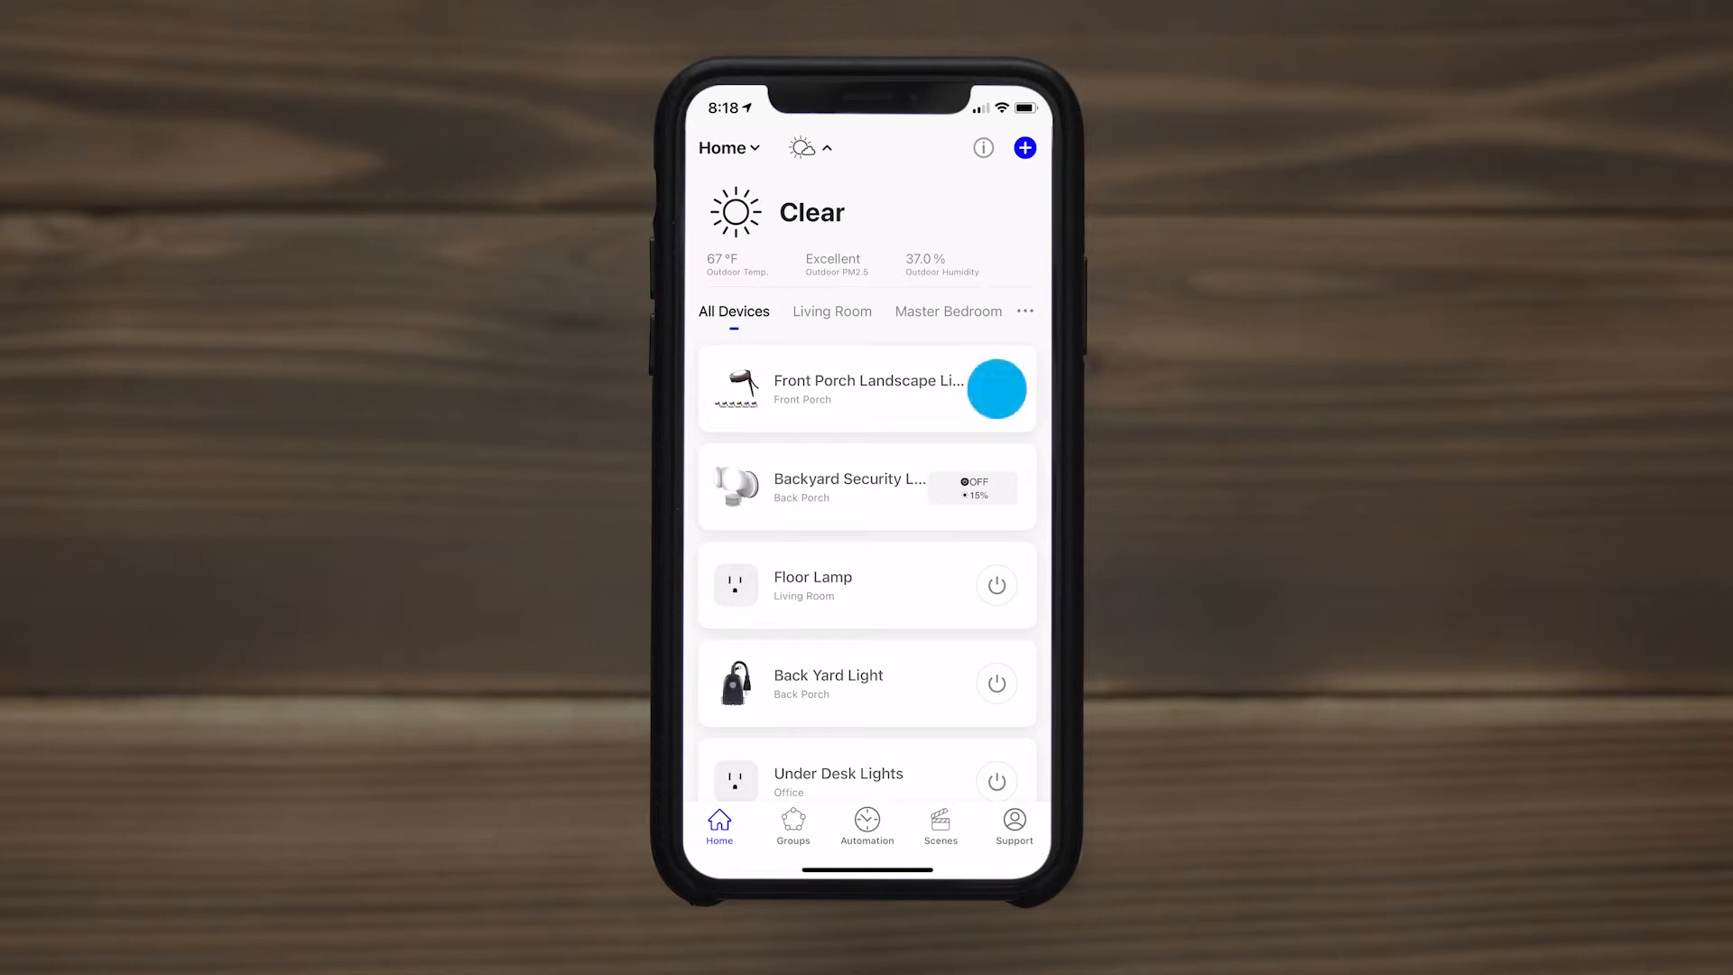
pyautogui.click(996, 388)
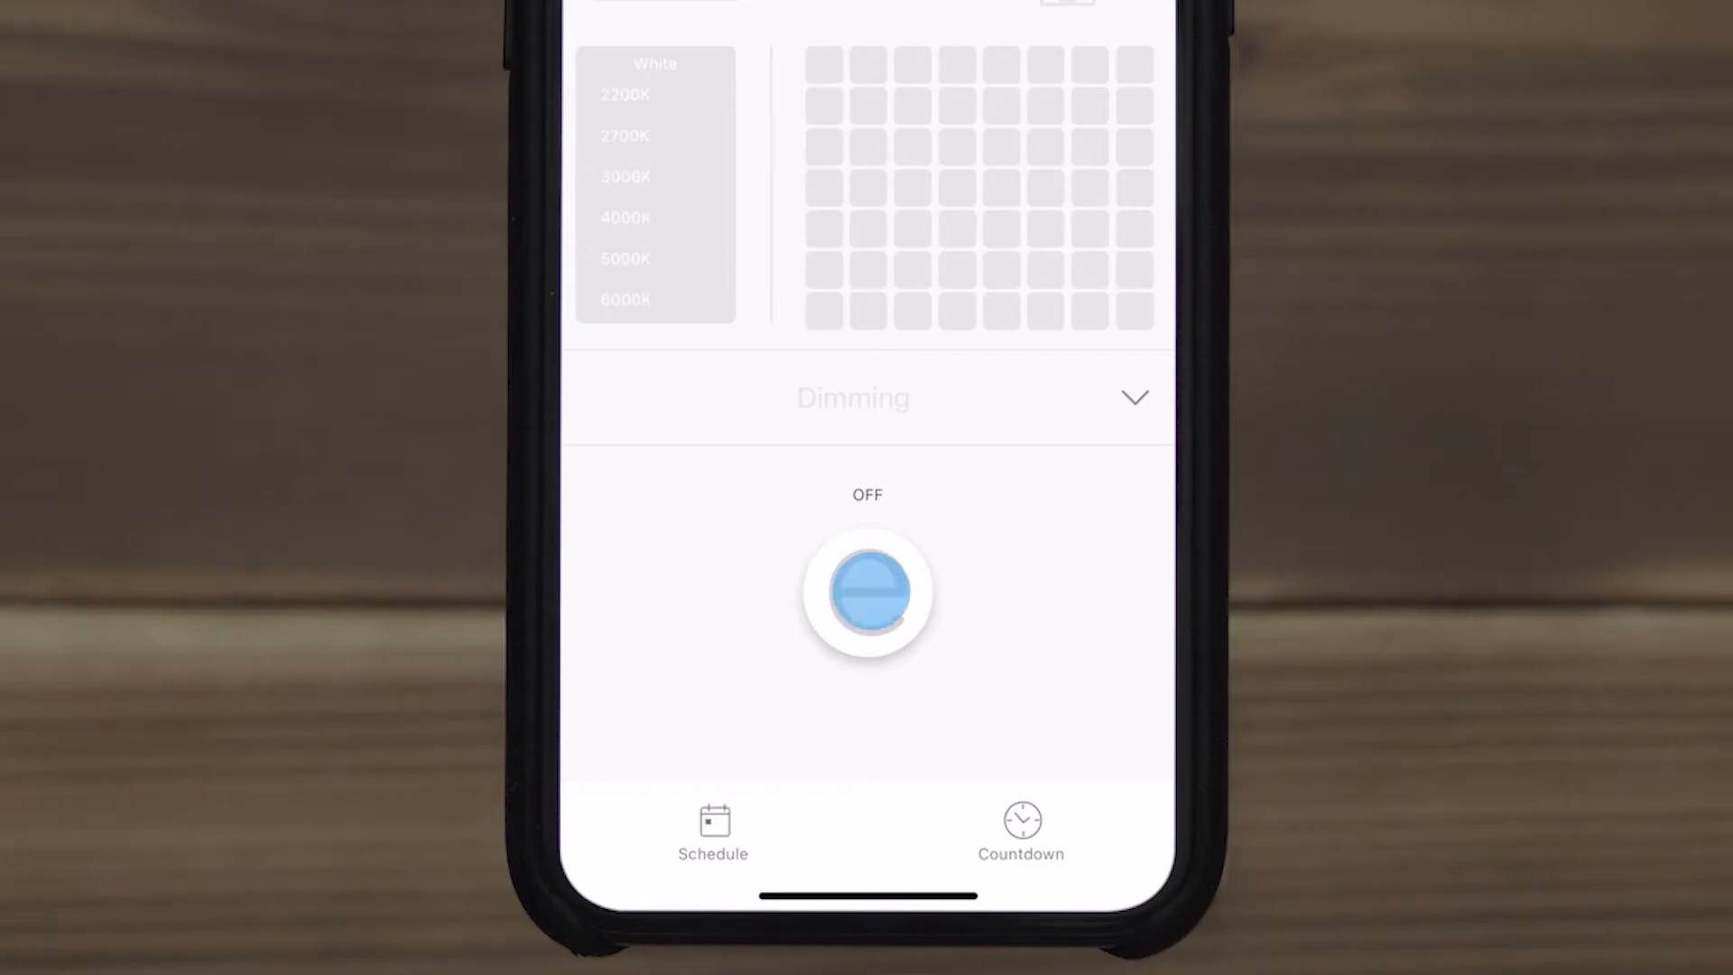
pyautogui.click(867, 595)
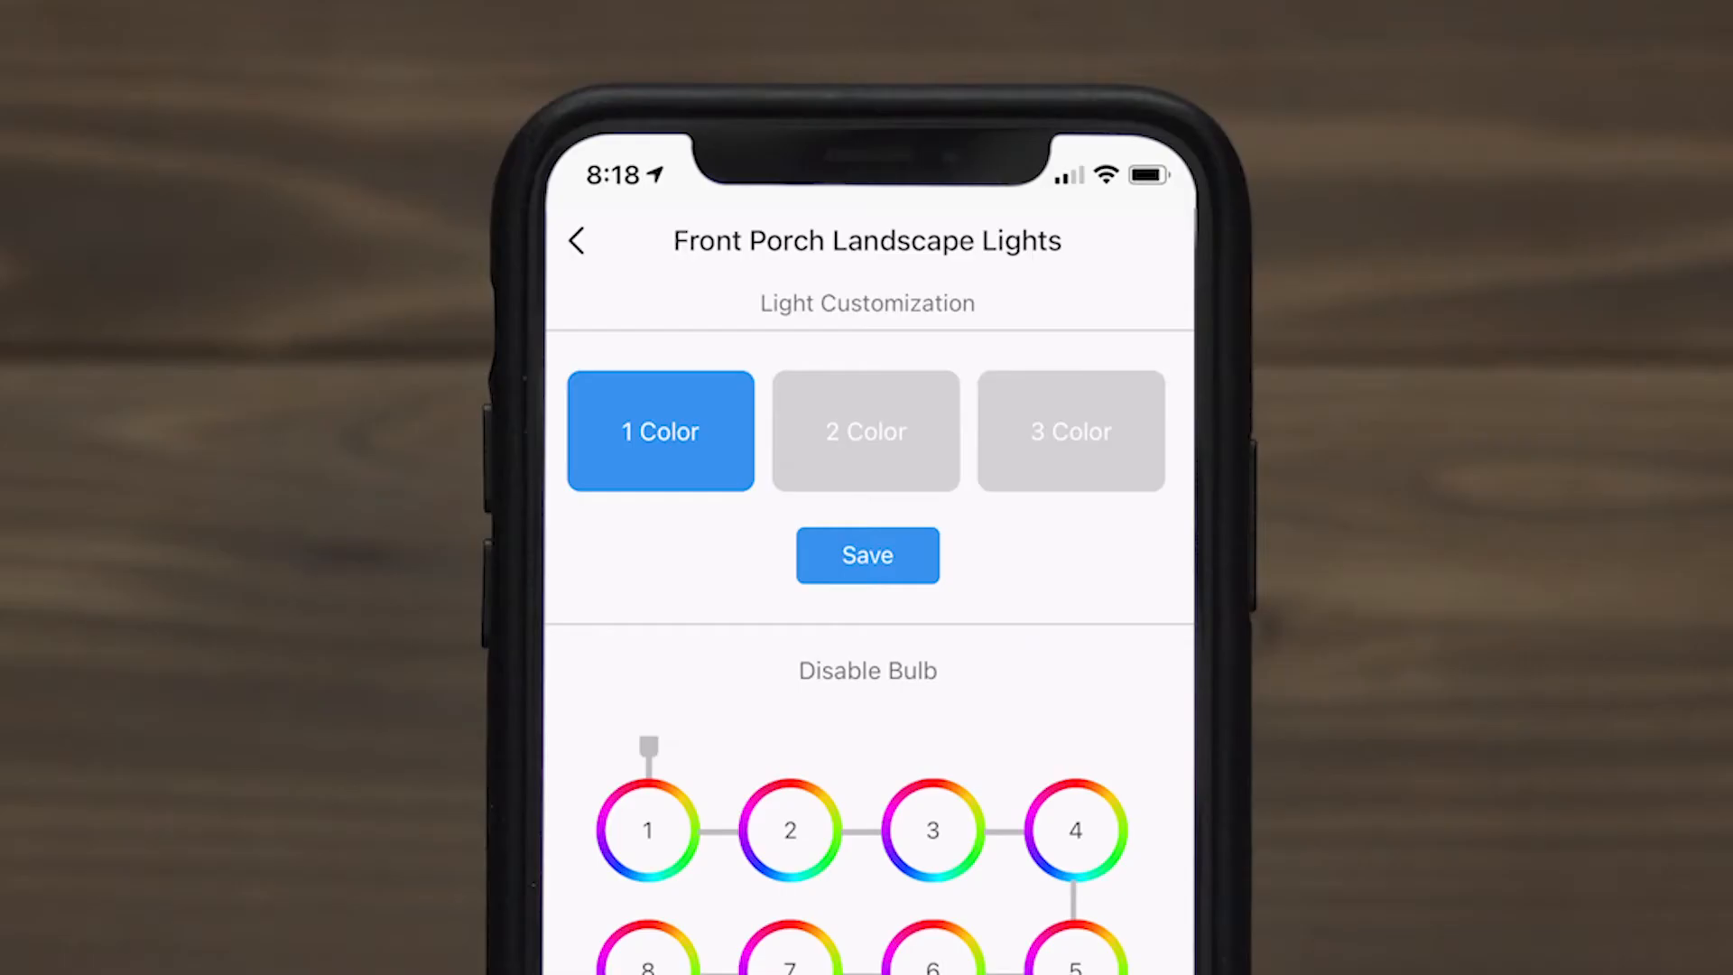
# - Disable bulbs 1, 3 and 8 and set the two colours to 3000K white and blue
pyautogui.click(866, 430)
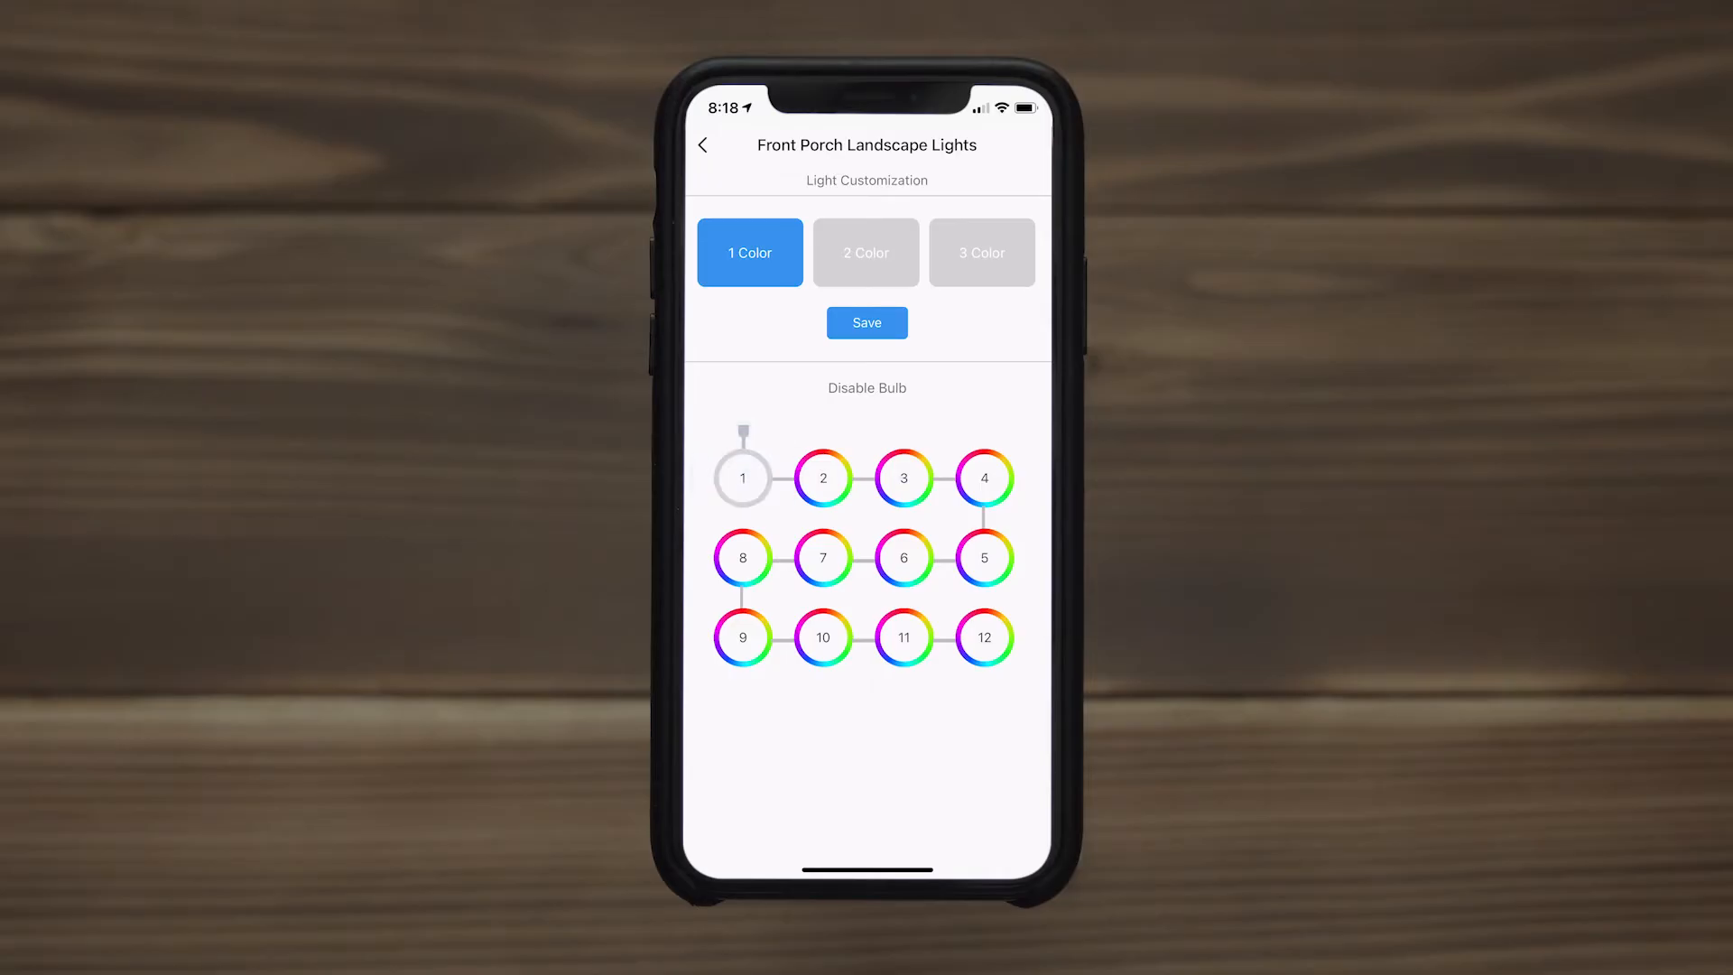
pyautogui.click(742, 557)
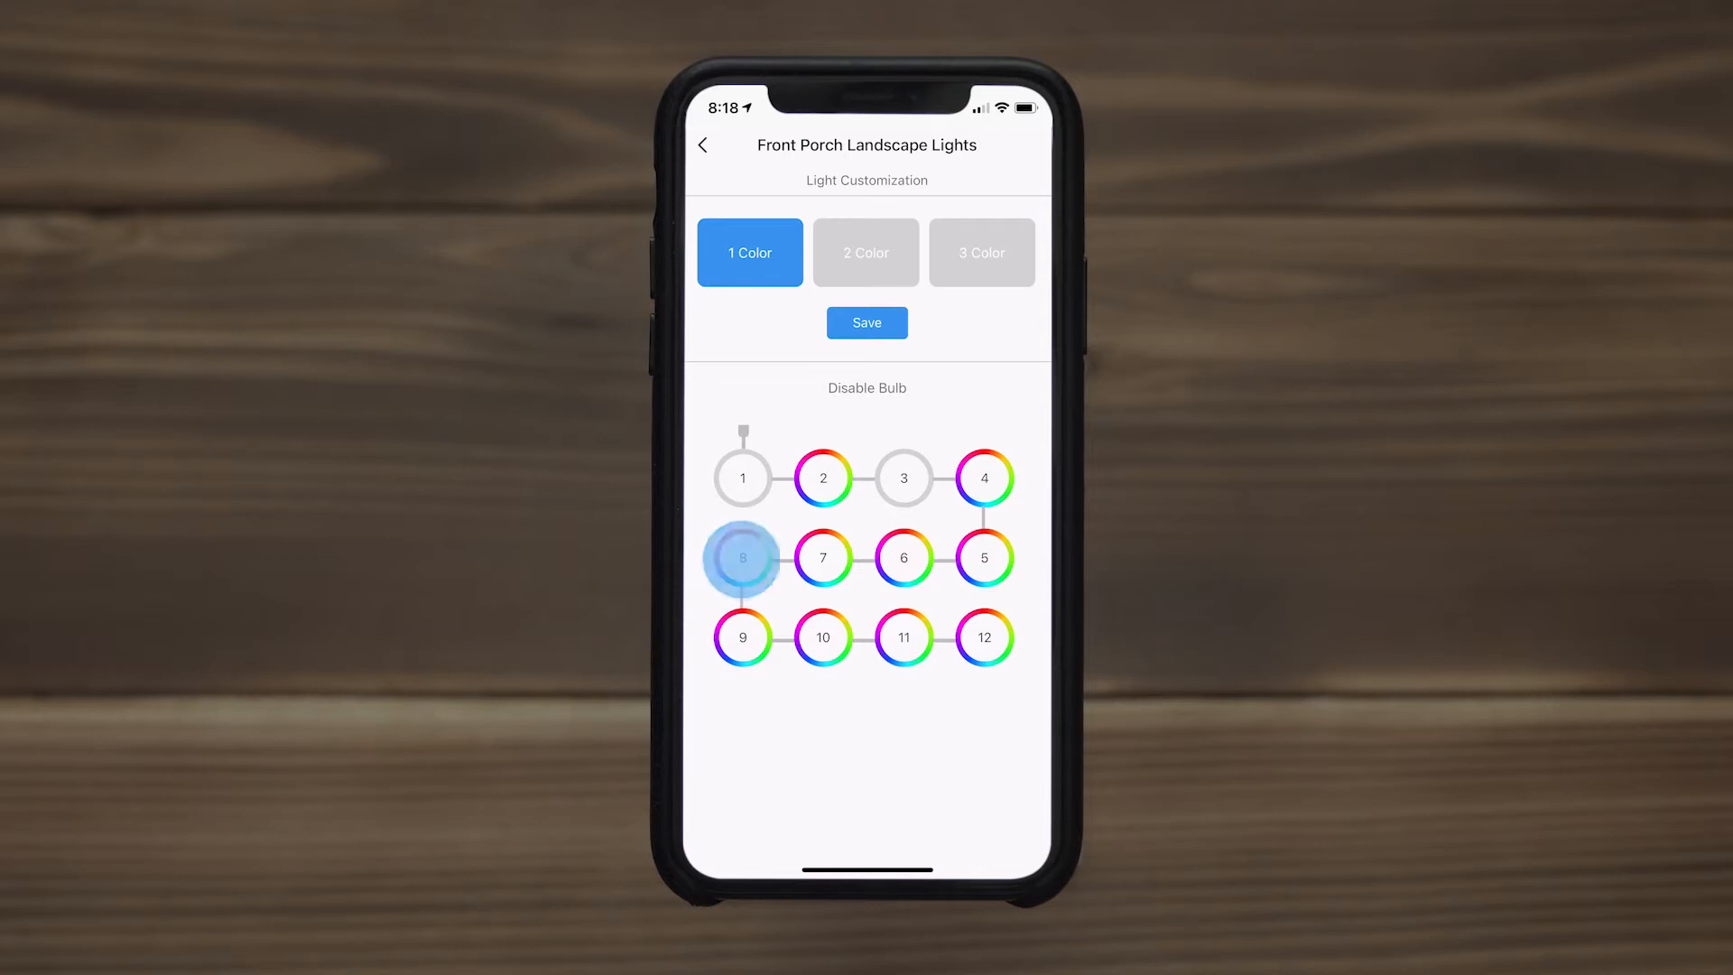
pyautogui.click(866, 252)
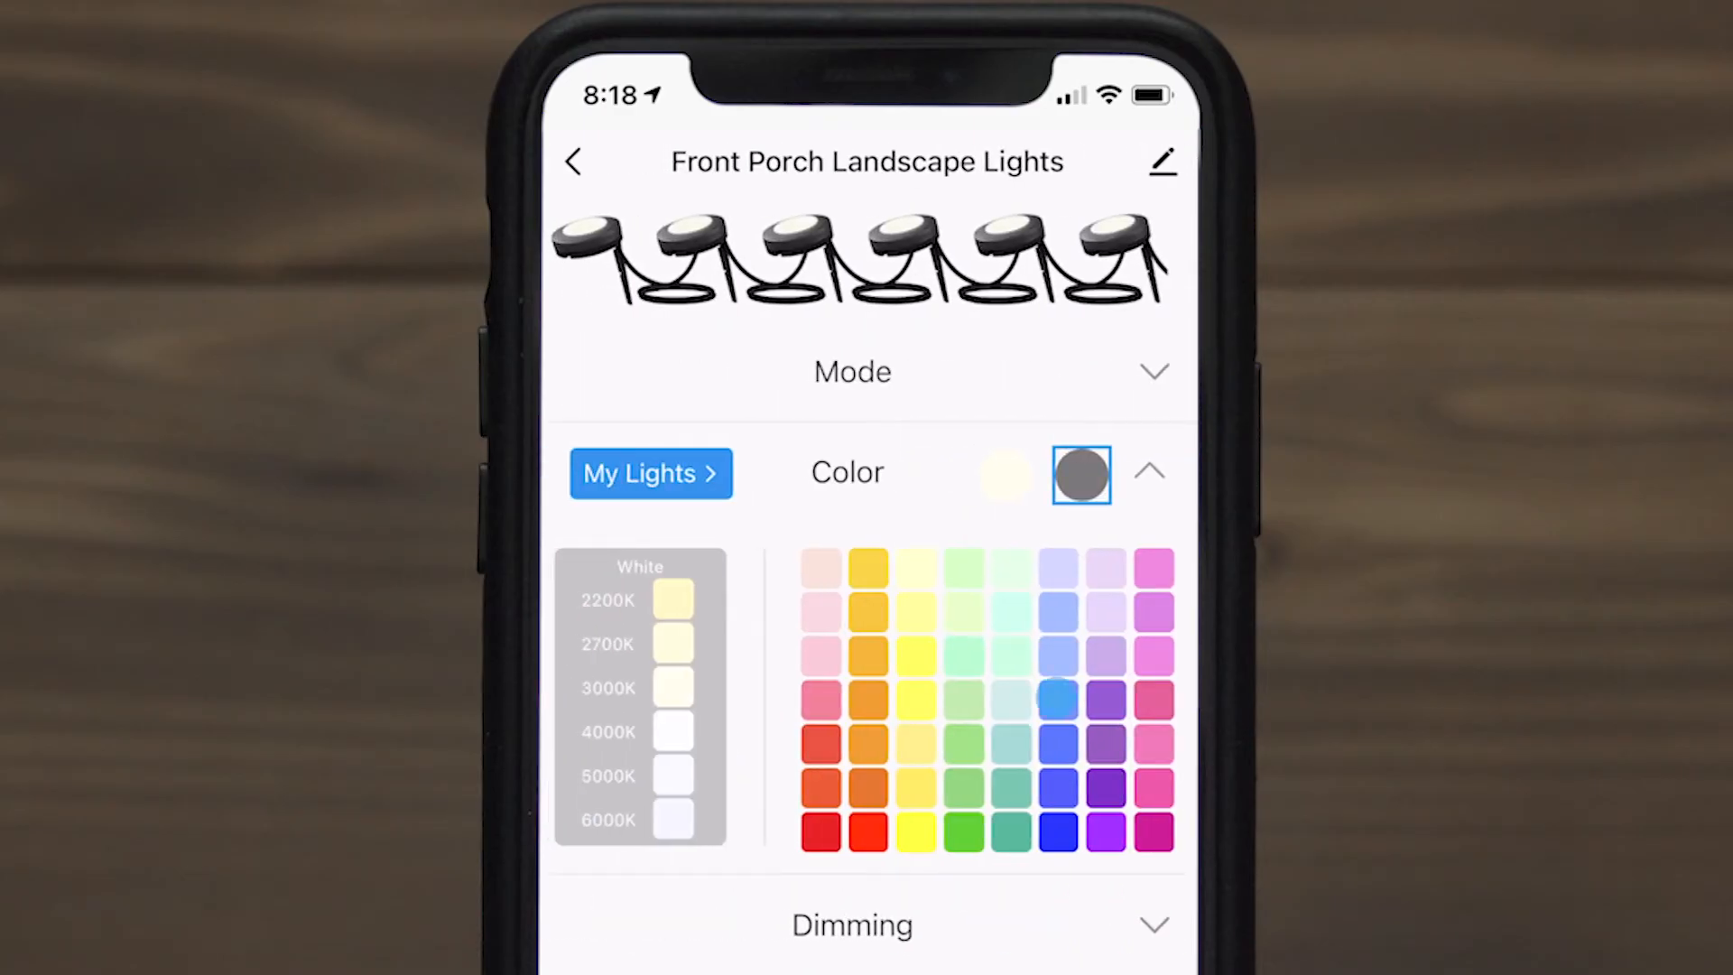
pyautogui.click(1055, 698)
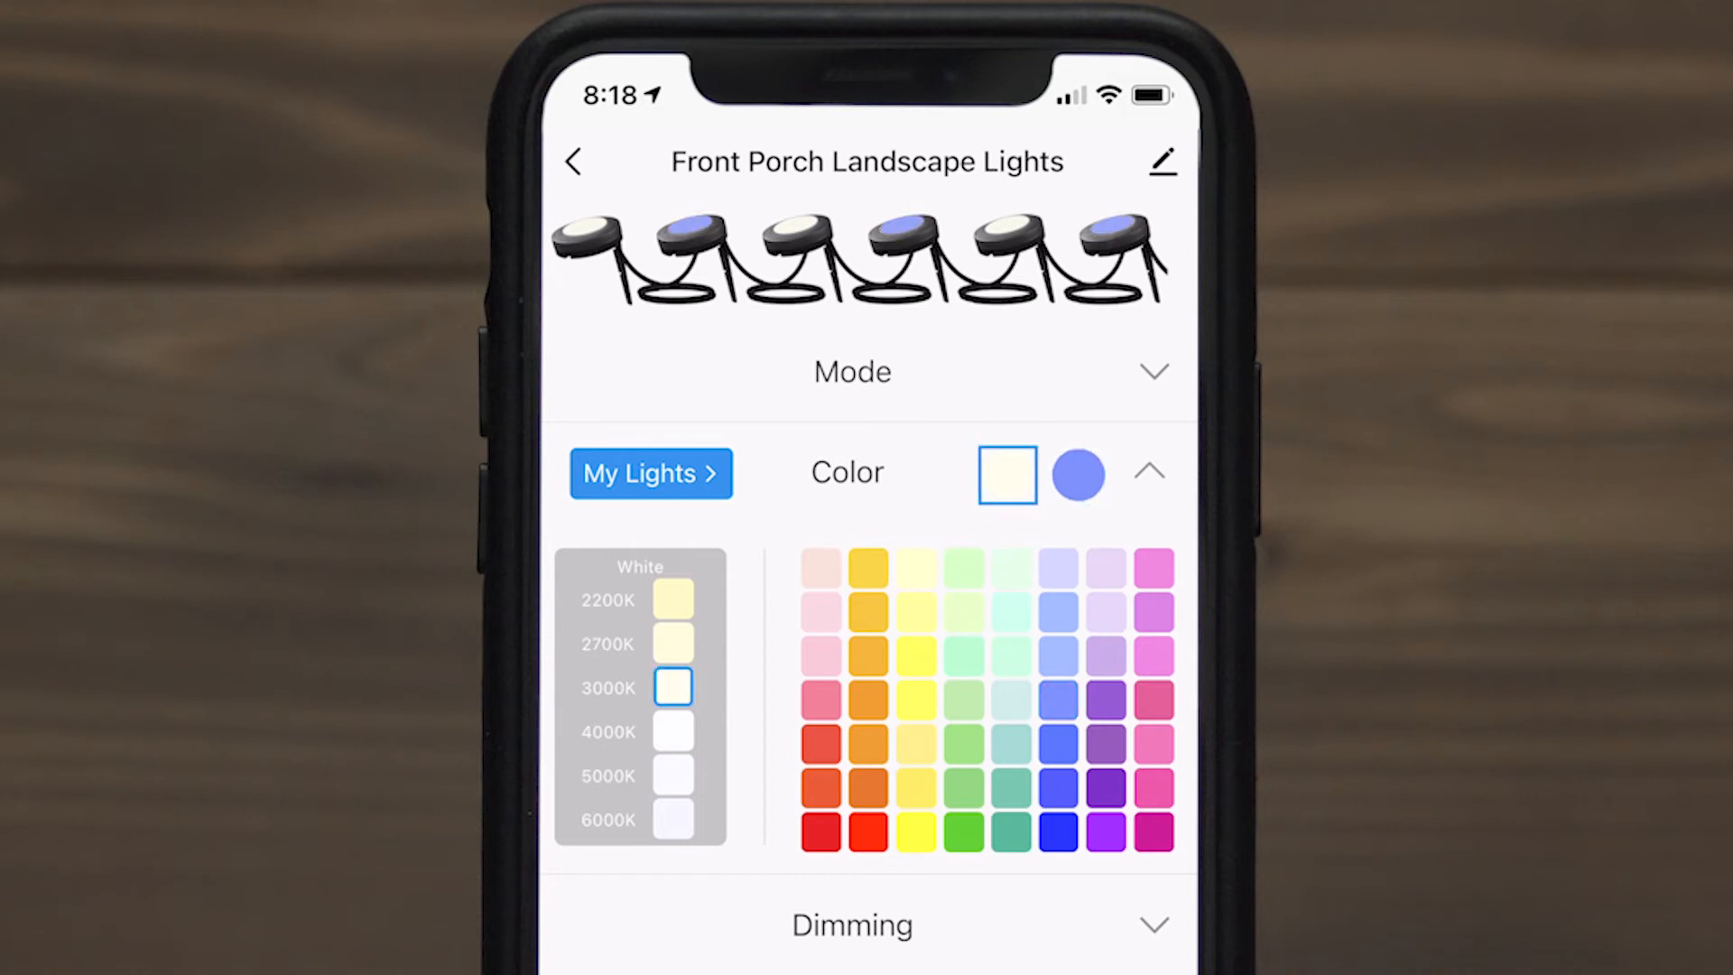
pyautogui.click(868, 700)
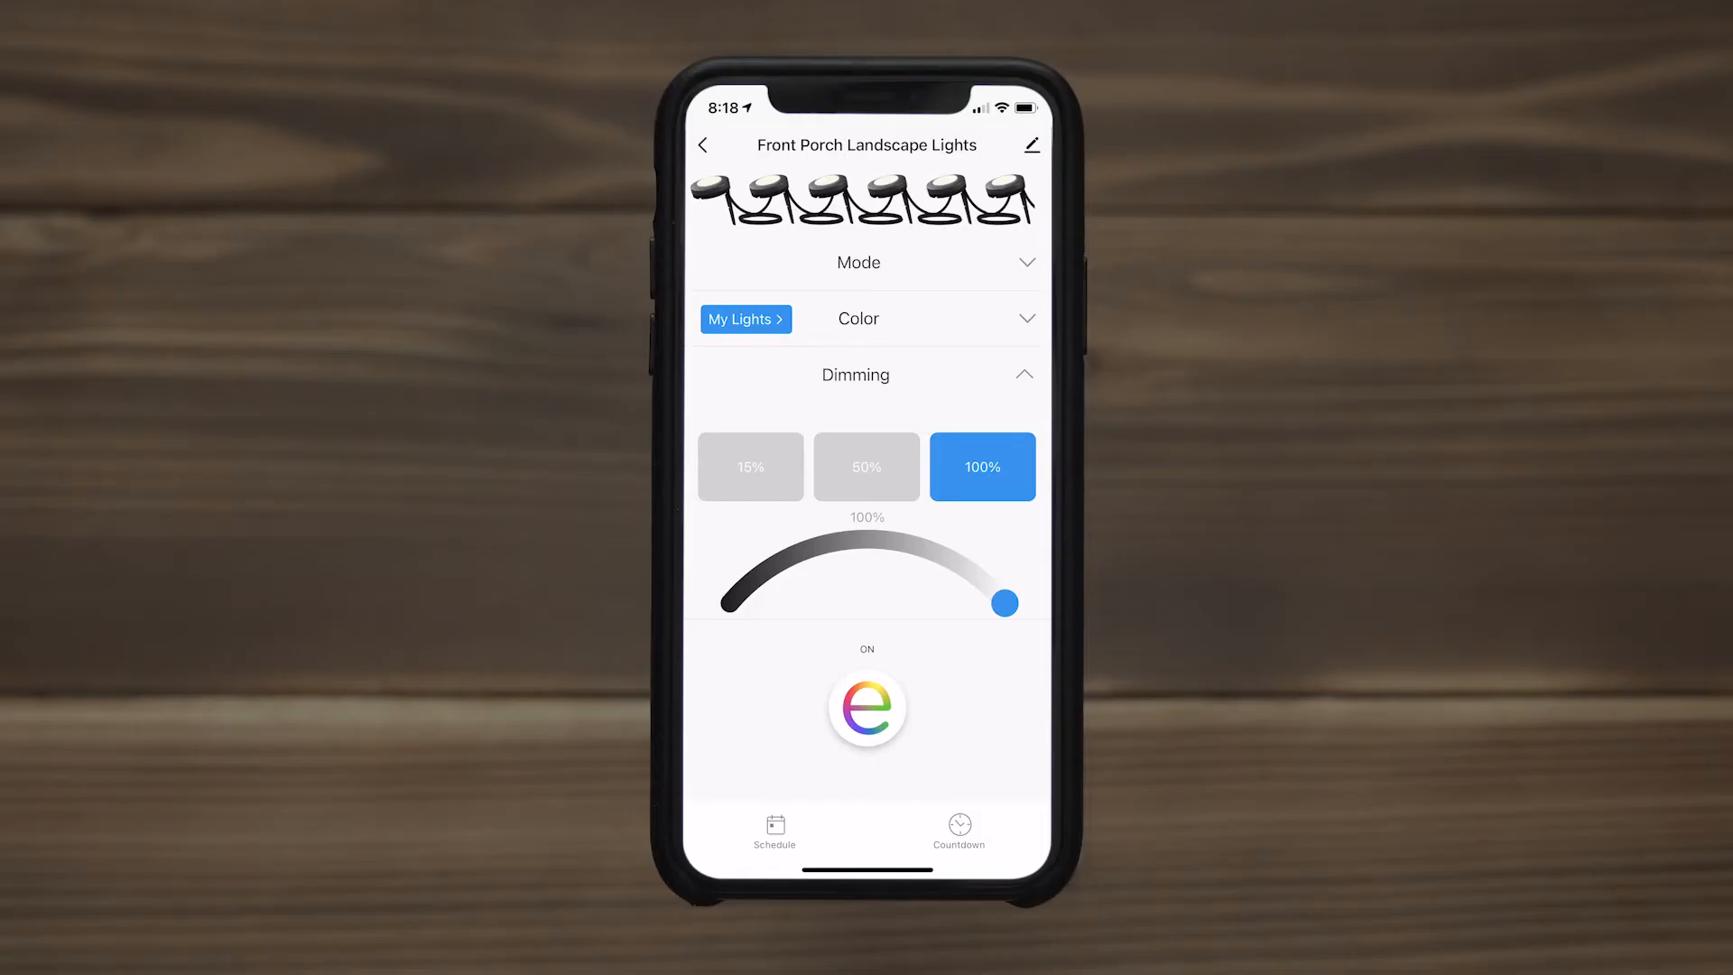
# - Set the Front Porch Landscape Lights dimming preset to 15%
pyautogui.click(867, 467)
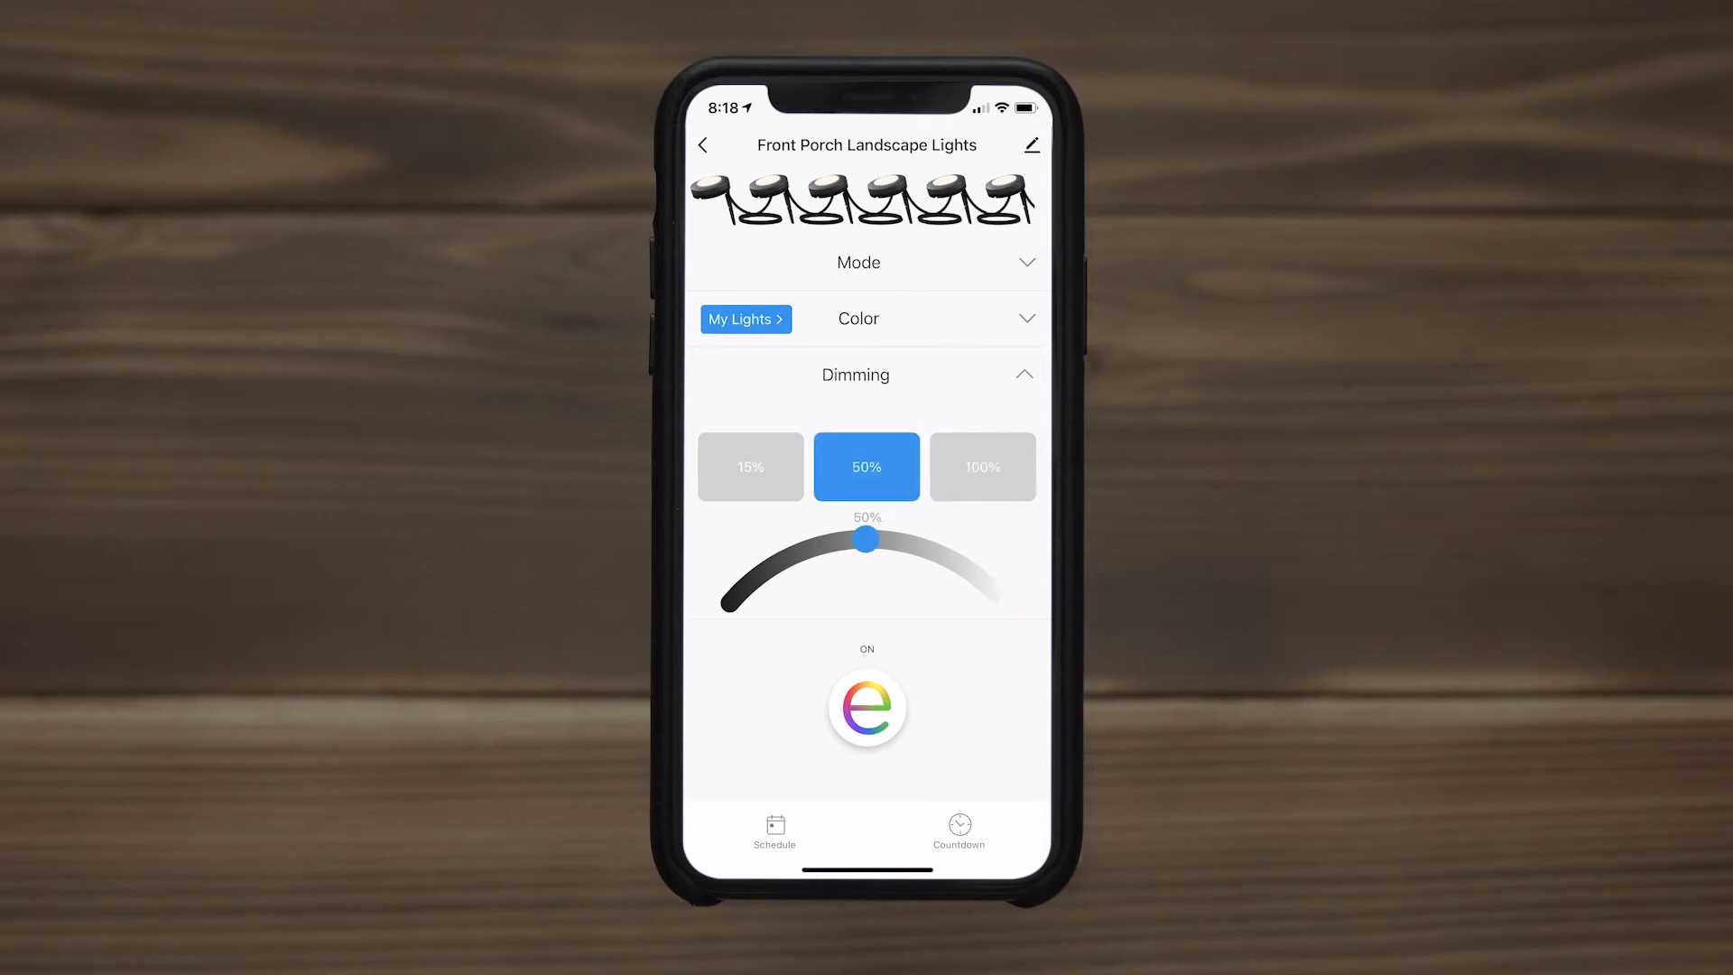
pyautogui.click(749, 466)
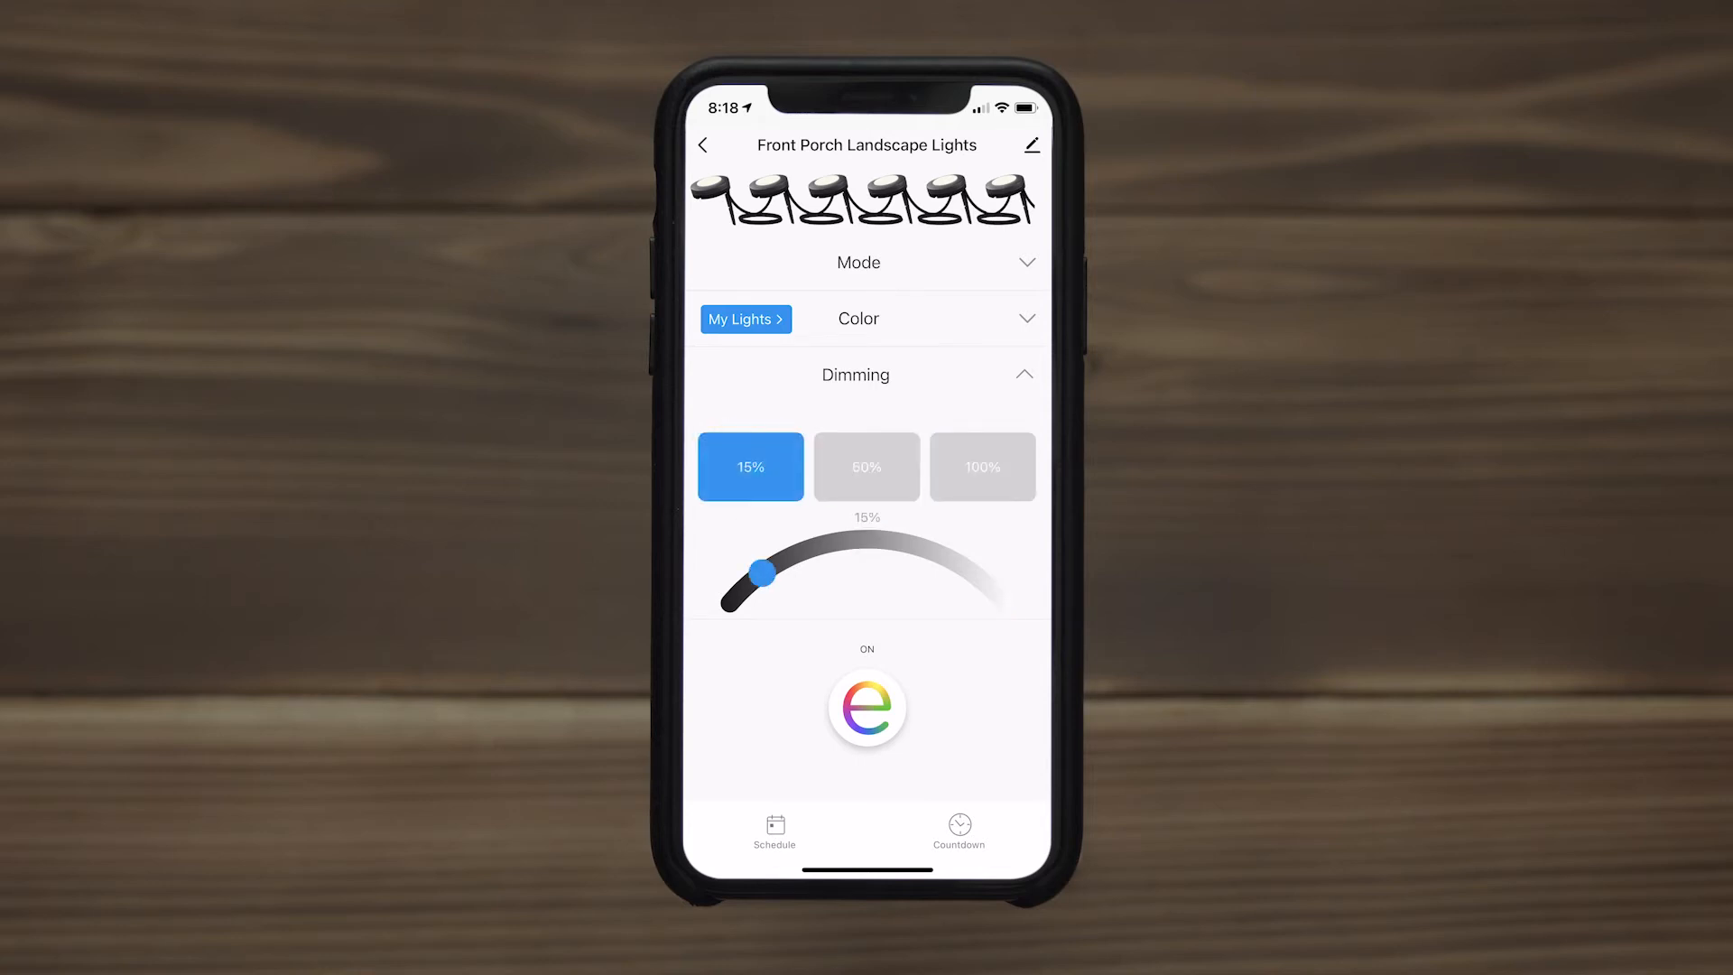
pyautogui.click(856, 262)
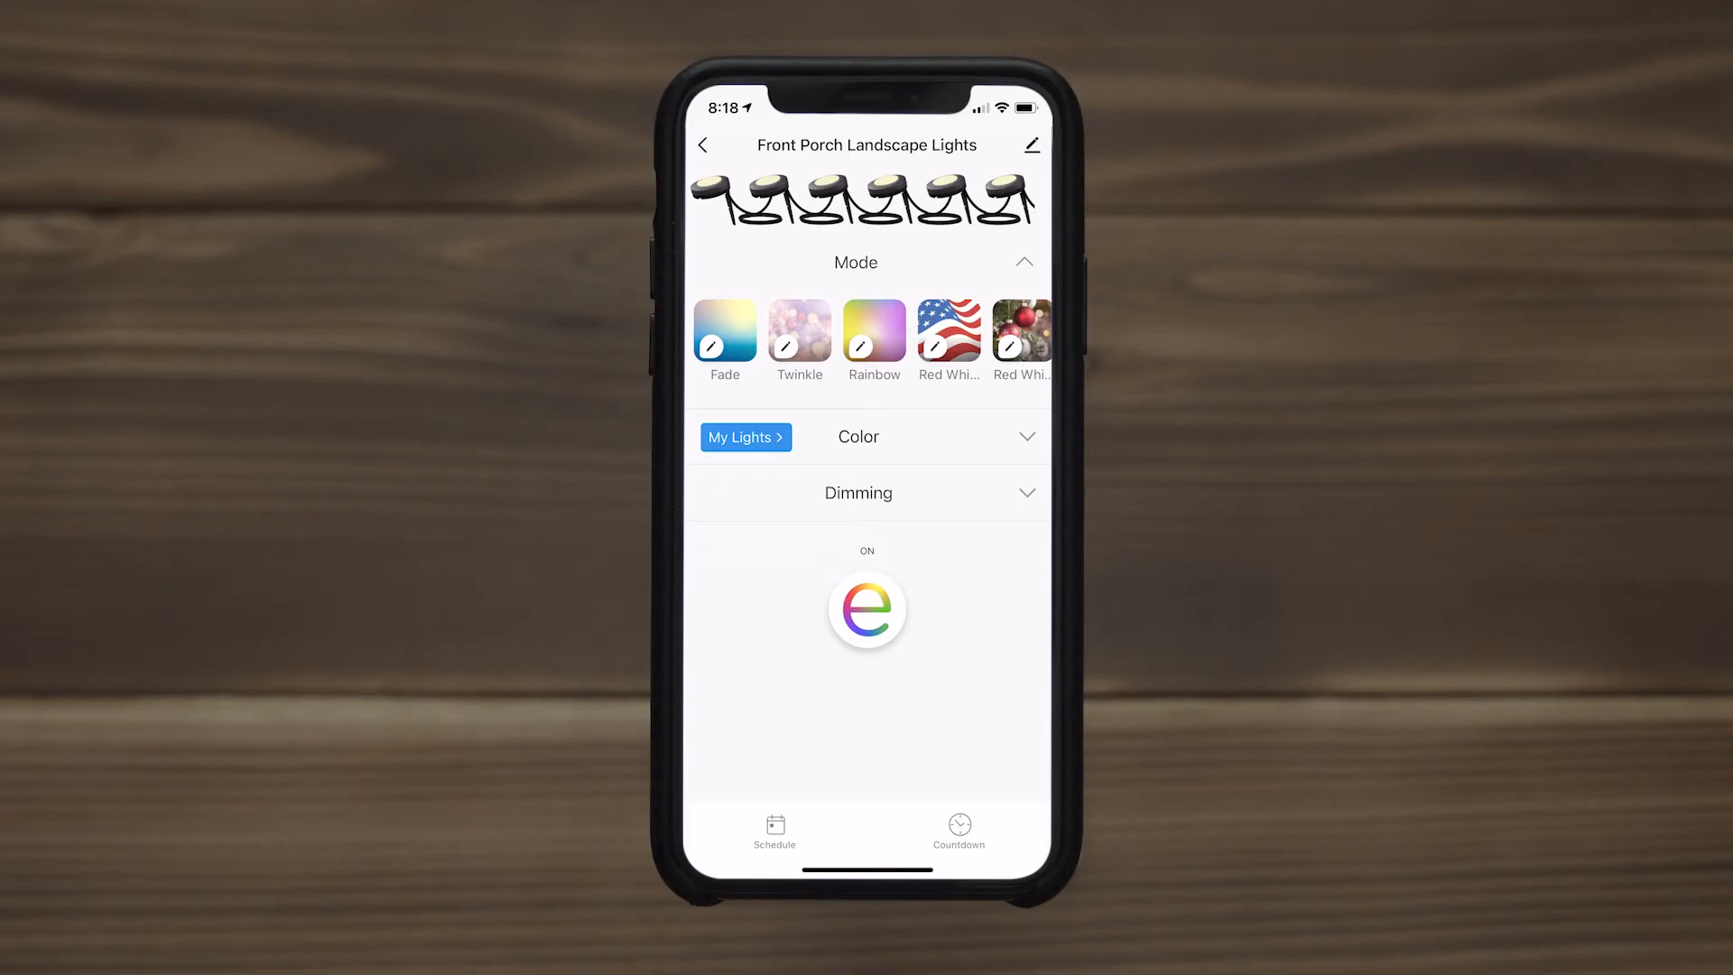
# - Apply the Rainbow mode and save it with the Twinkle effect
pyautogui.click(875, 335)
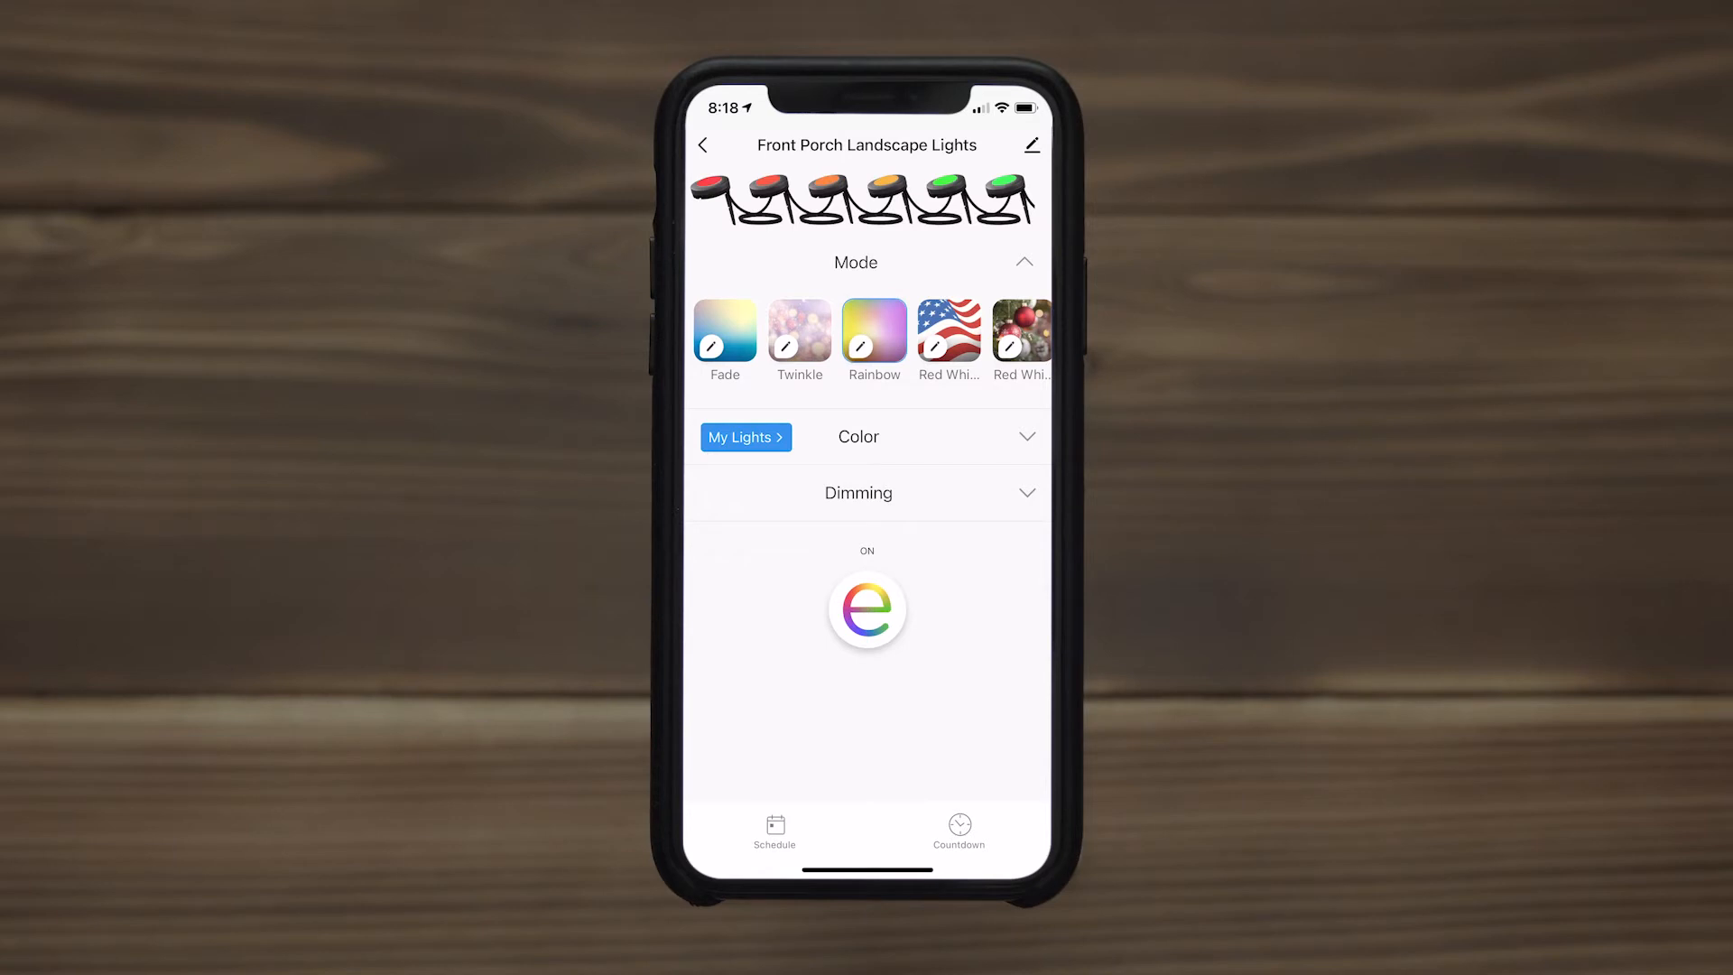
pyautogui.click(873, 334)
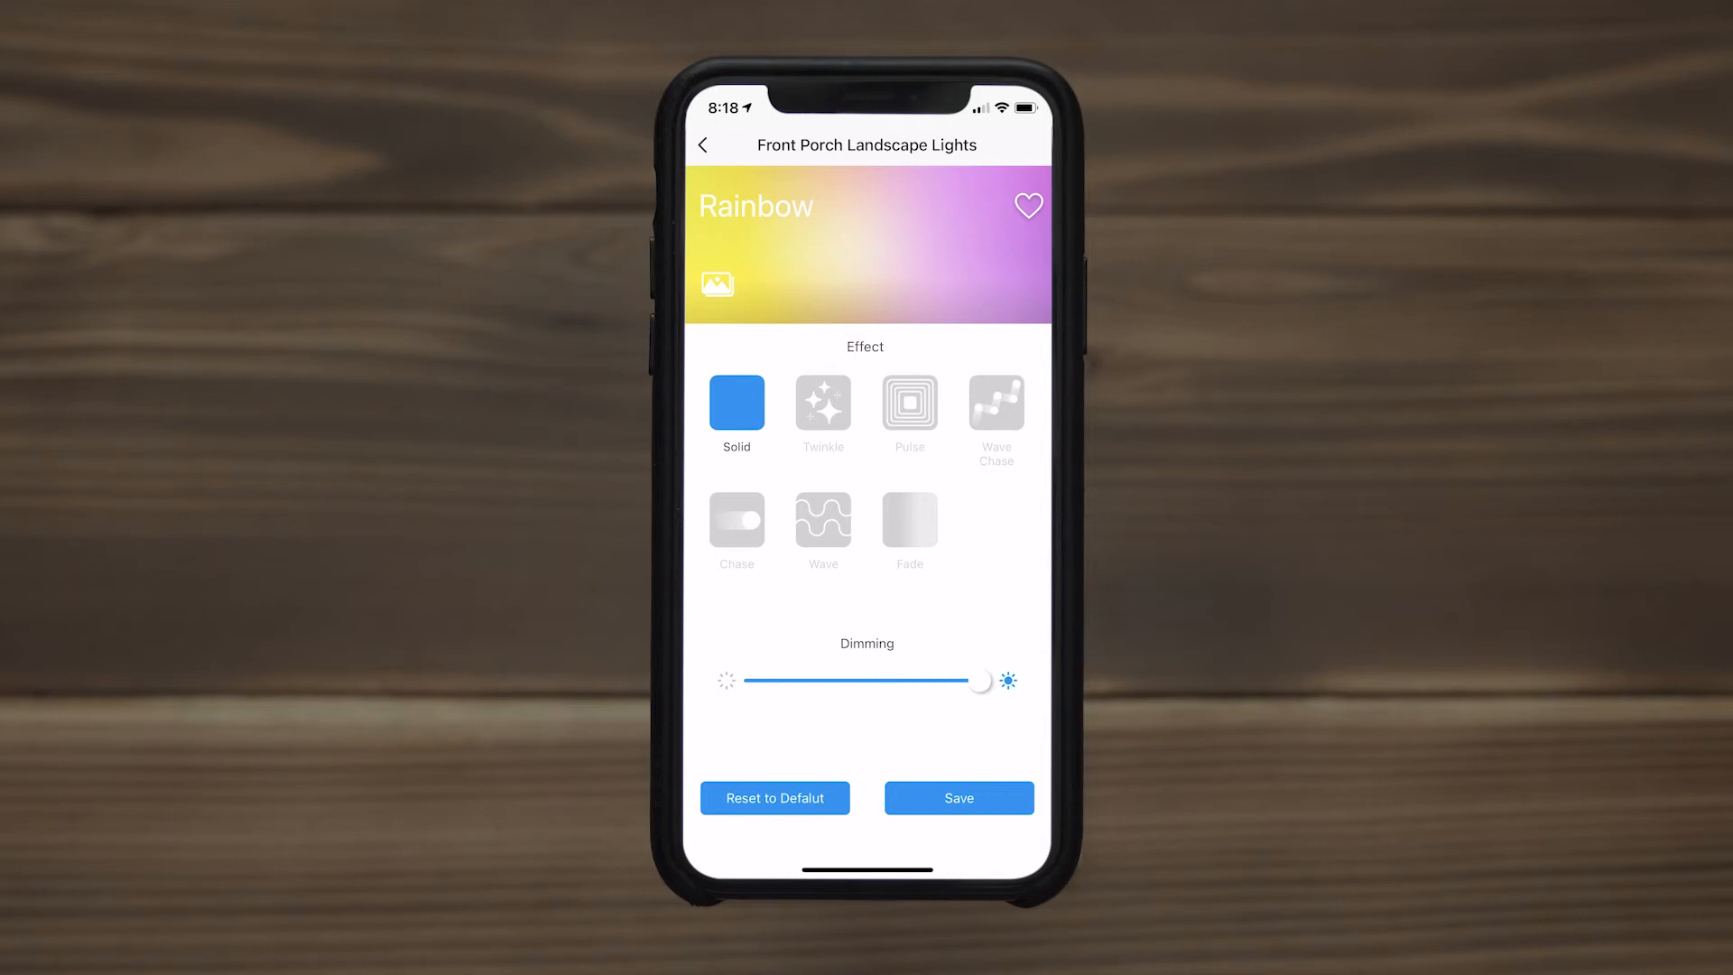
pyautogui.click(823, 403)
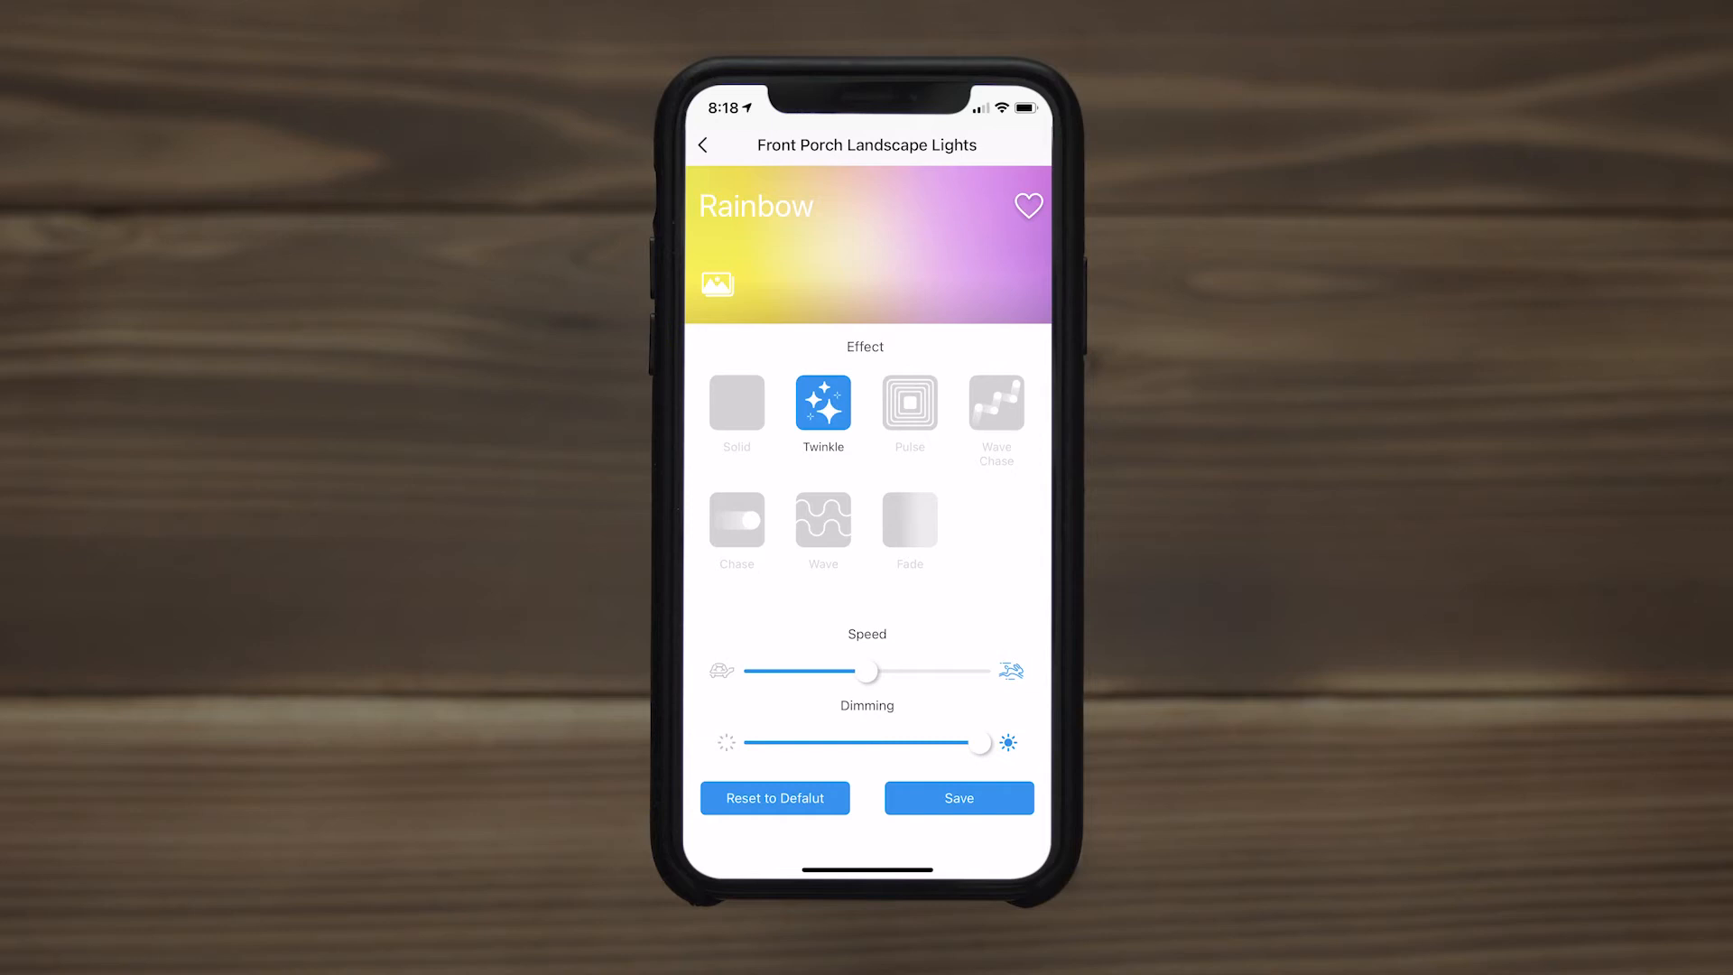
pyautogui.click(959, 798)
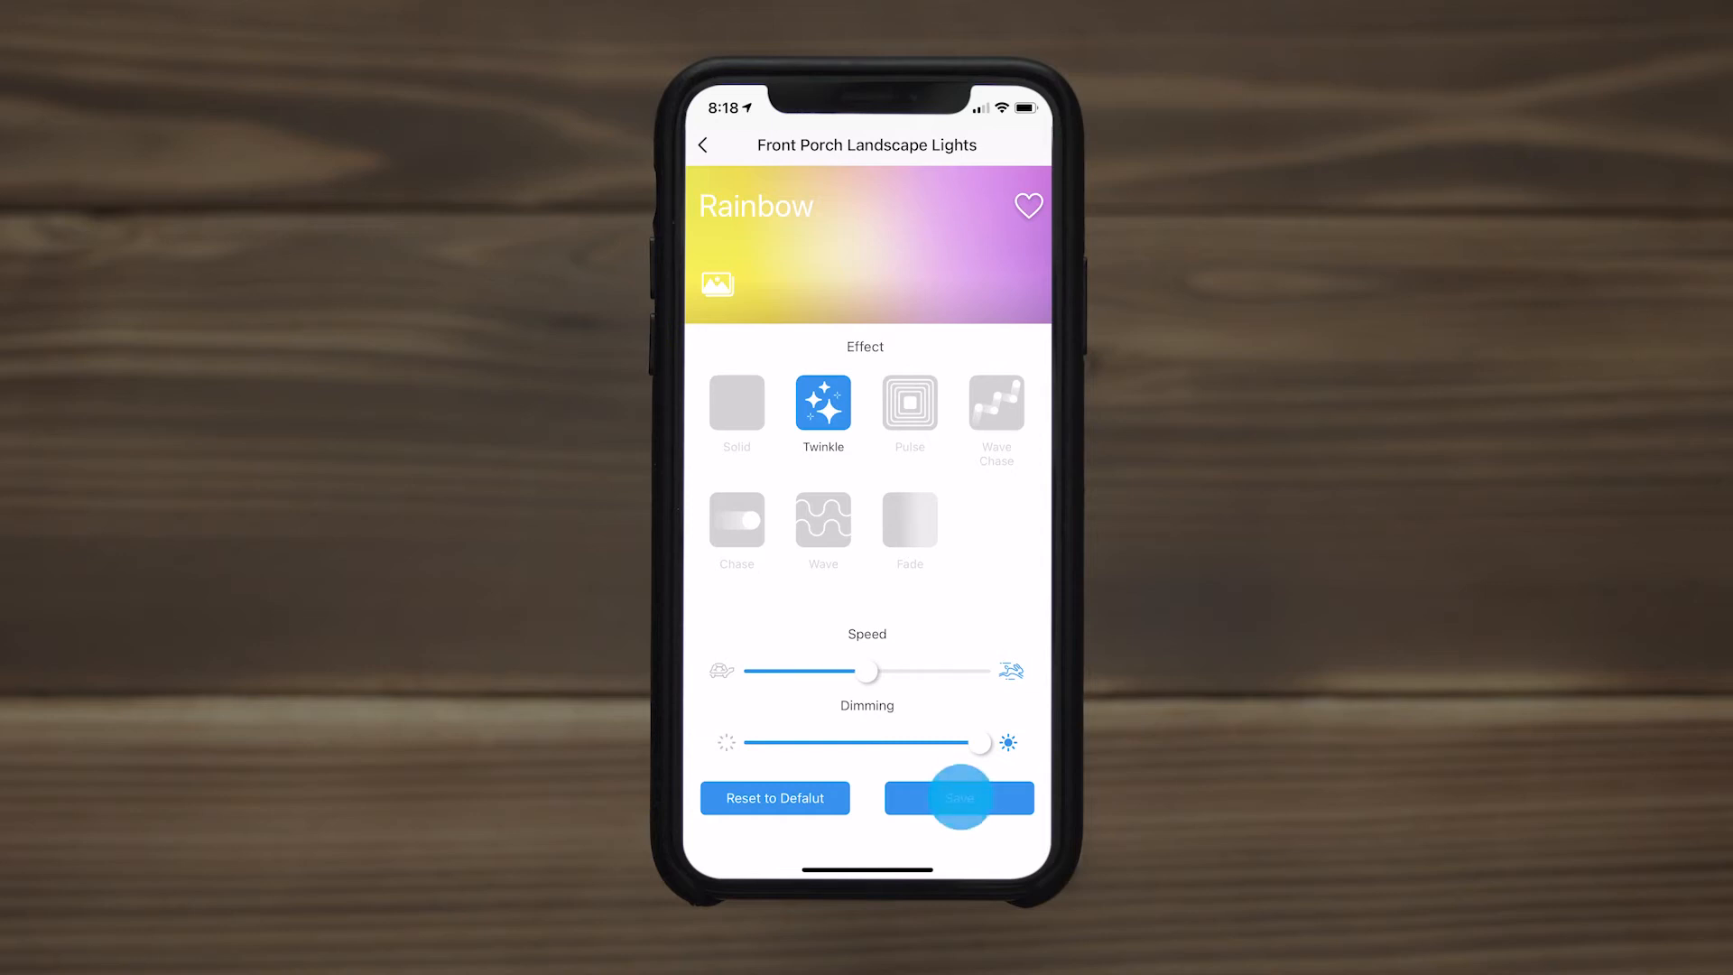
pyautogui.click(959, 798)
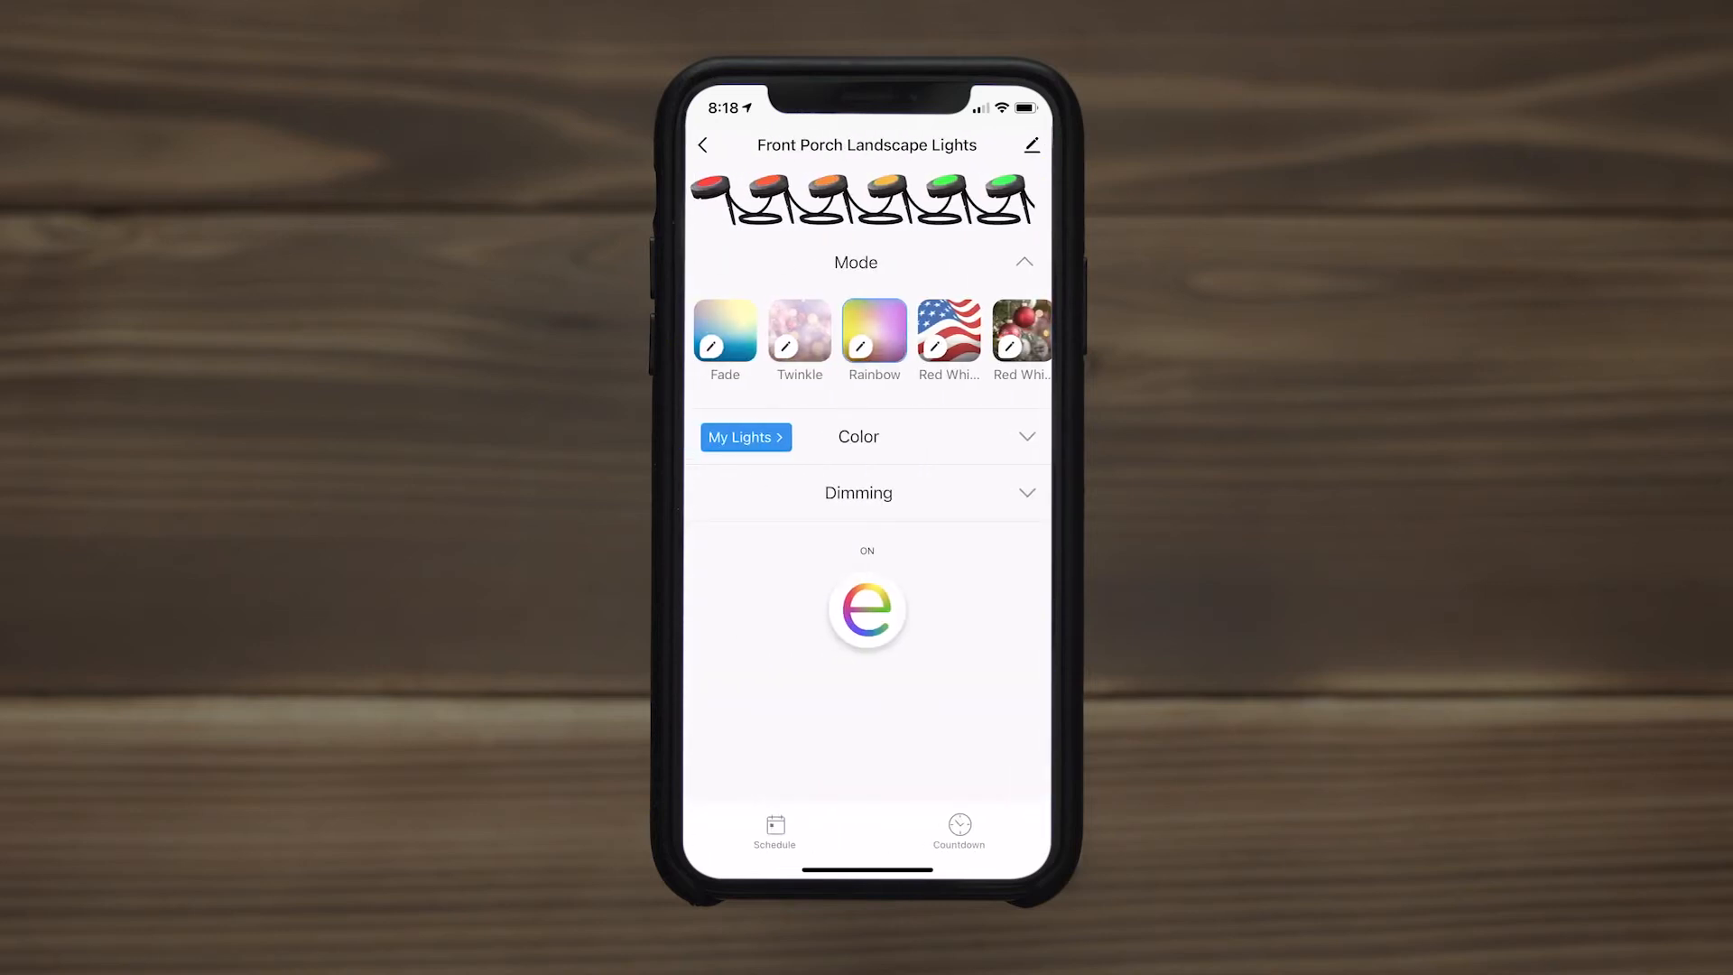
# - Name the custom mode My Favorite Lights
pyautogui.hscroll(-3)
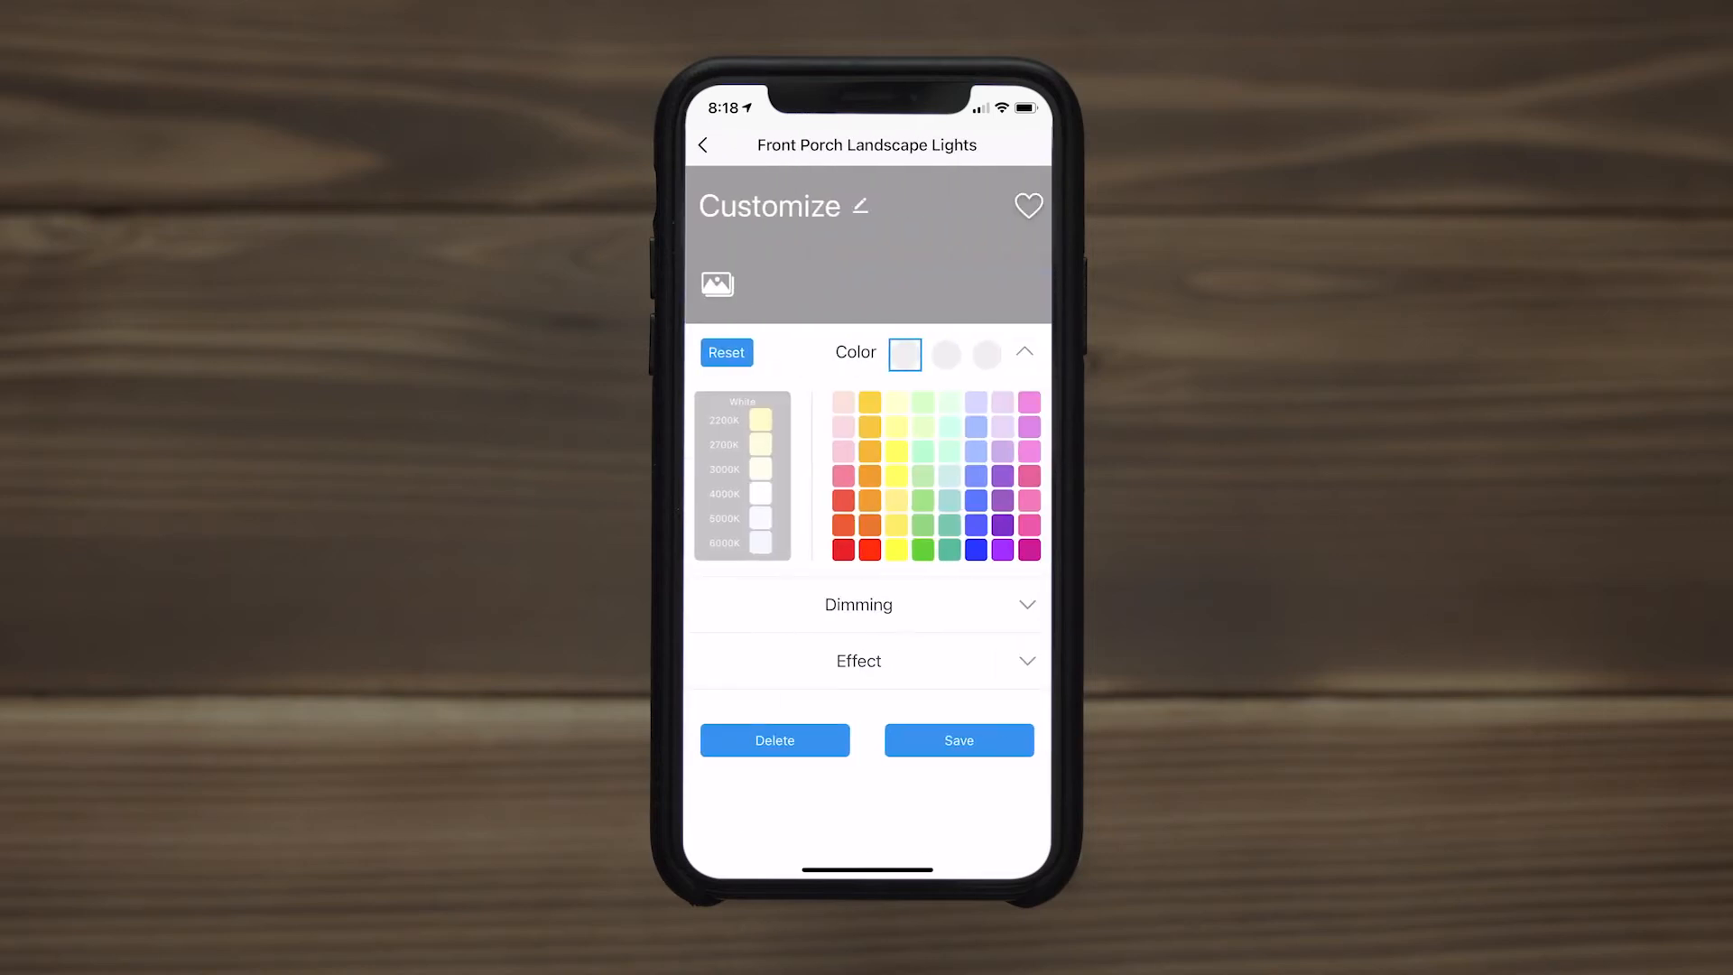
pyautogui.click(861, 206)
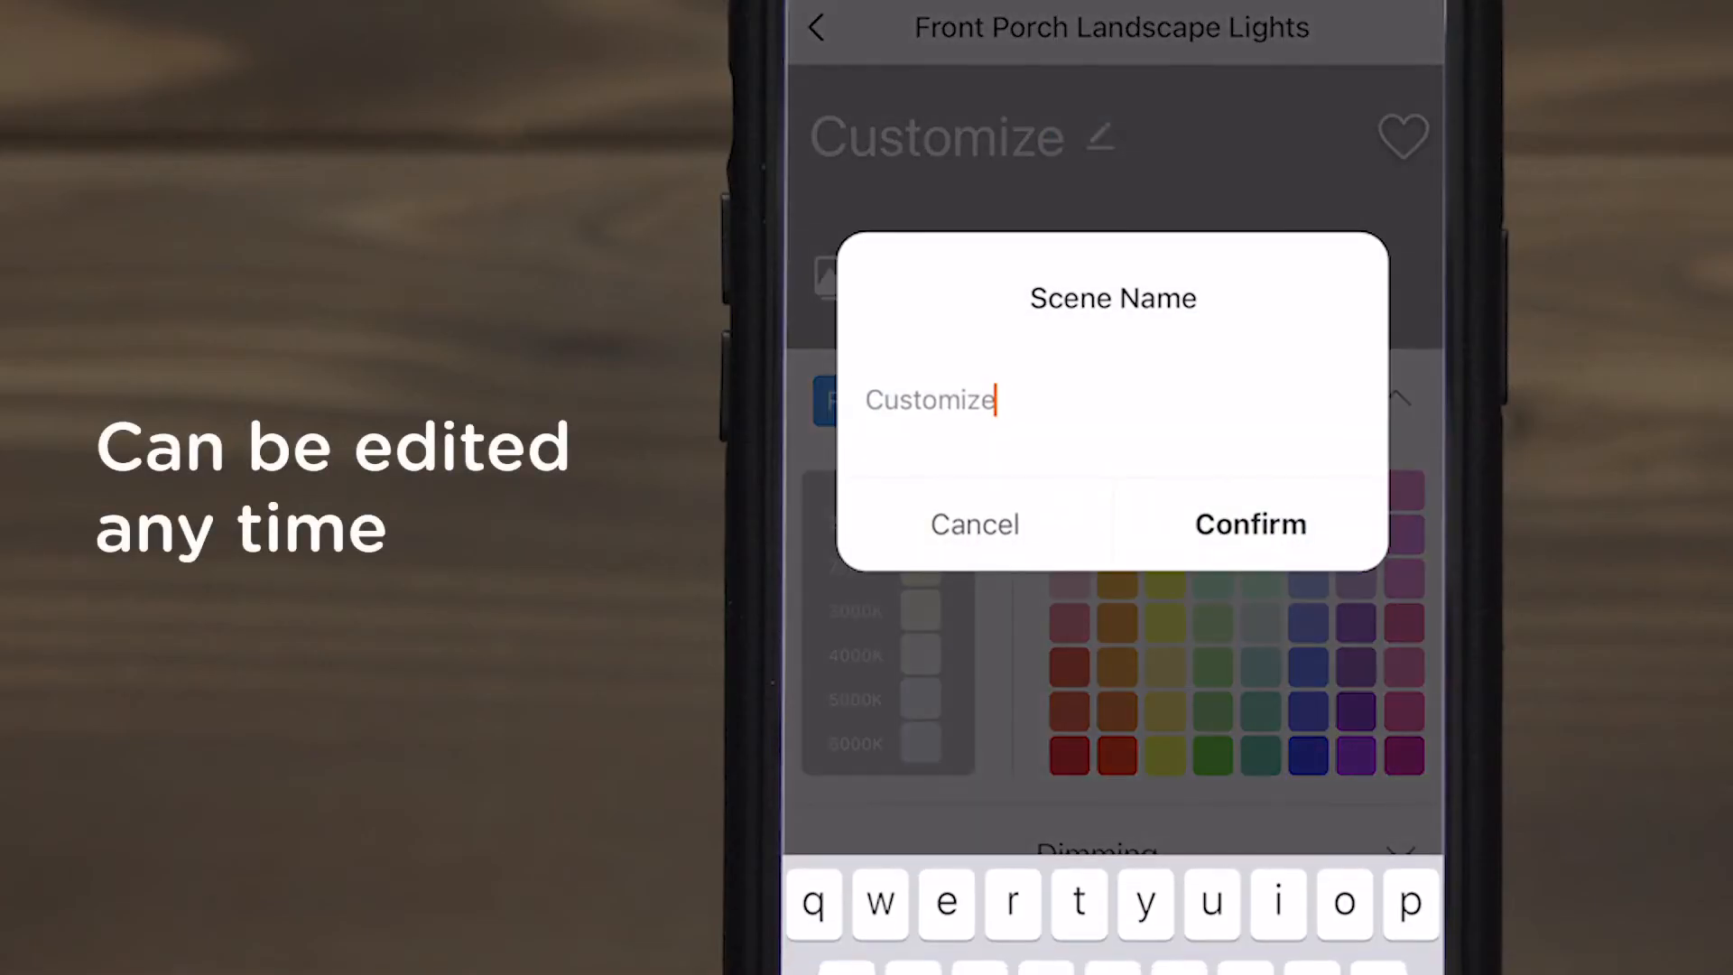
pyautogui.write('My Favorite Lights')
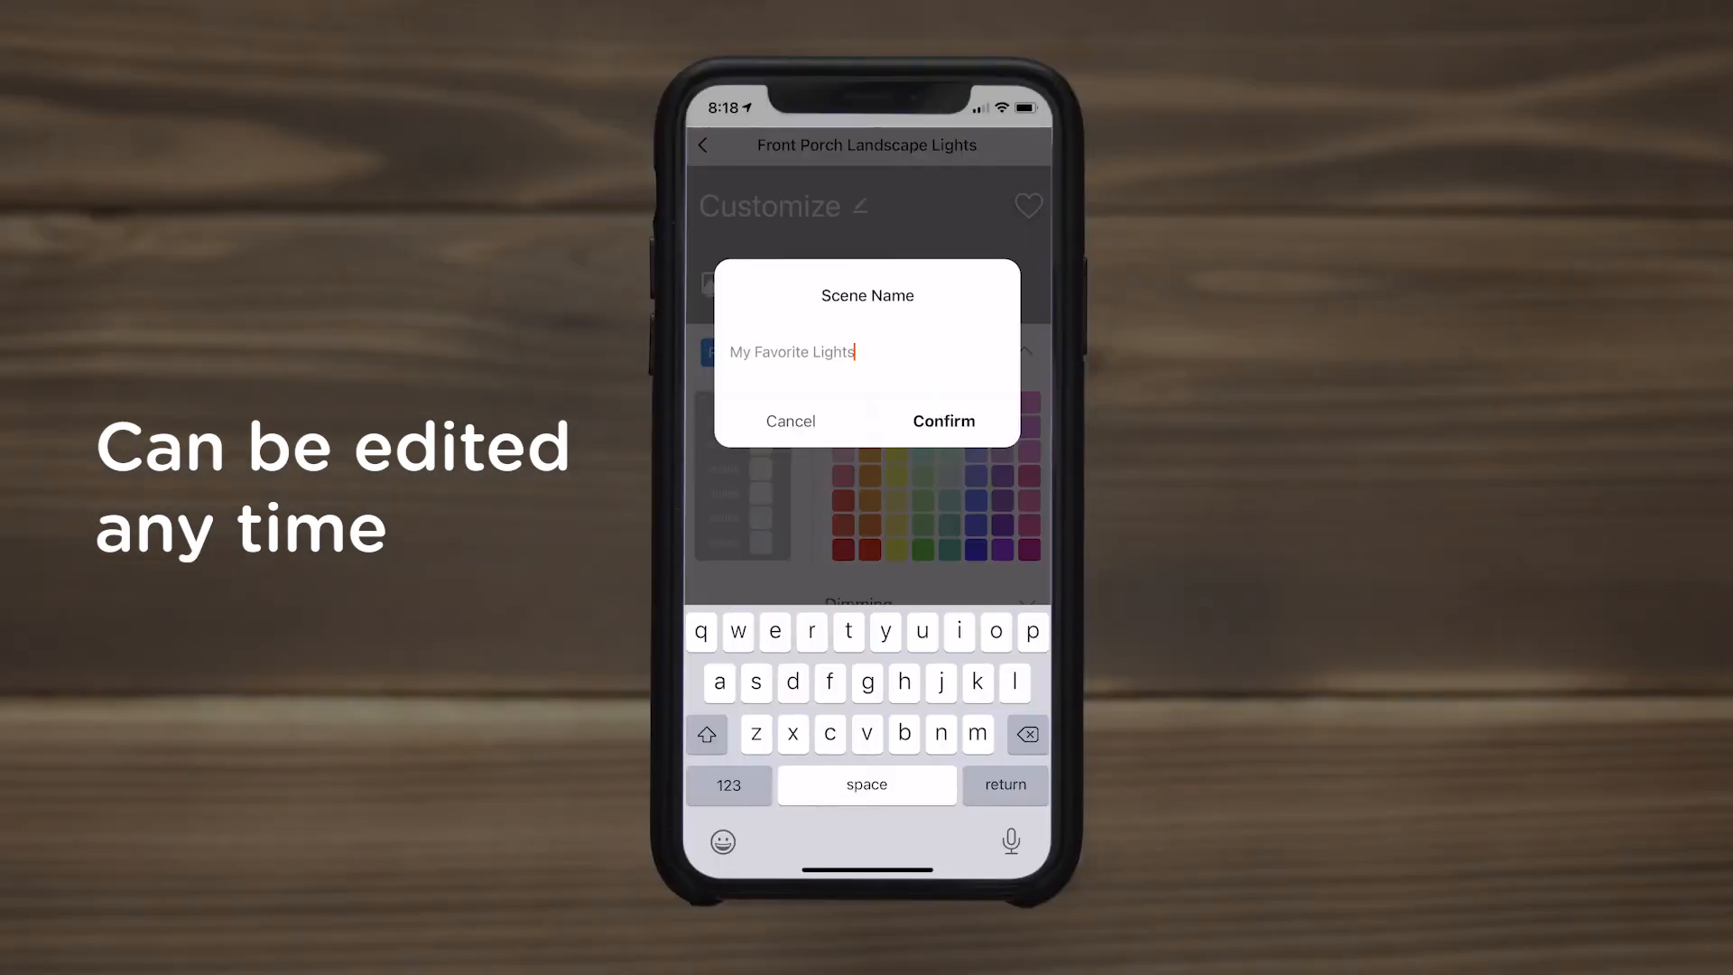
pyautogui.click(942, 421)
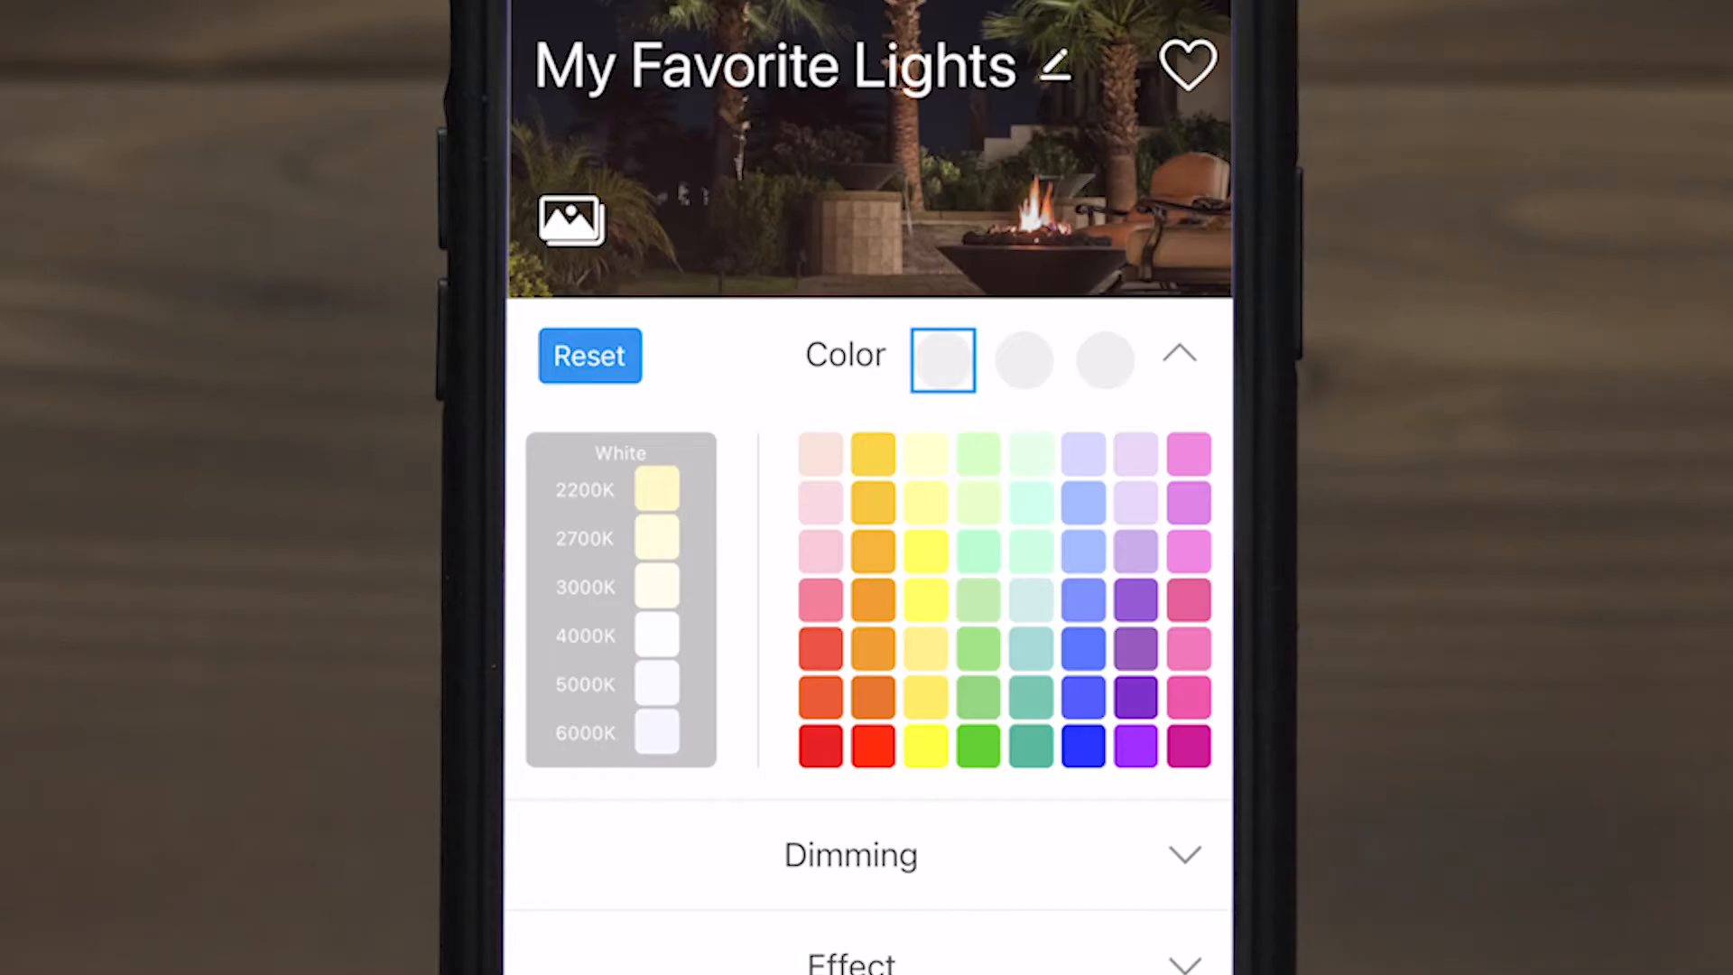
# - Give the mode orange, green and blue colours at 100% dimming and save it
pyautogui.click(872, 648)
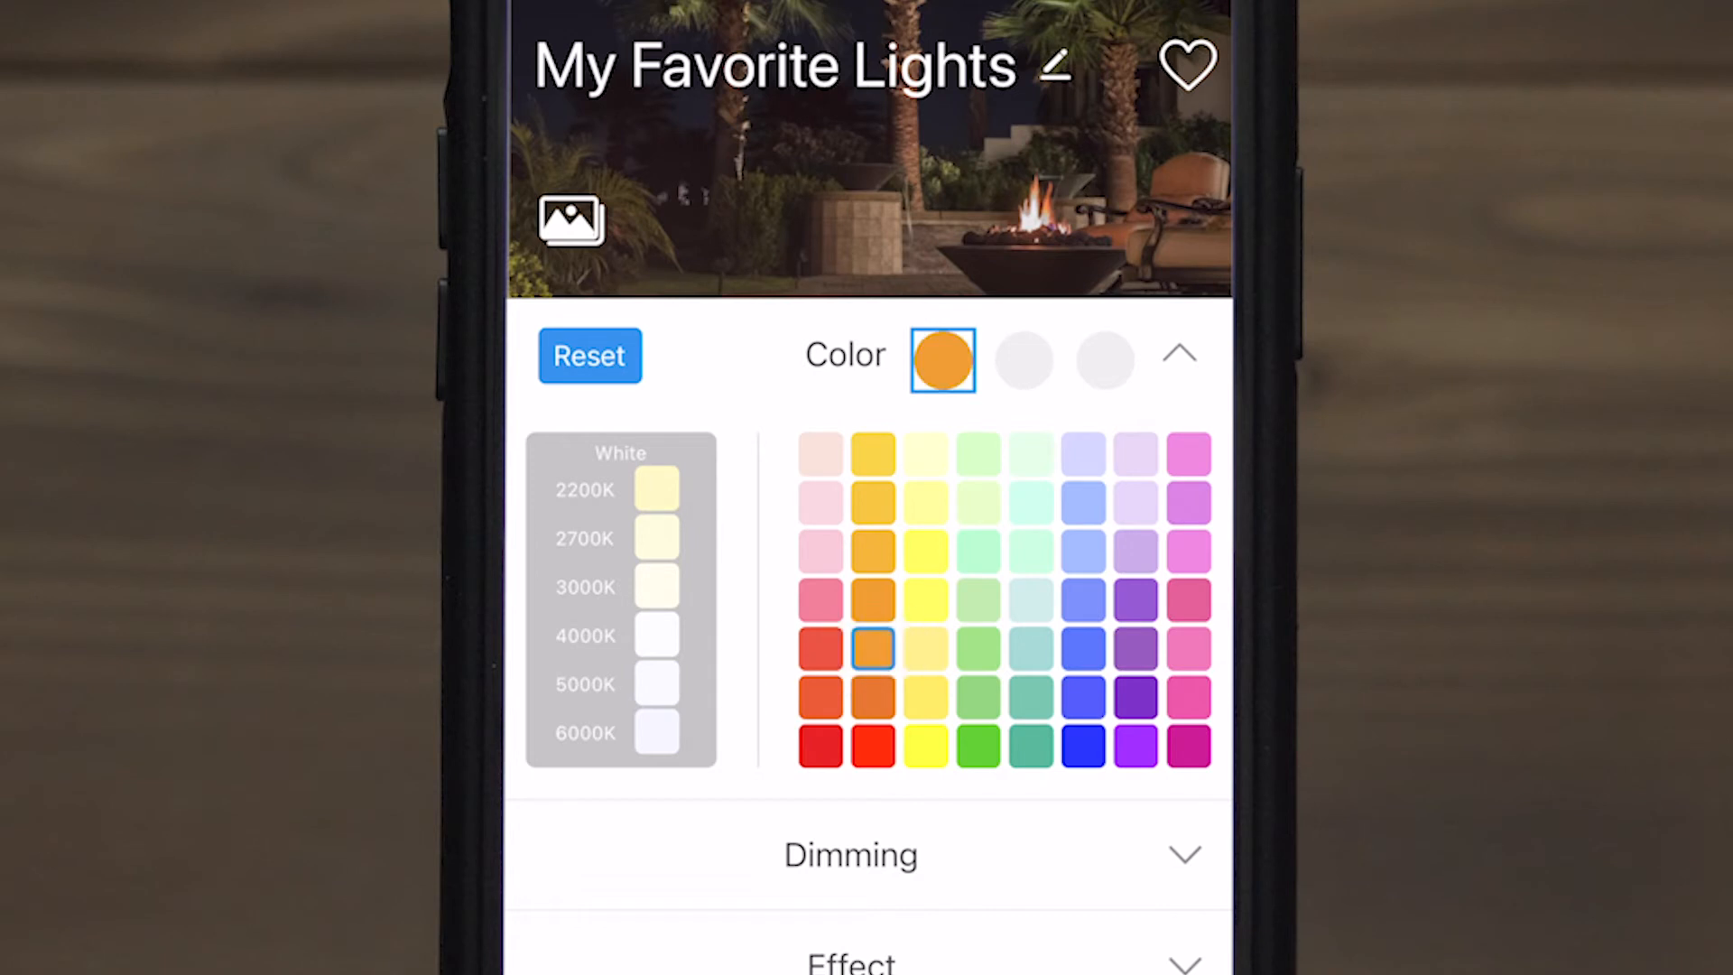
pyautogui.click(976, 649)
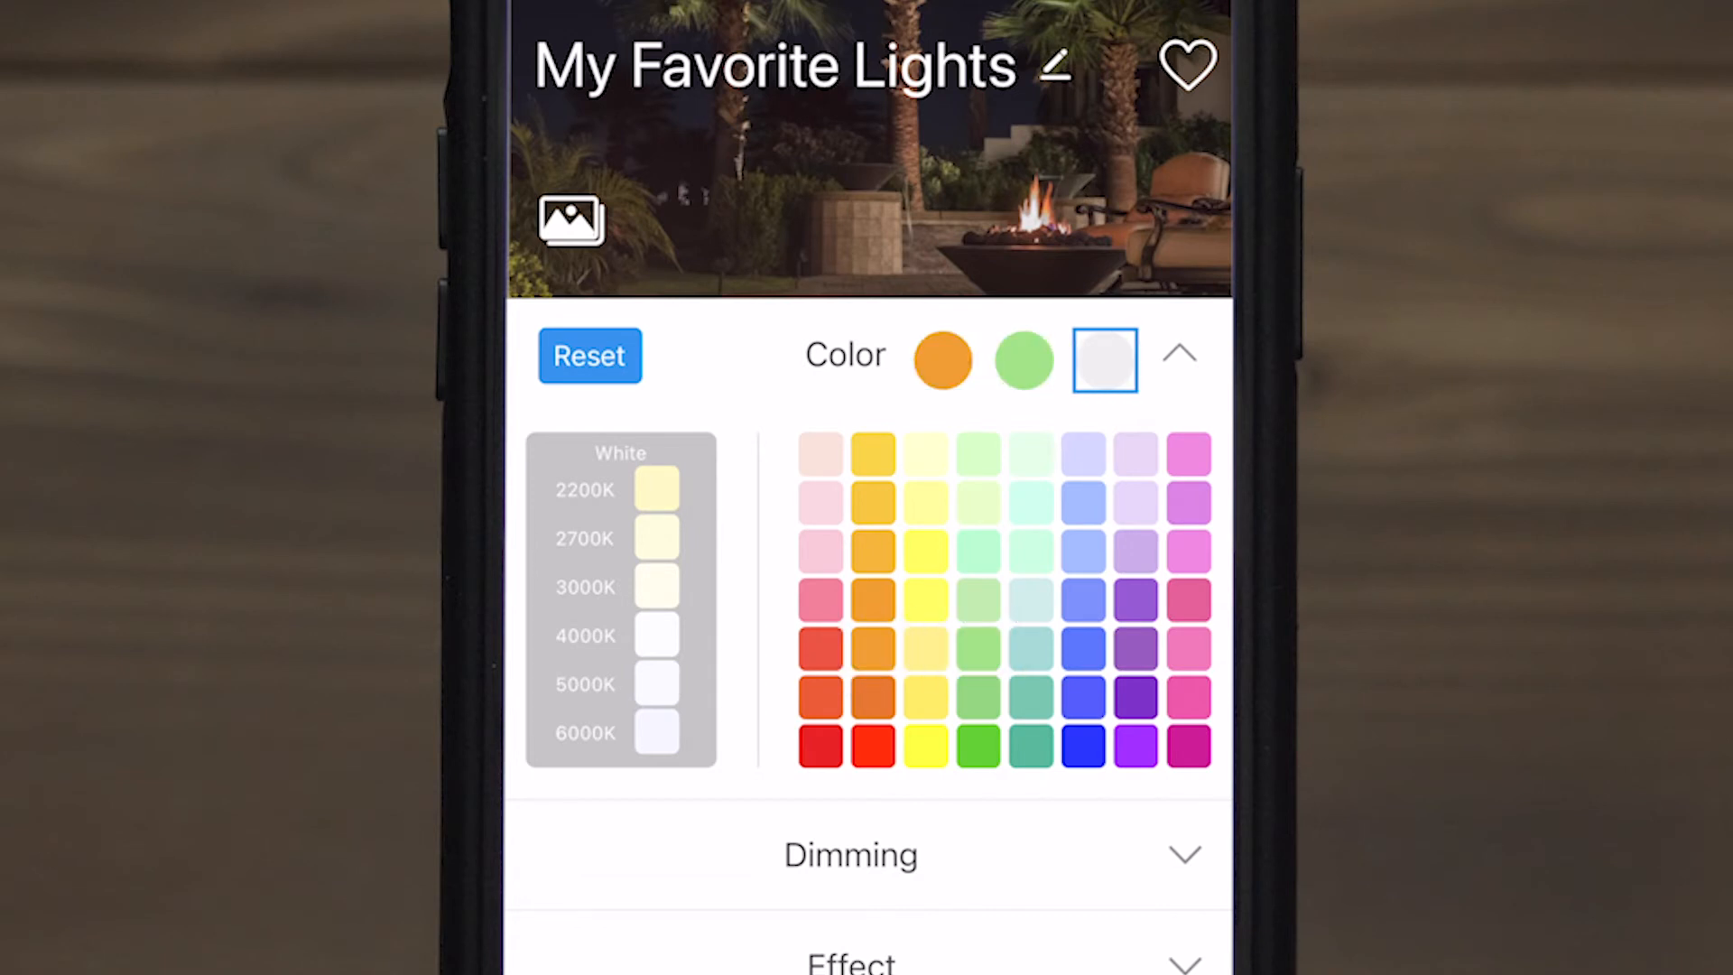
pyautogui.click(1082, 601)
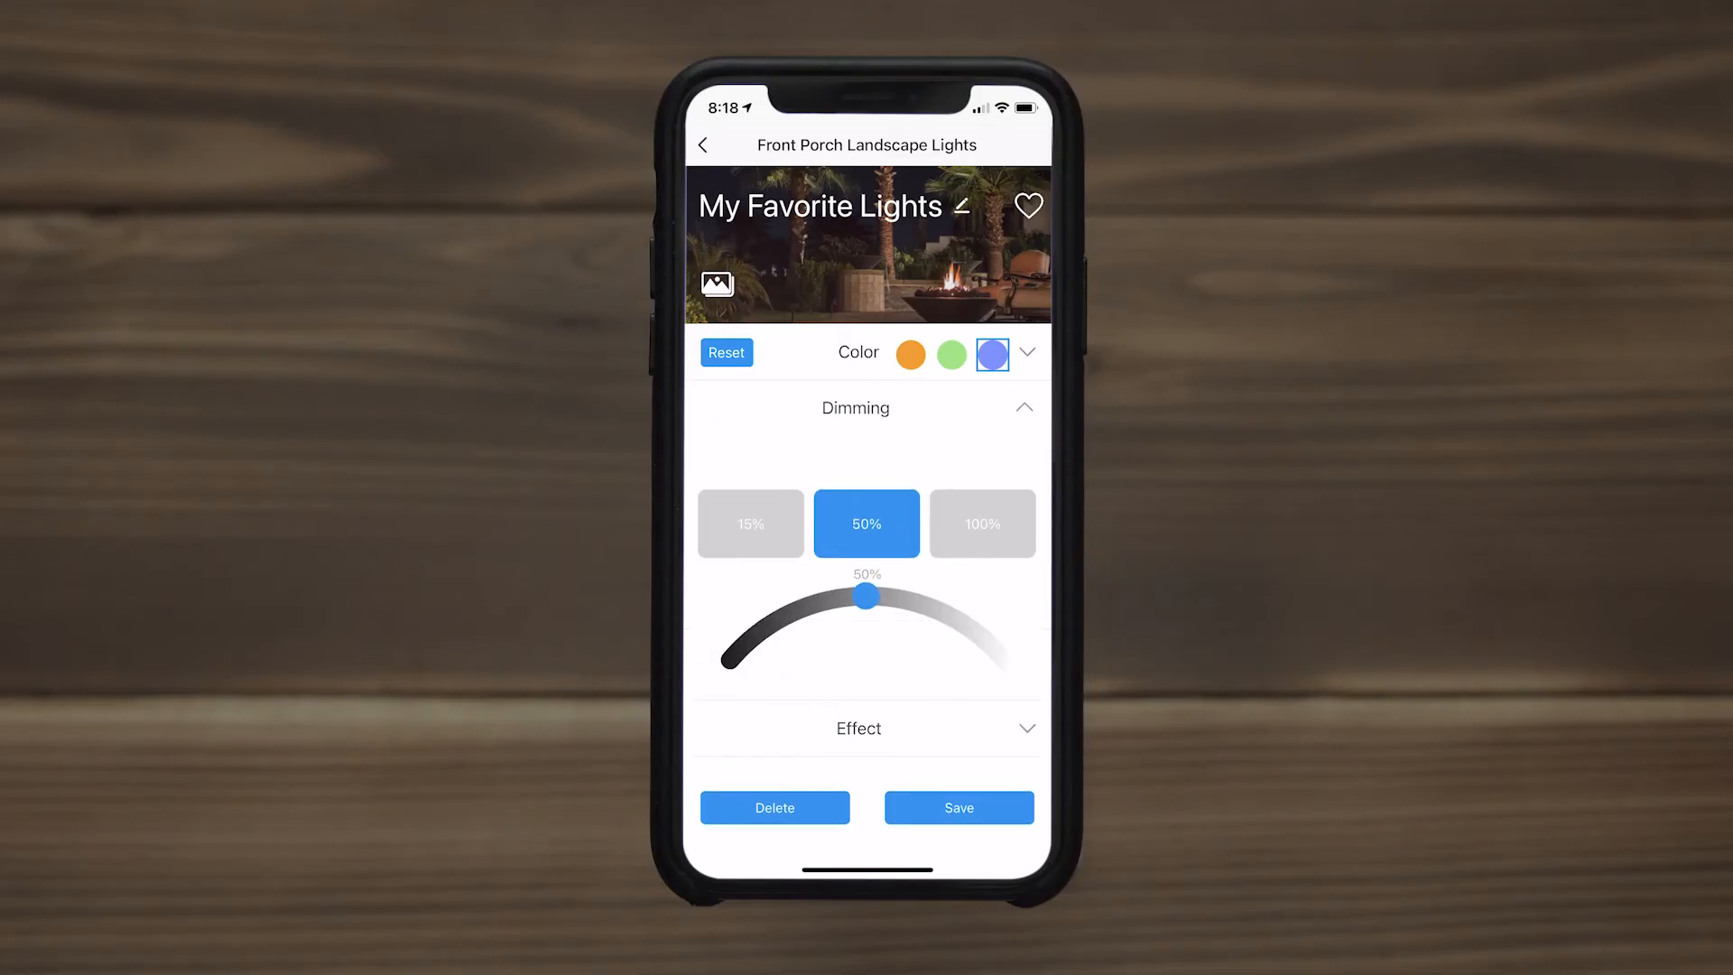
pyautogui.click(980, 523)
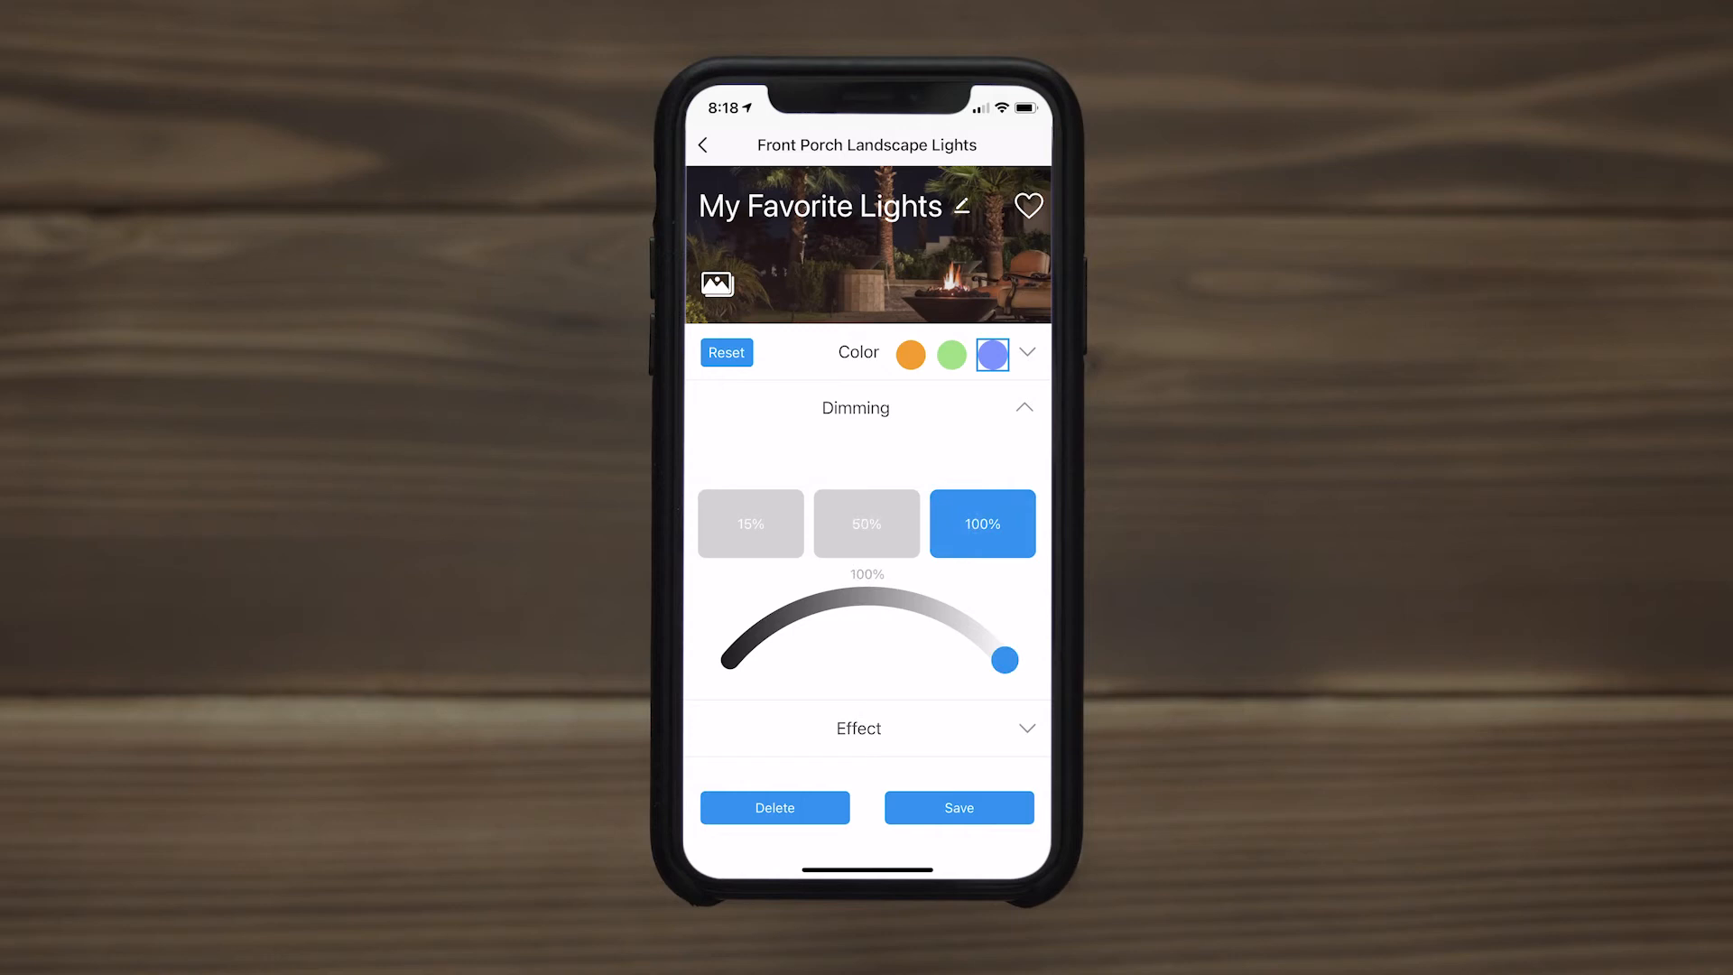
pyautogui.click(858, 728)
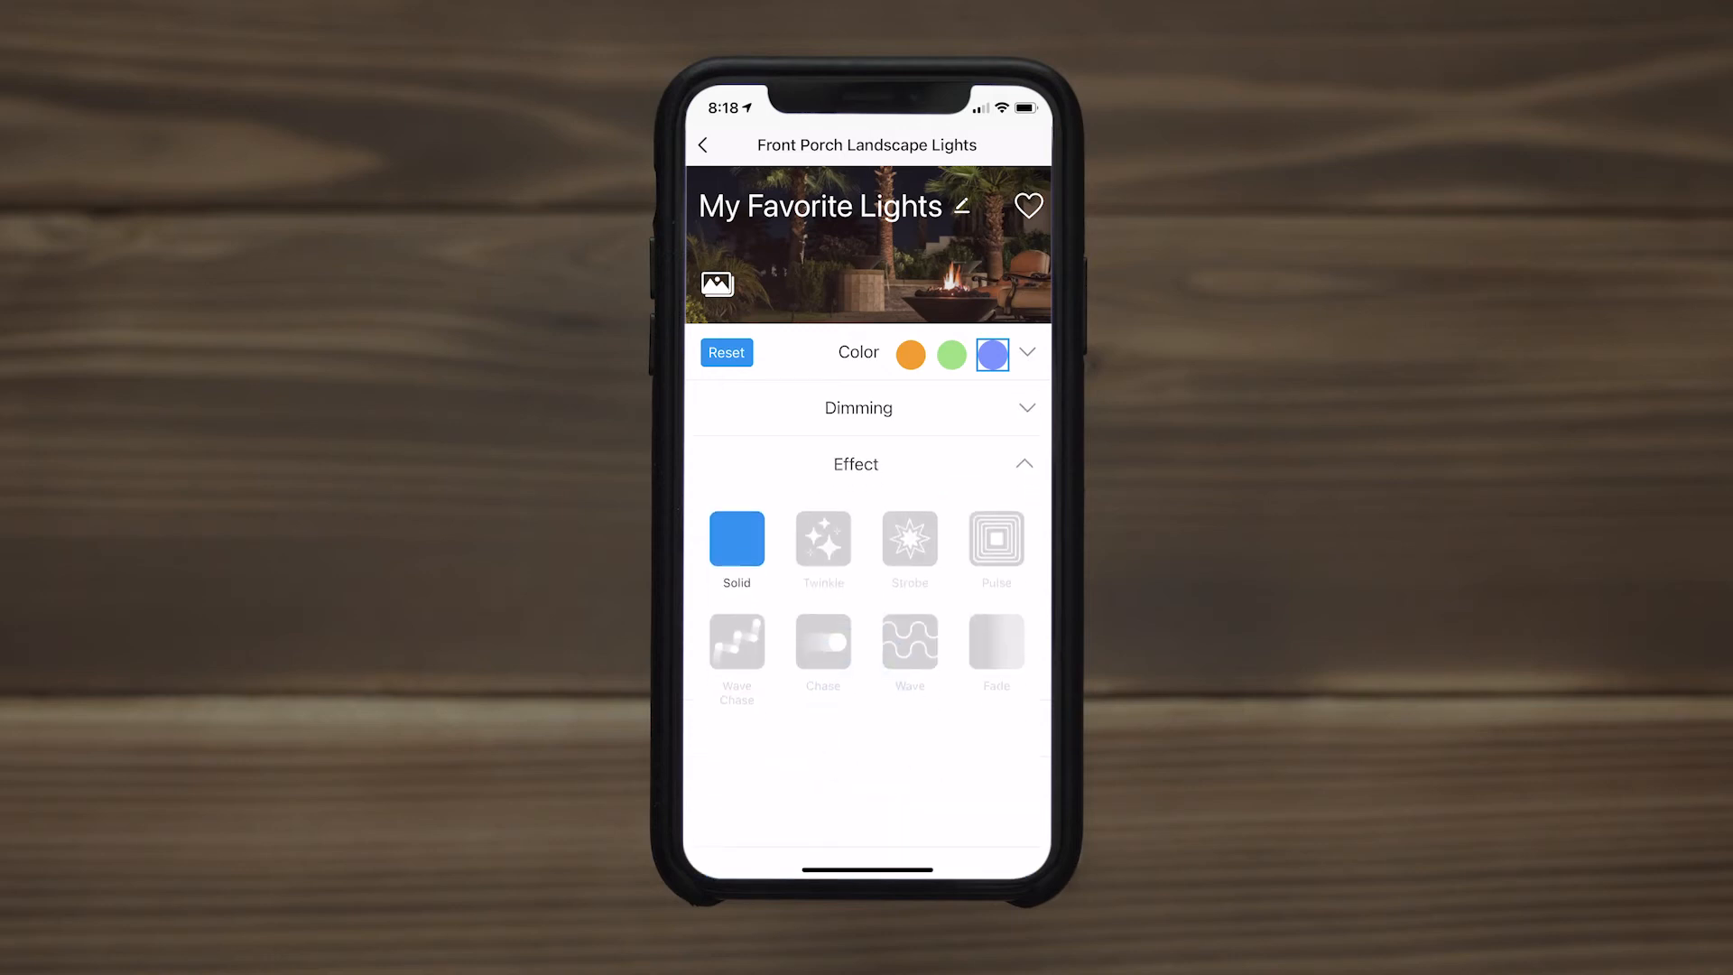
pyautogui.click(909, 642)
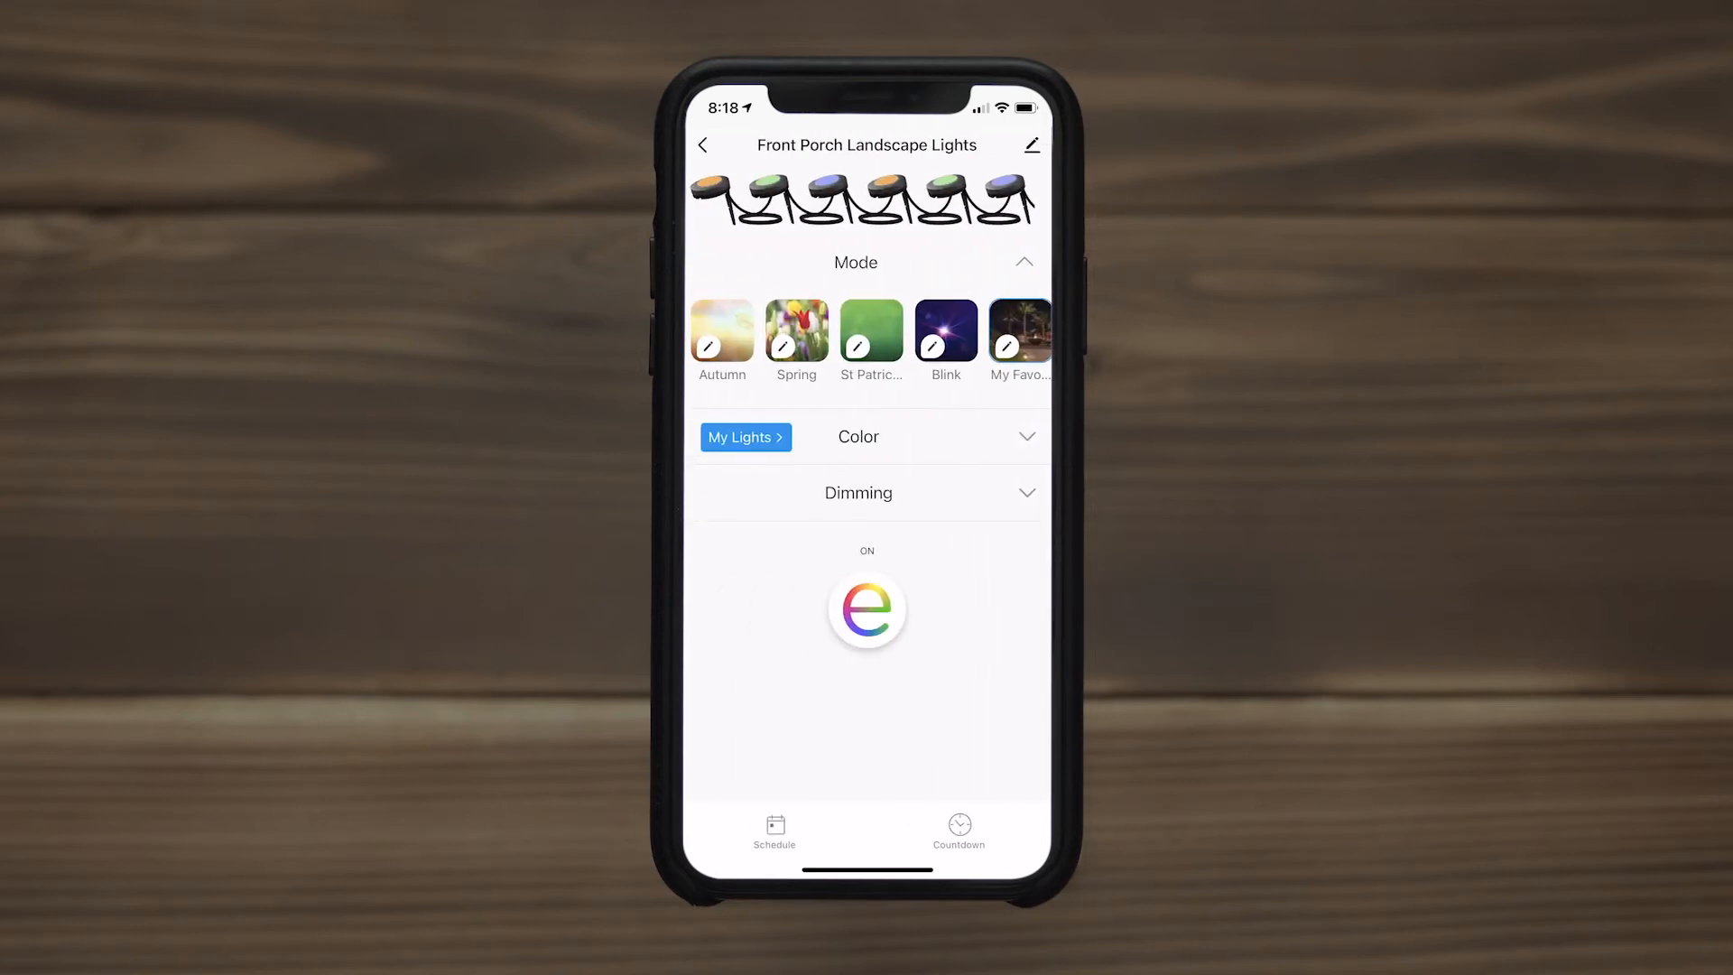
# - Set the lights' colour to the 3000K white swatch
pyautogui.click(1026, 436)
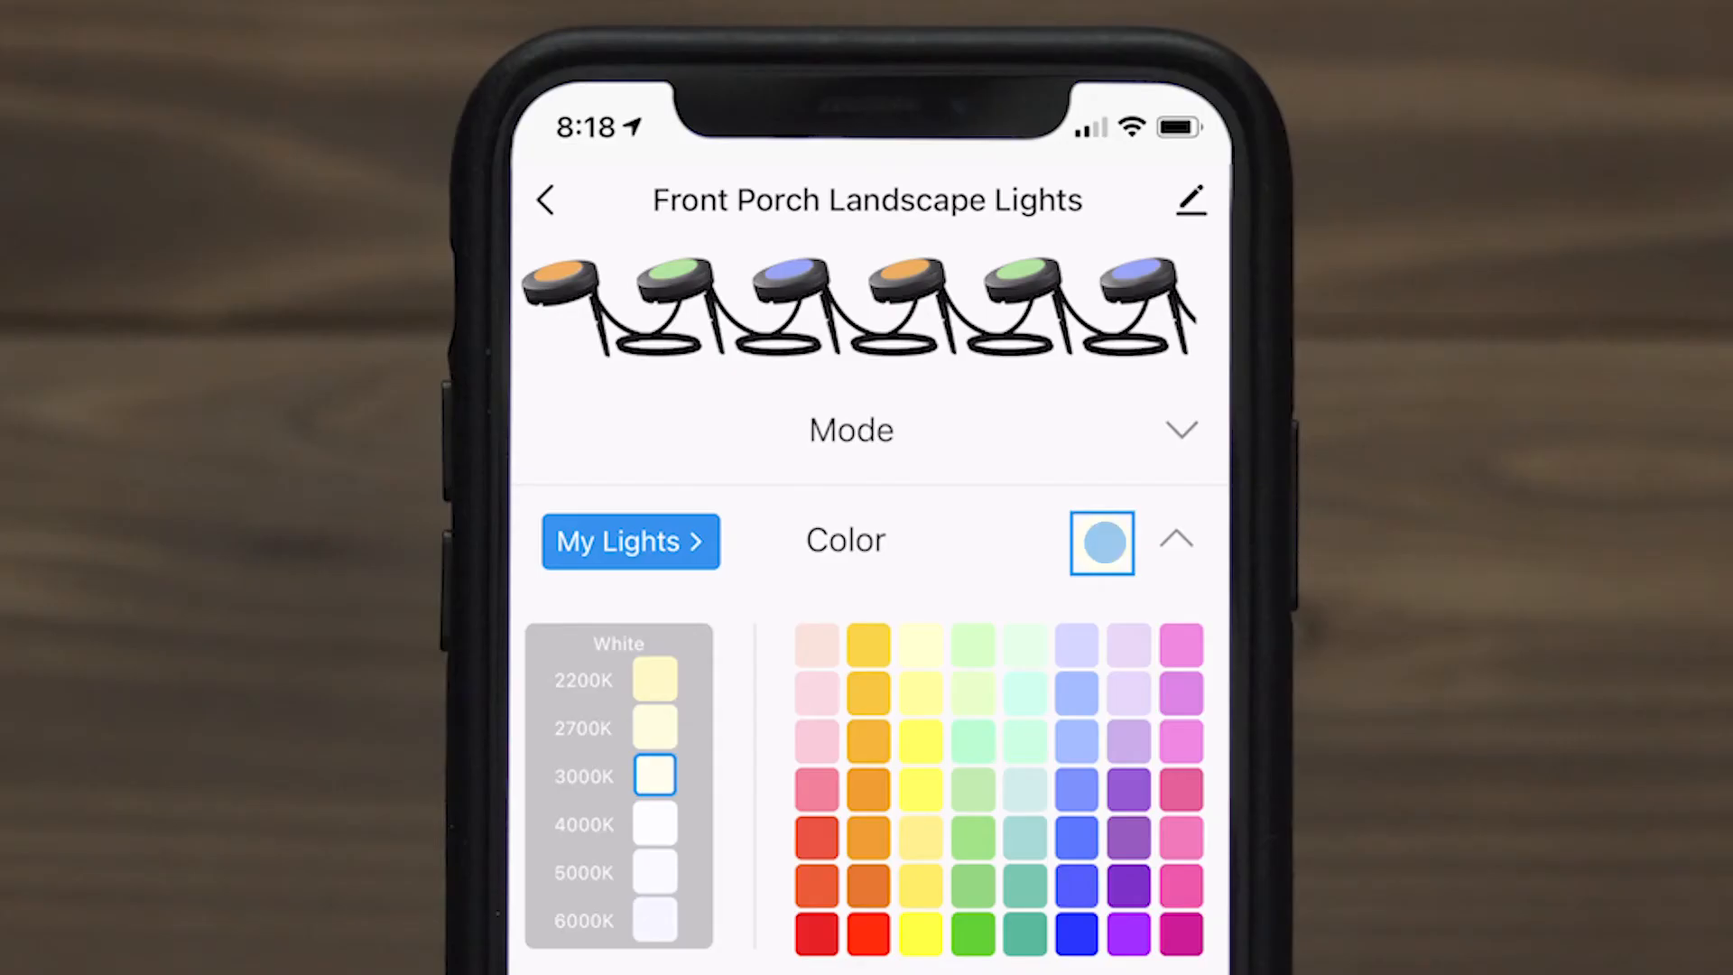
pyautogui.click(654, 775)
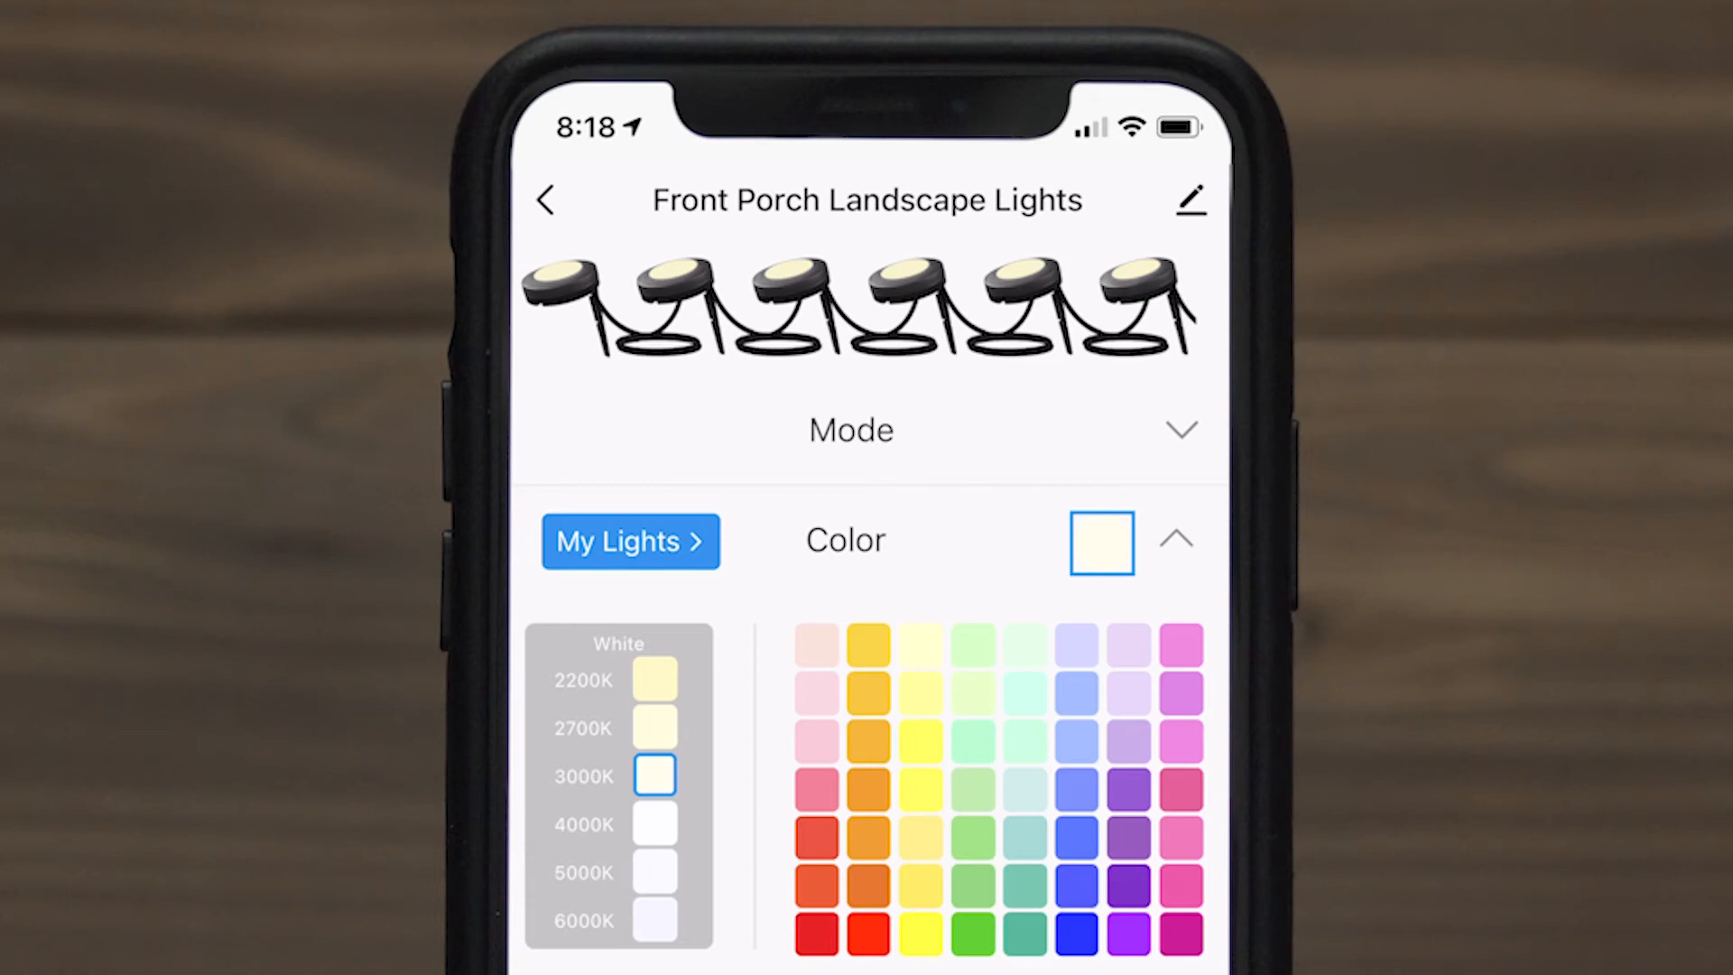
pyautogui.click(629, 541)
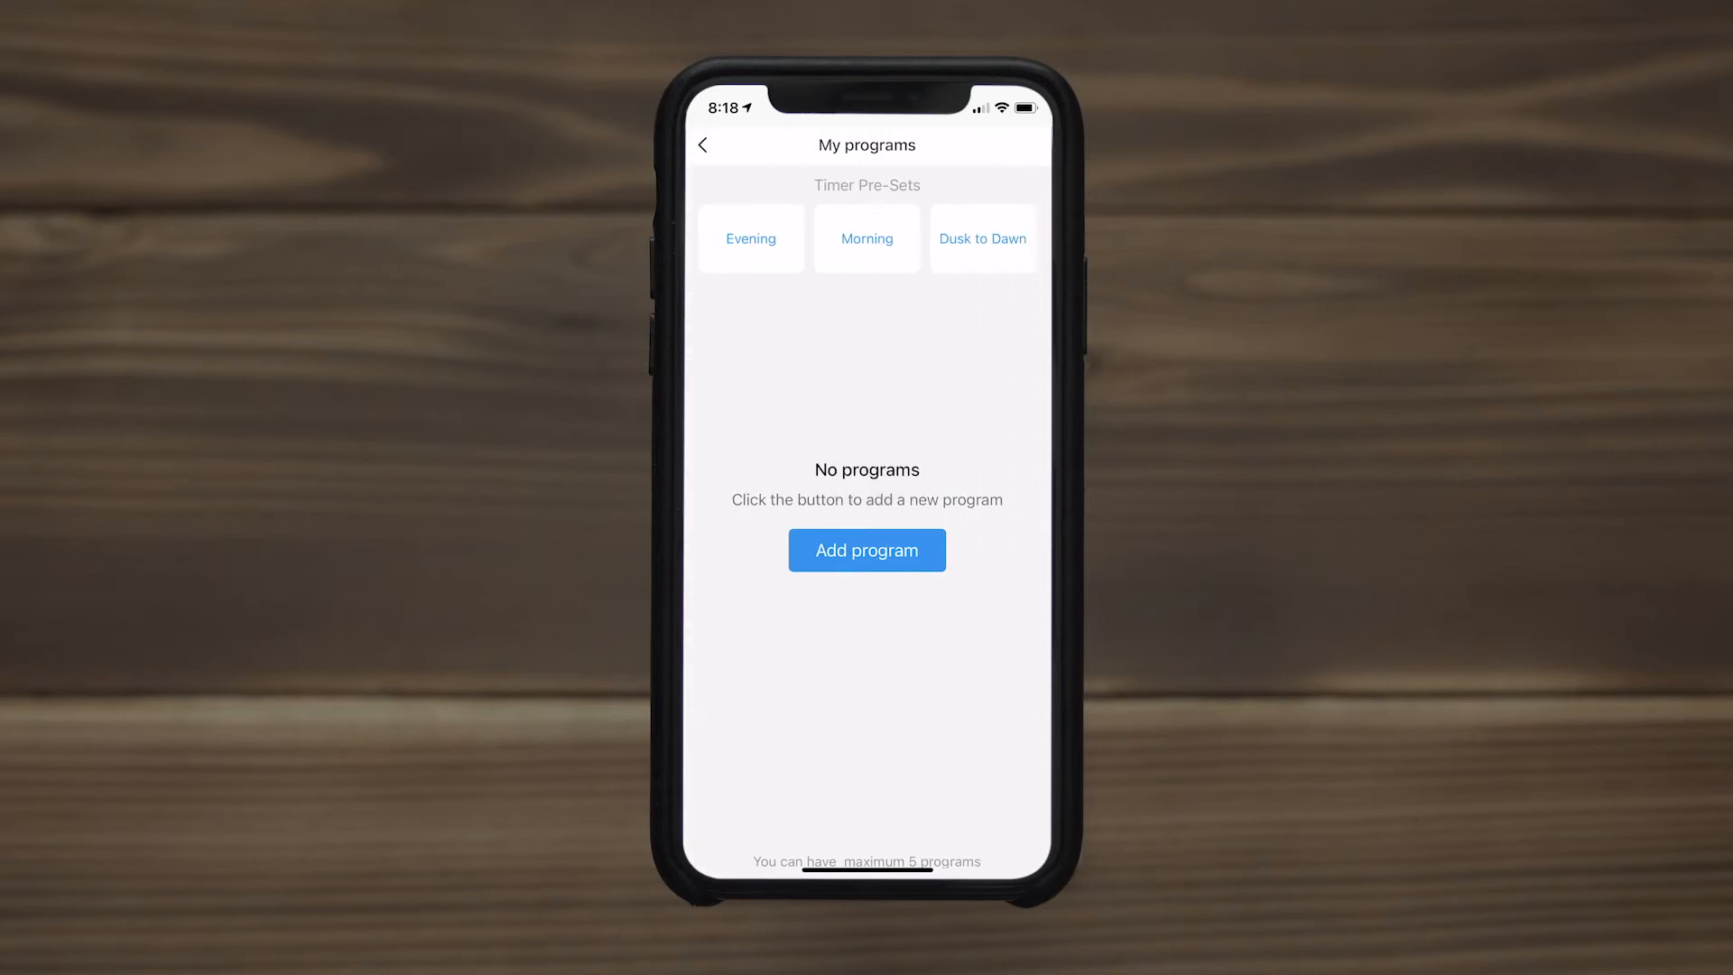
# - Add an Evening 5:00 PM–12:00 AM schedule and a 2:00–6:30 AM program, toggled off and on
pyautogui.click(750, 238)
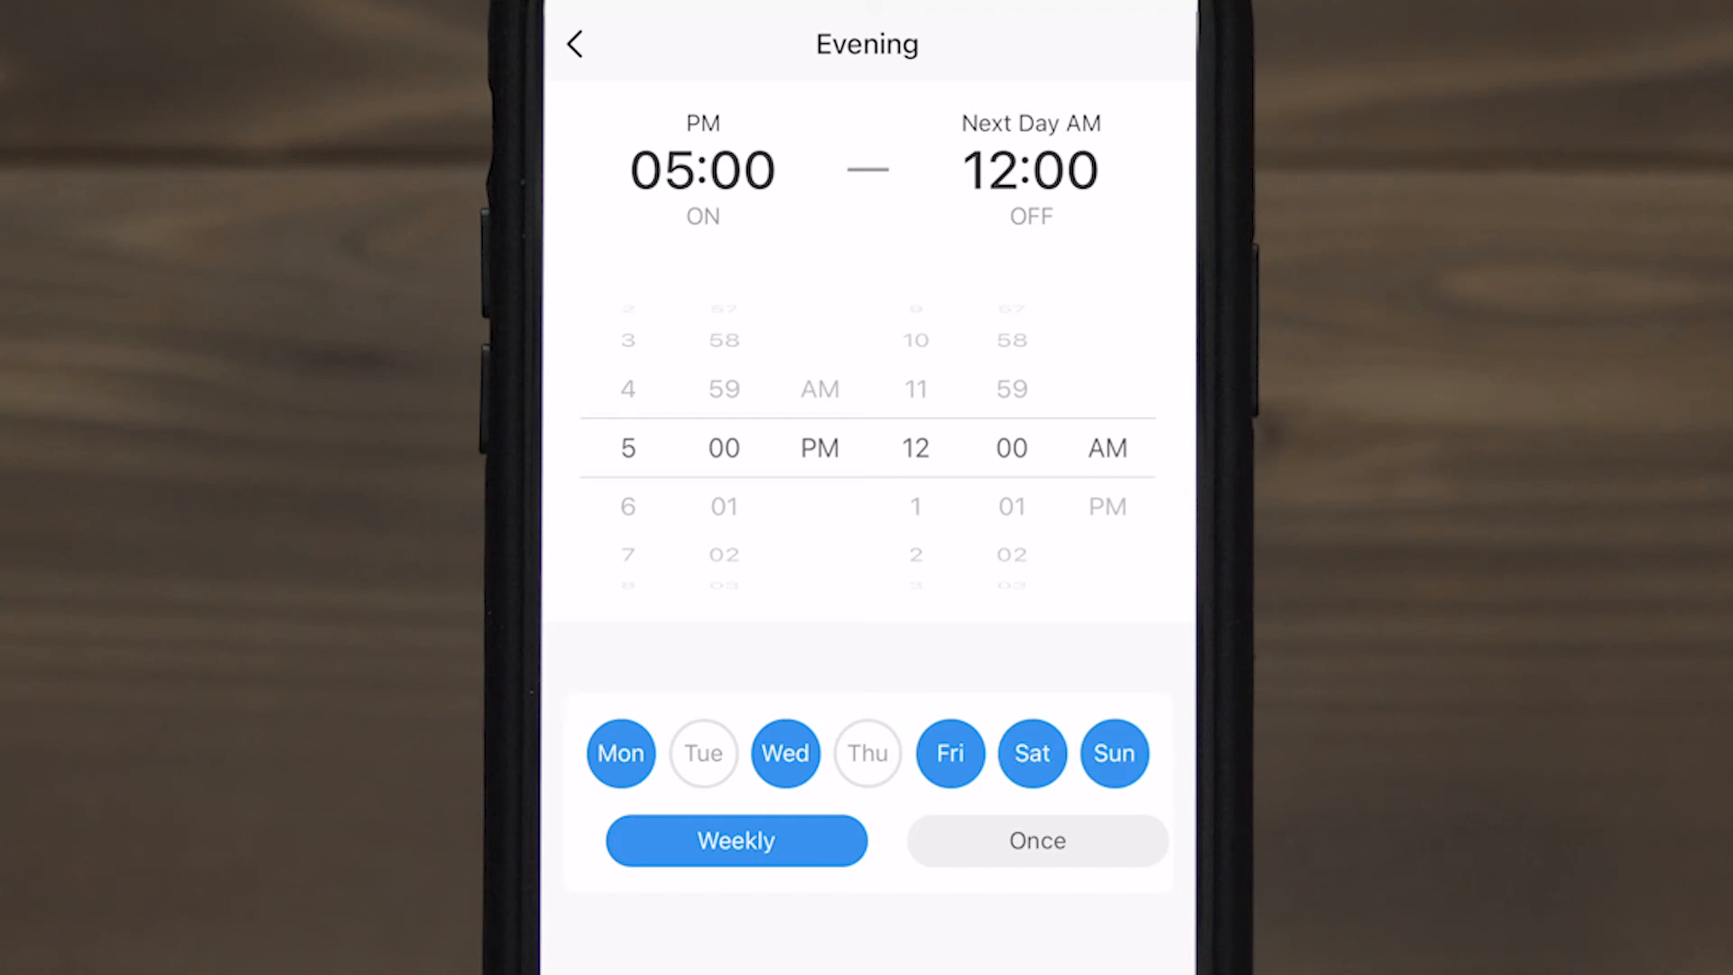
pyautogui.click(574, 45)
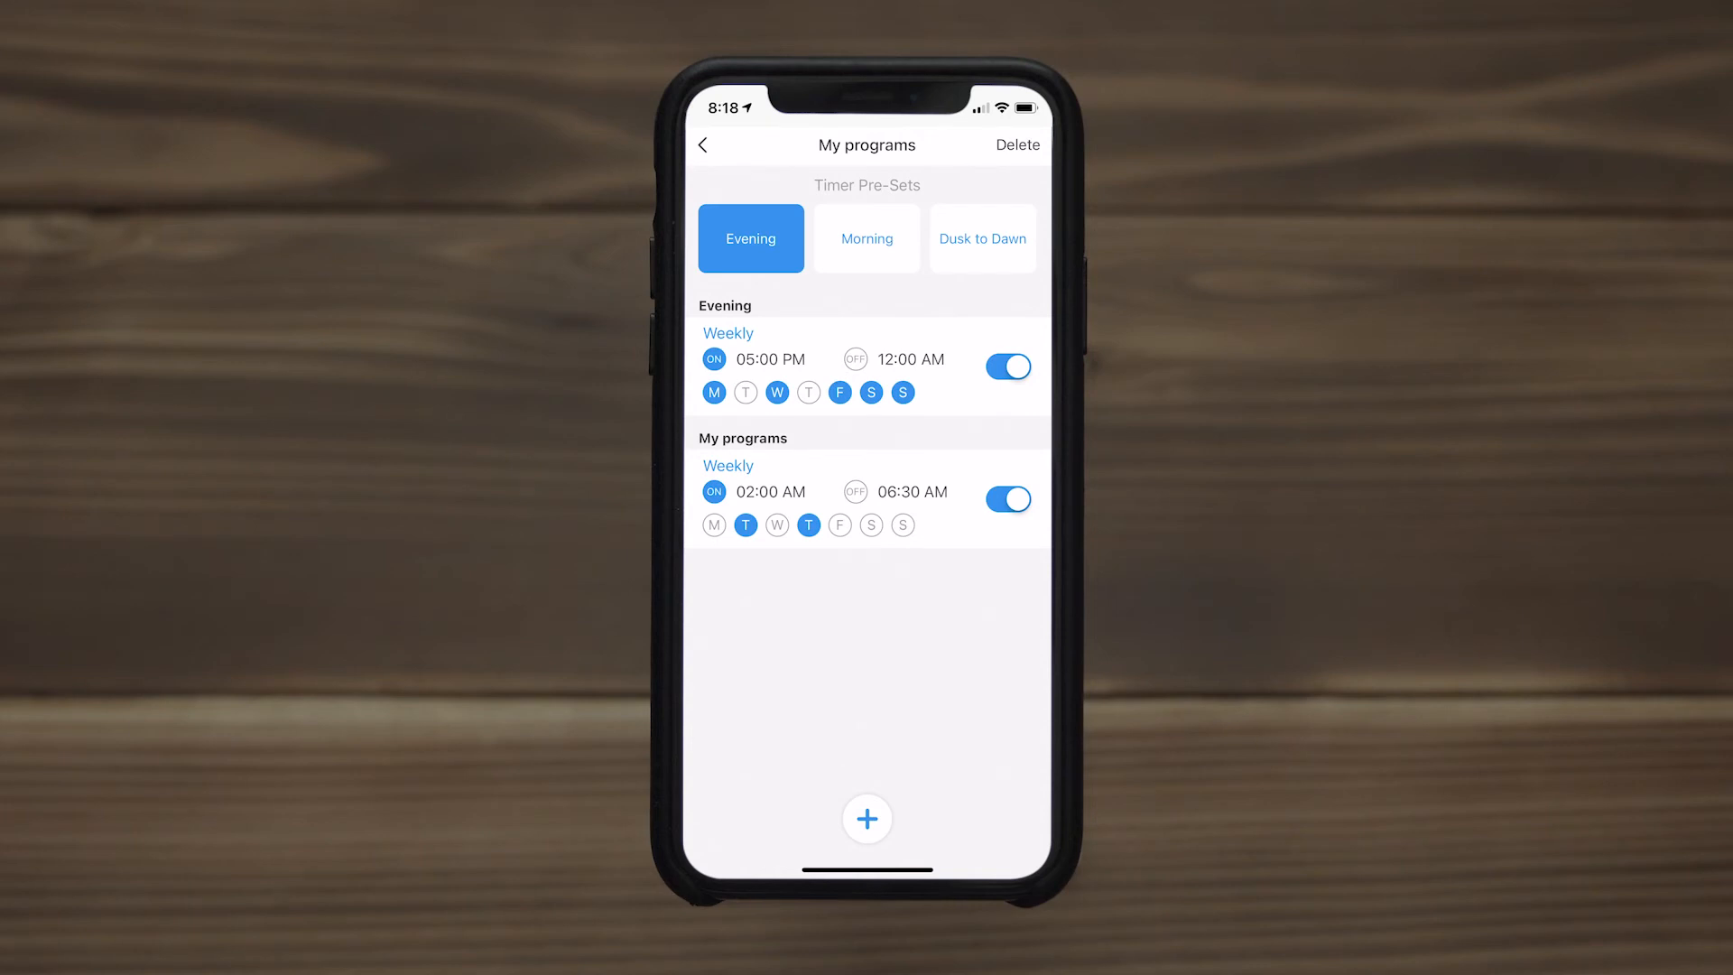
pyautogui.click(1008, 498)
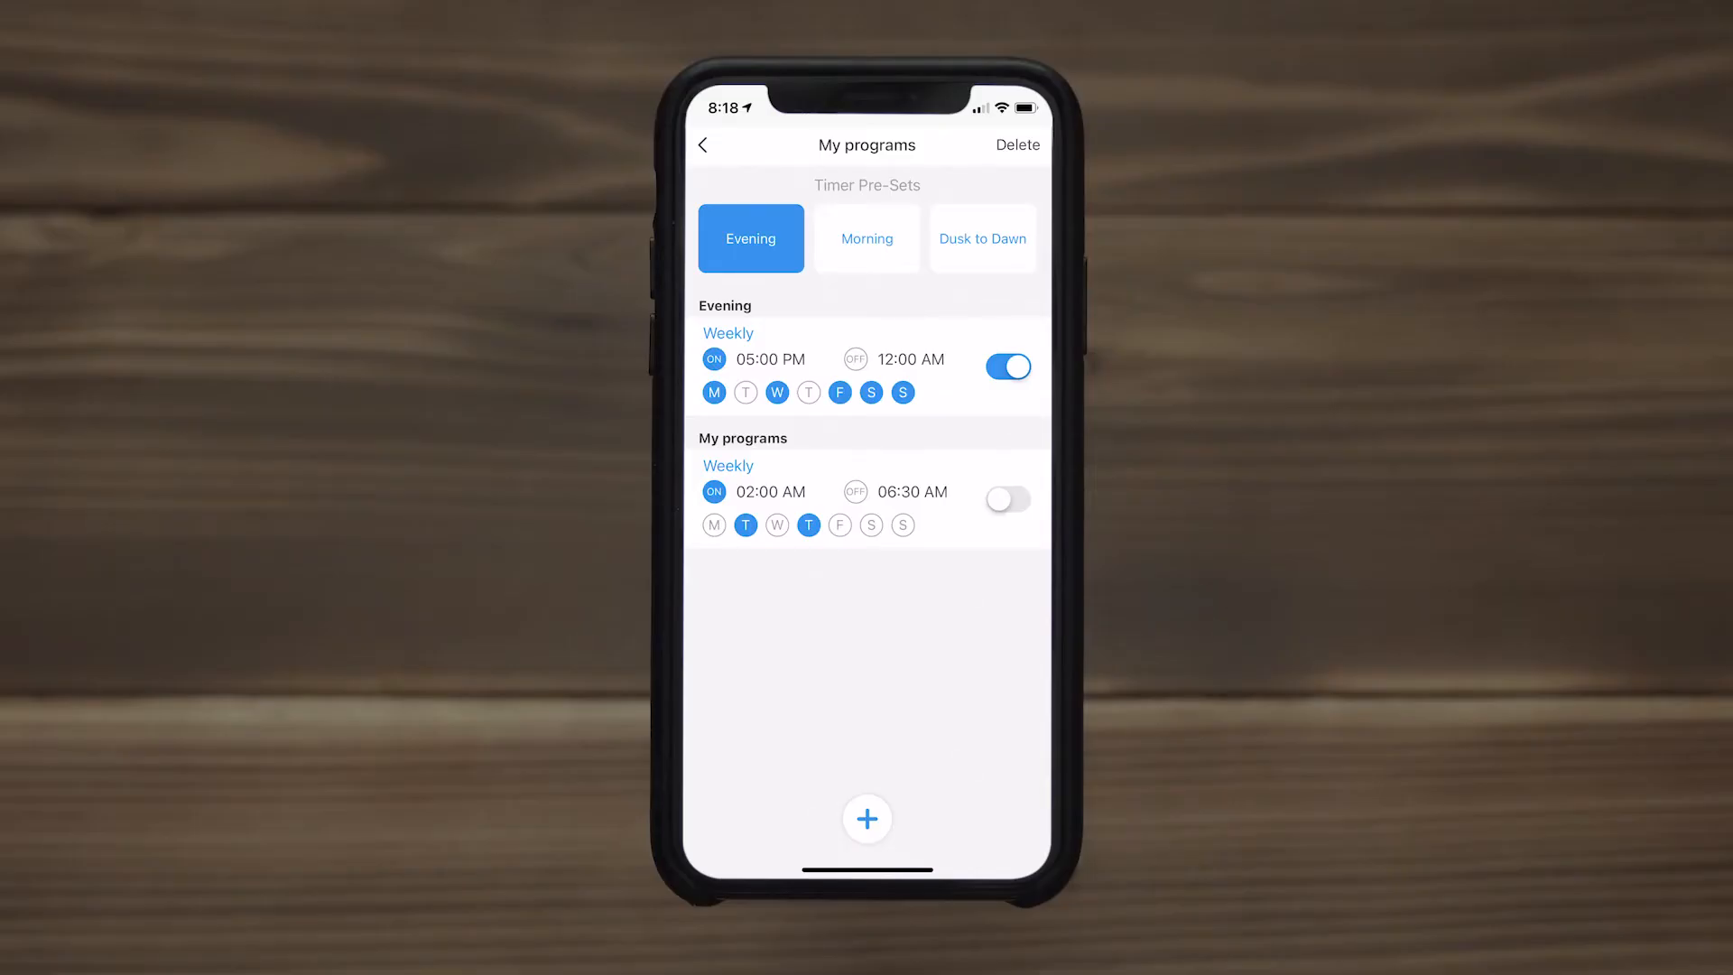
pyautogui.click(1007, 498)
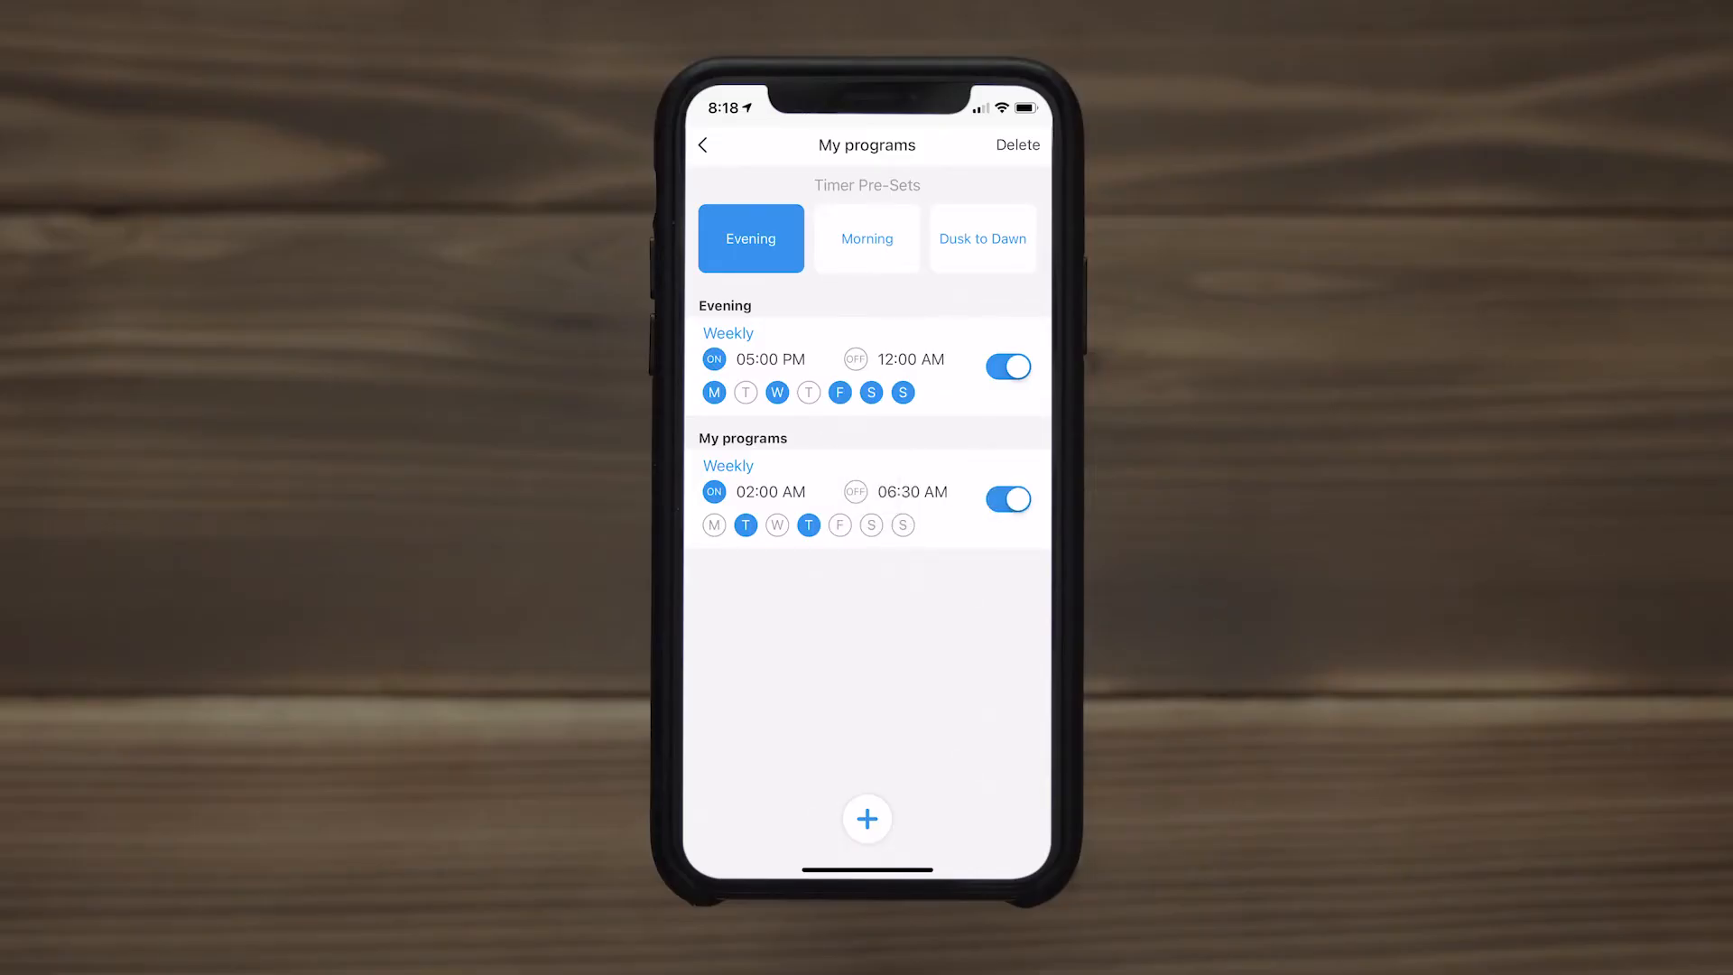
pyautogui.click(703, 145)
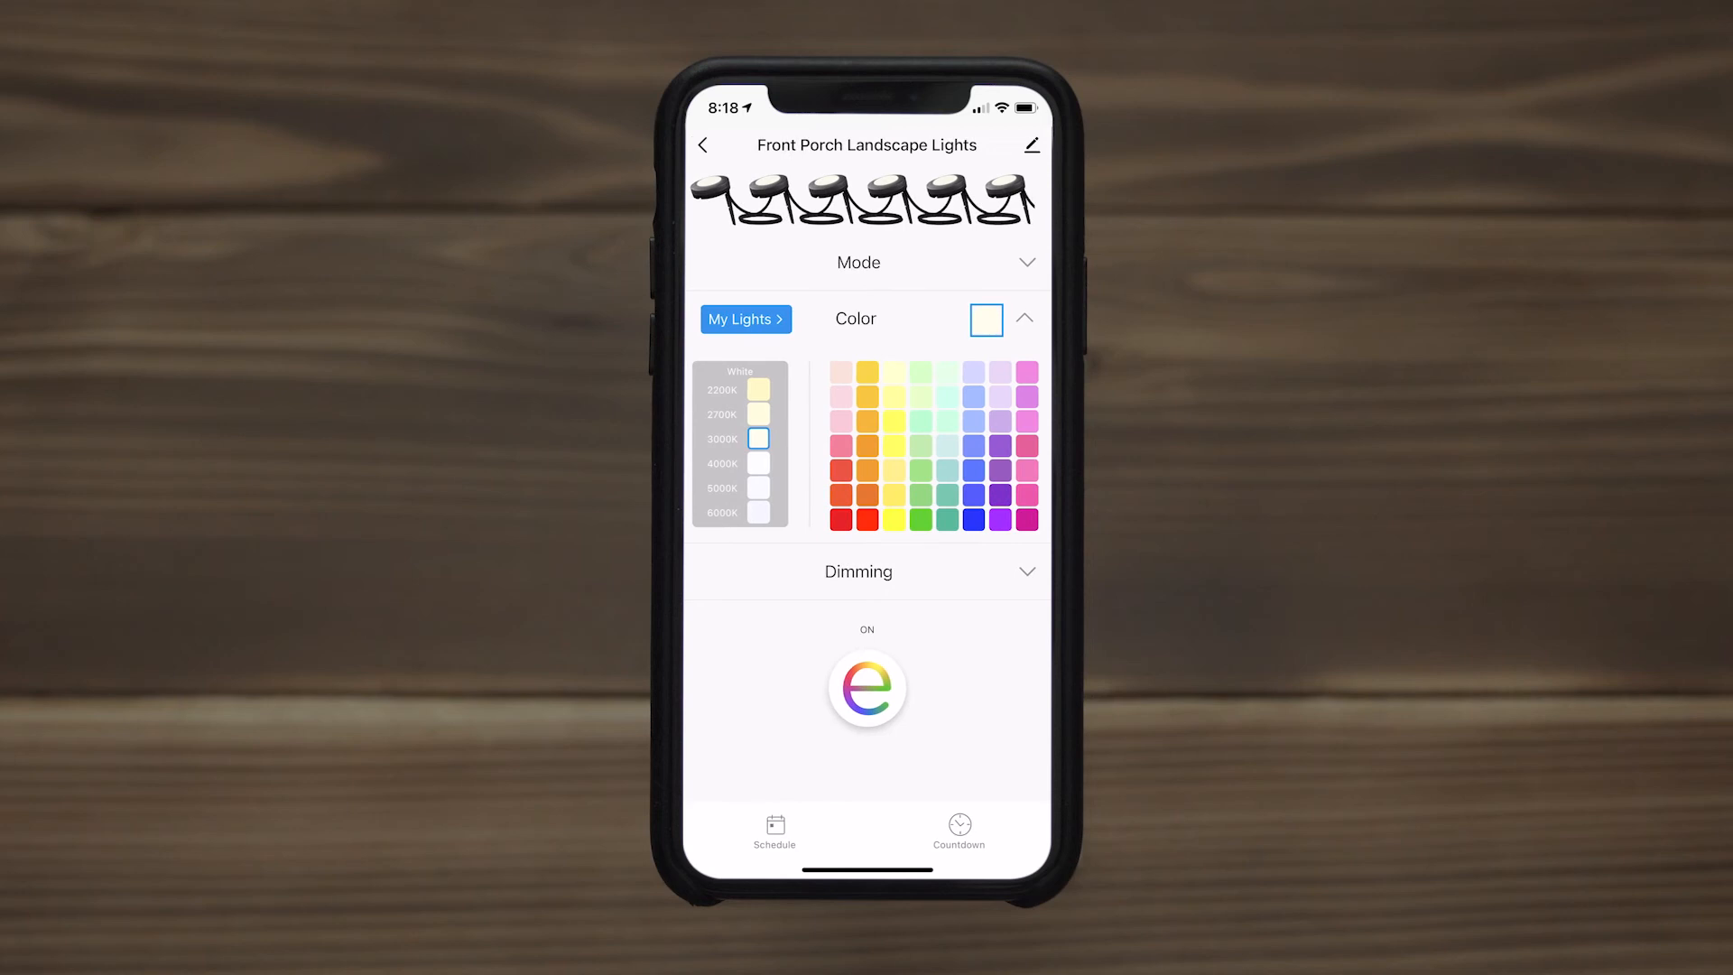
# - Dial in a 03 hour 30 minute countdown timer, confirm it, and return Home
pyautogui.click(959, 832)
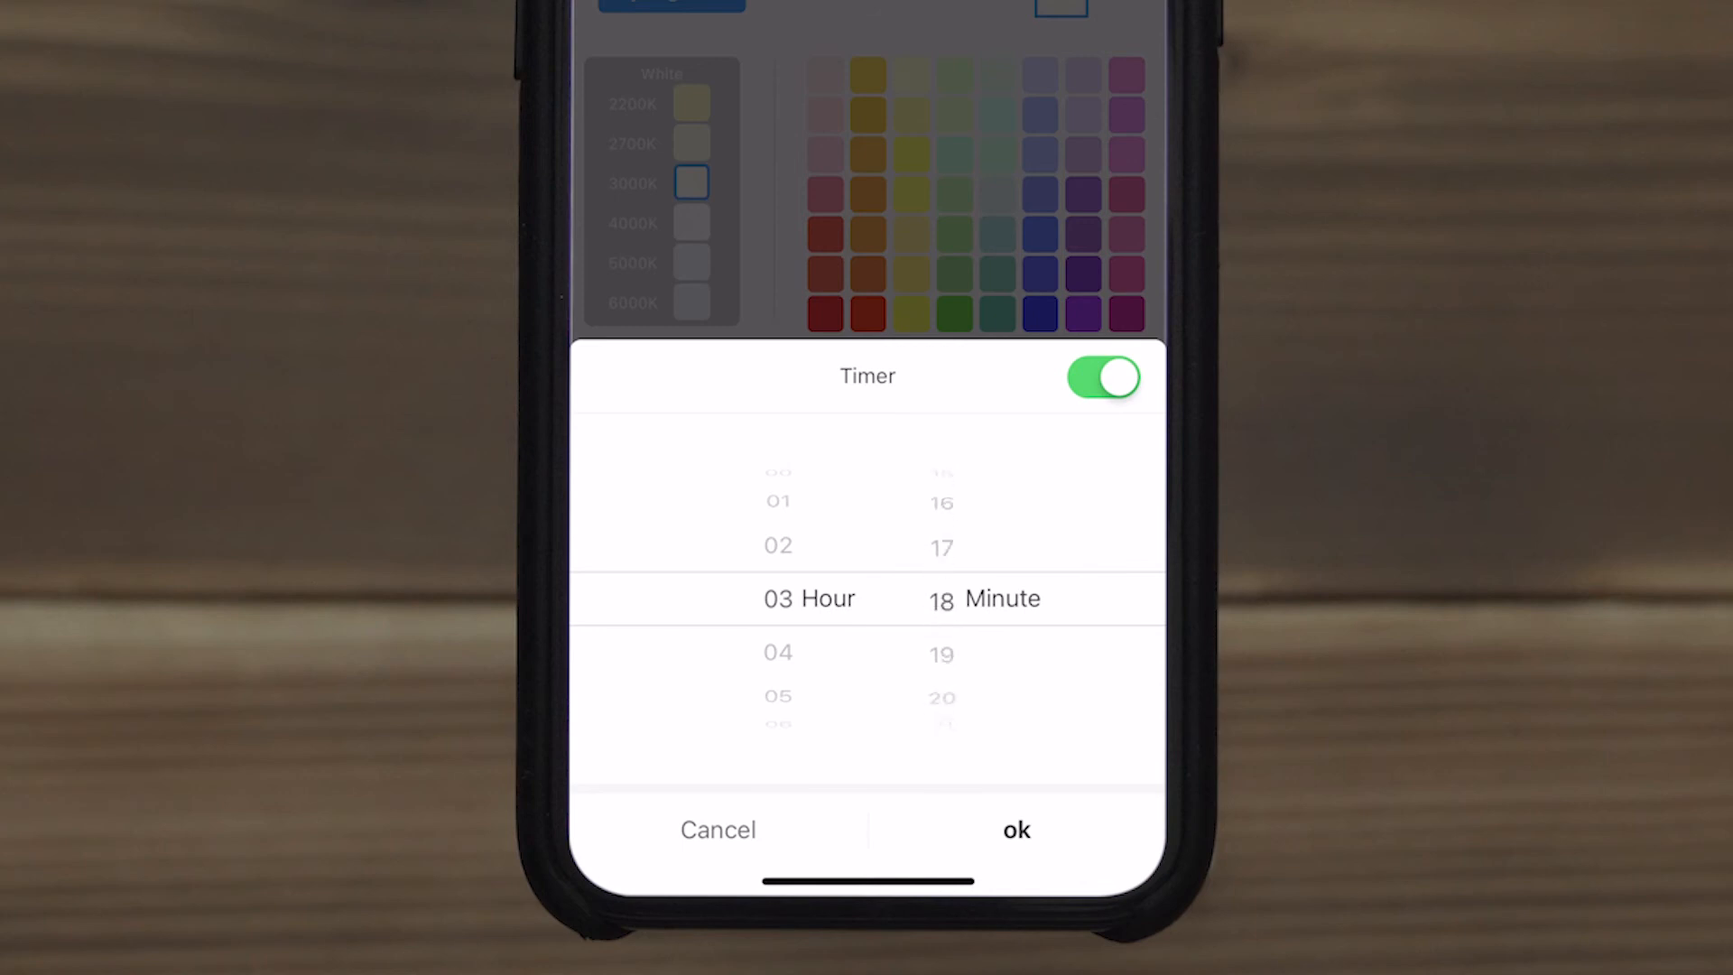
pyautogui.scroll(-3)
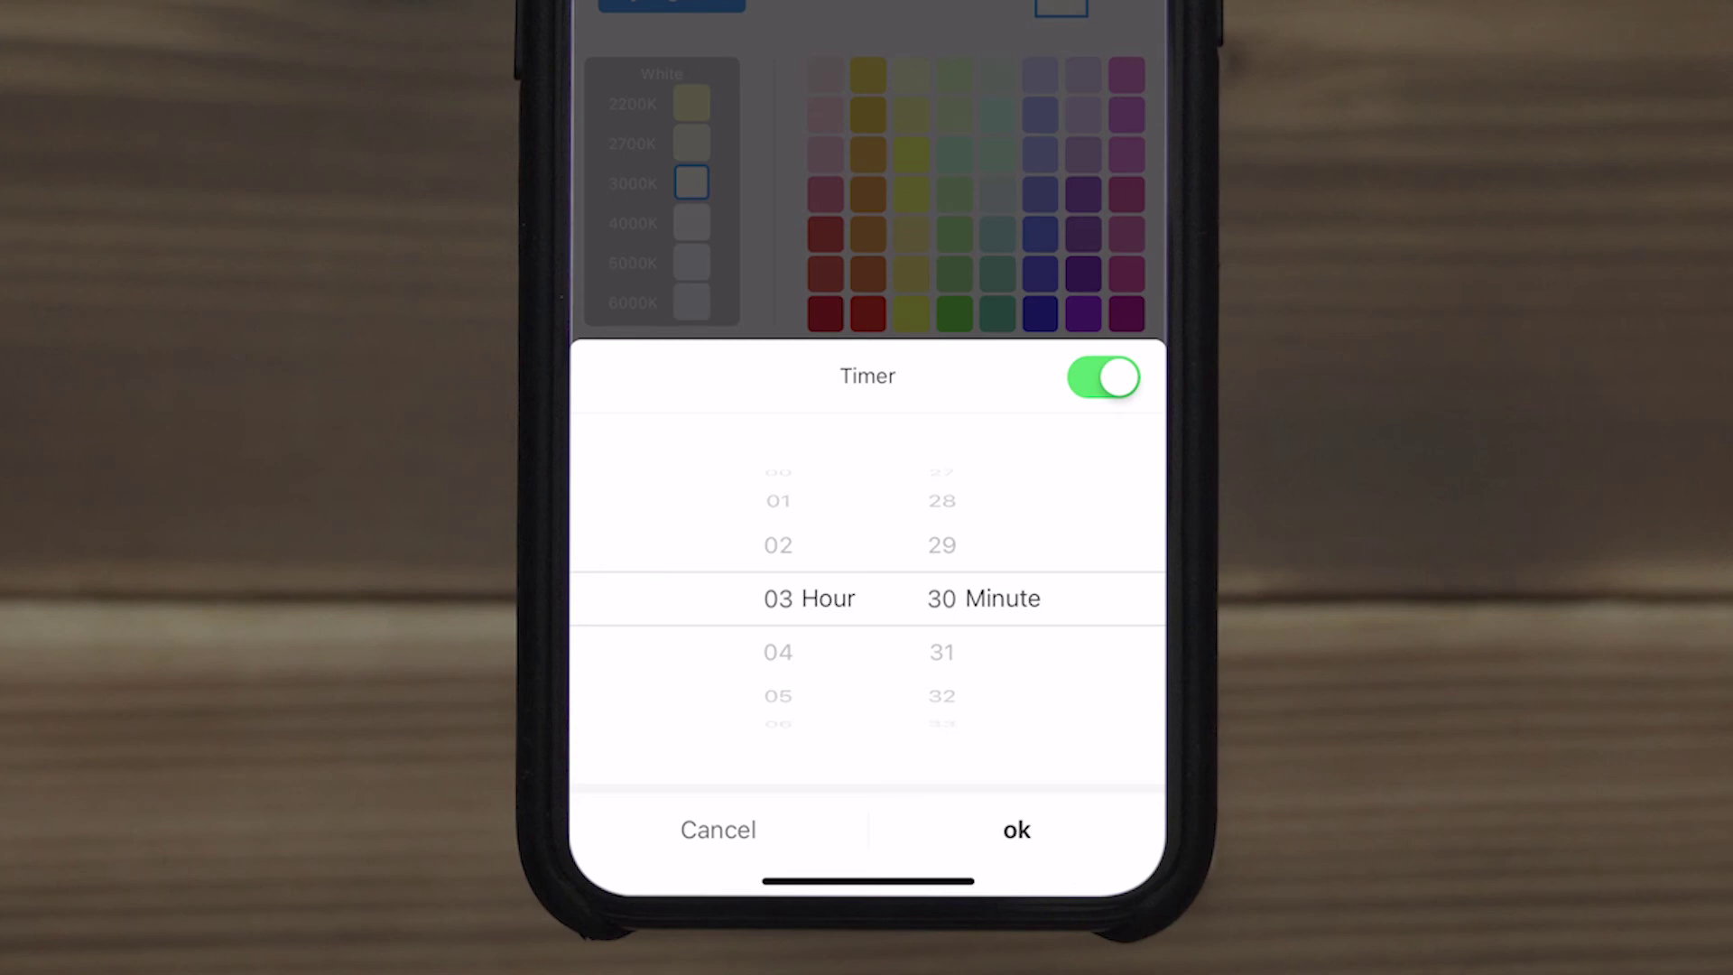
pyautogui.click(1015, 831)
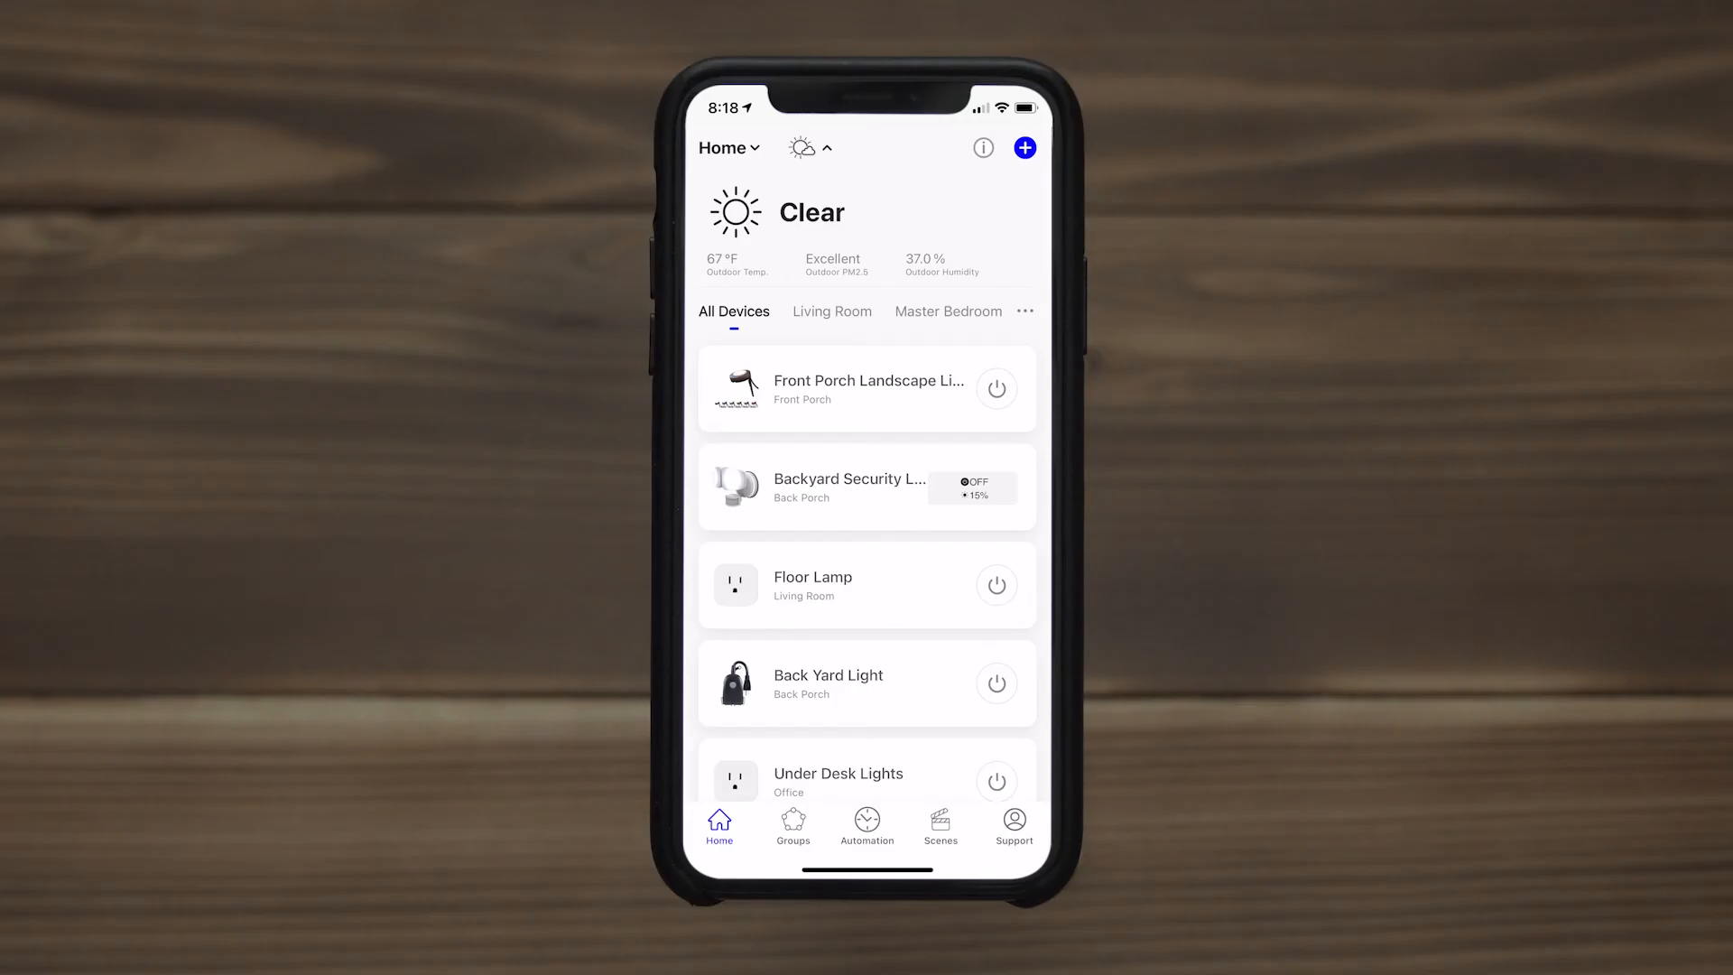
# - Start a new automation triggered 10 minutes after sunset
pyautogui.click(867, 826)
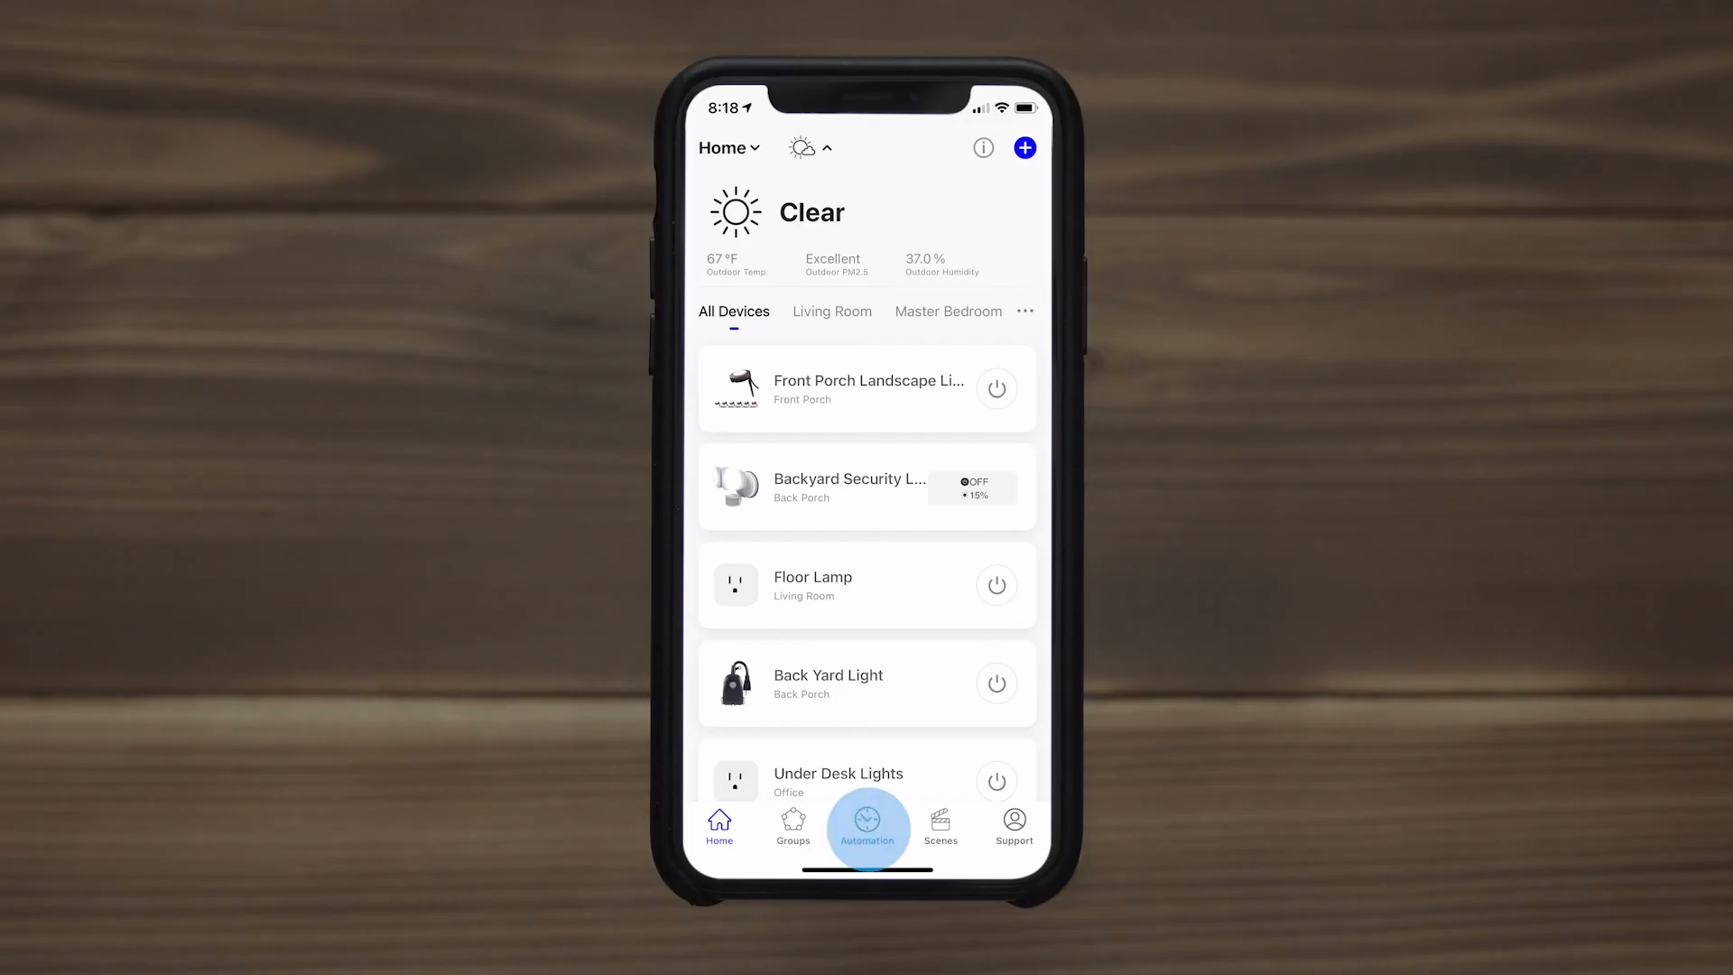
pyautogui.click(868, 827)
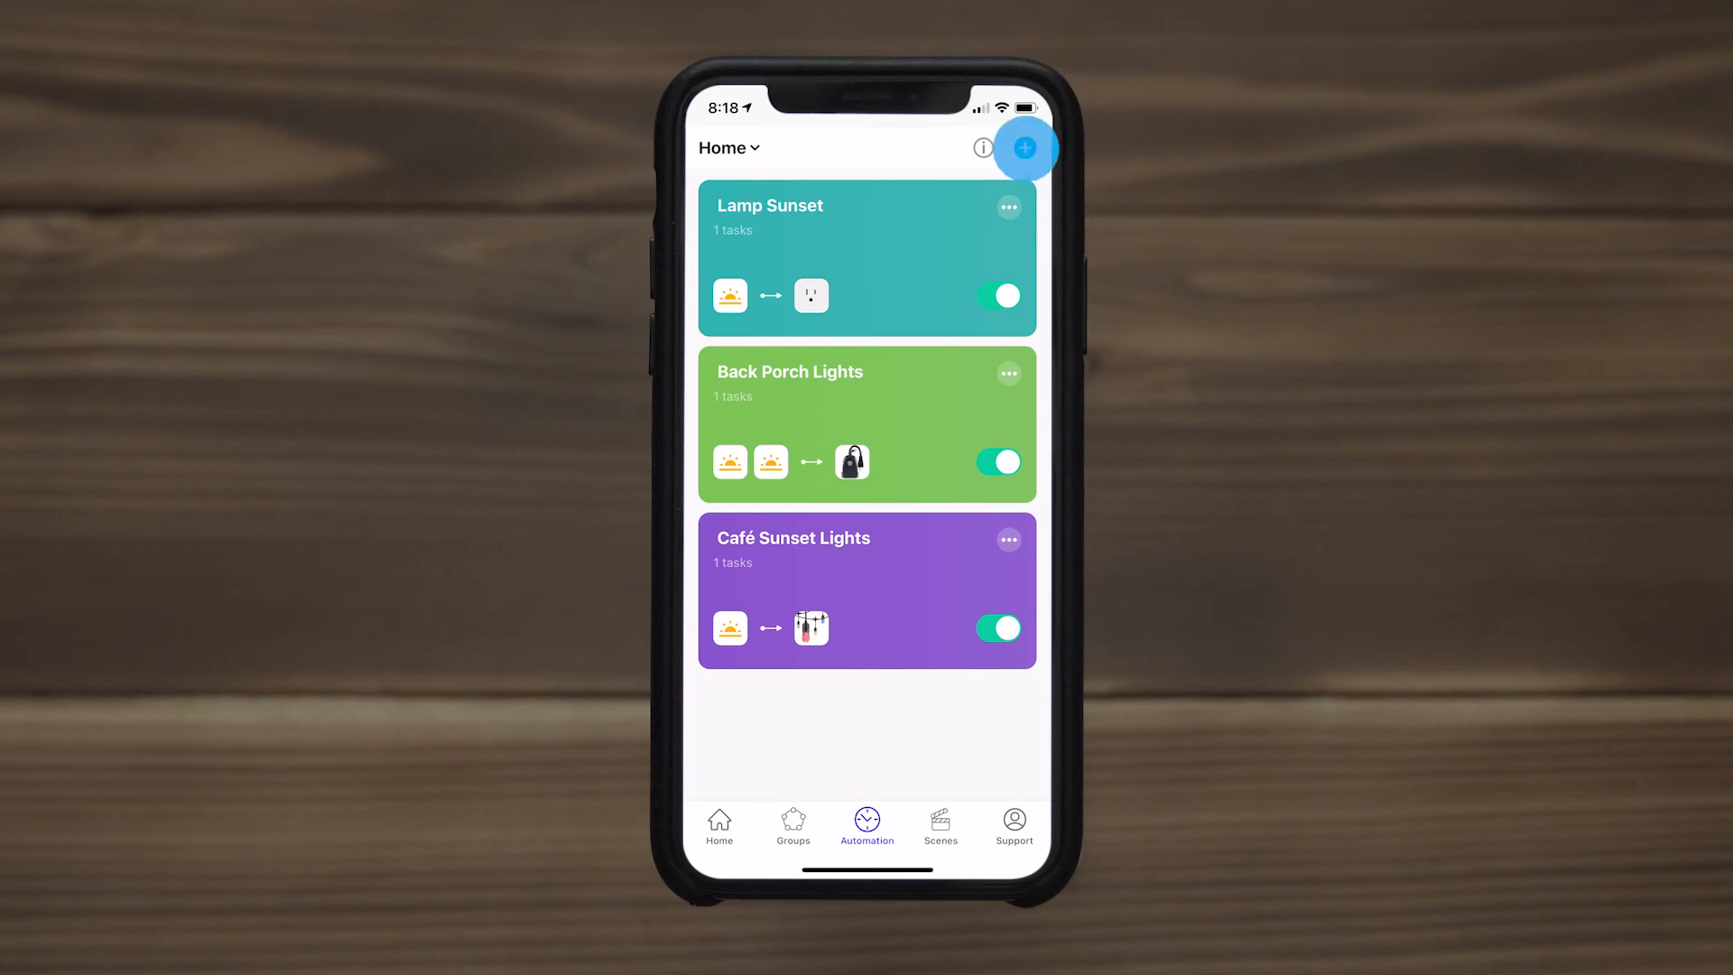
pyautogui.click(1023, 148)
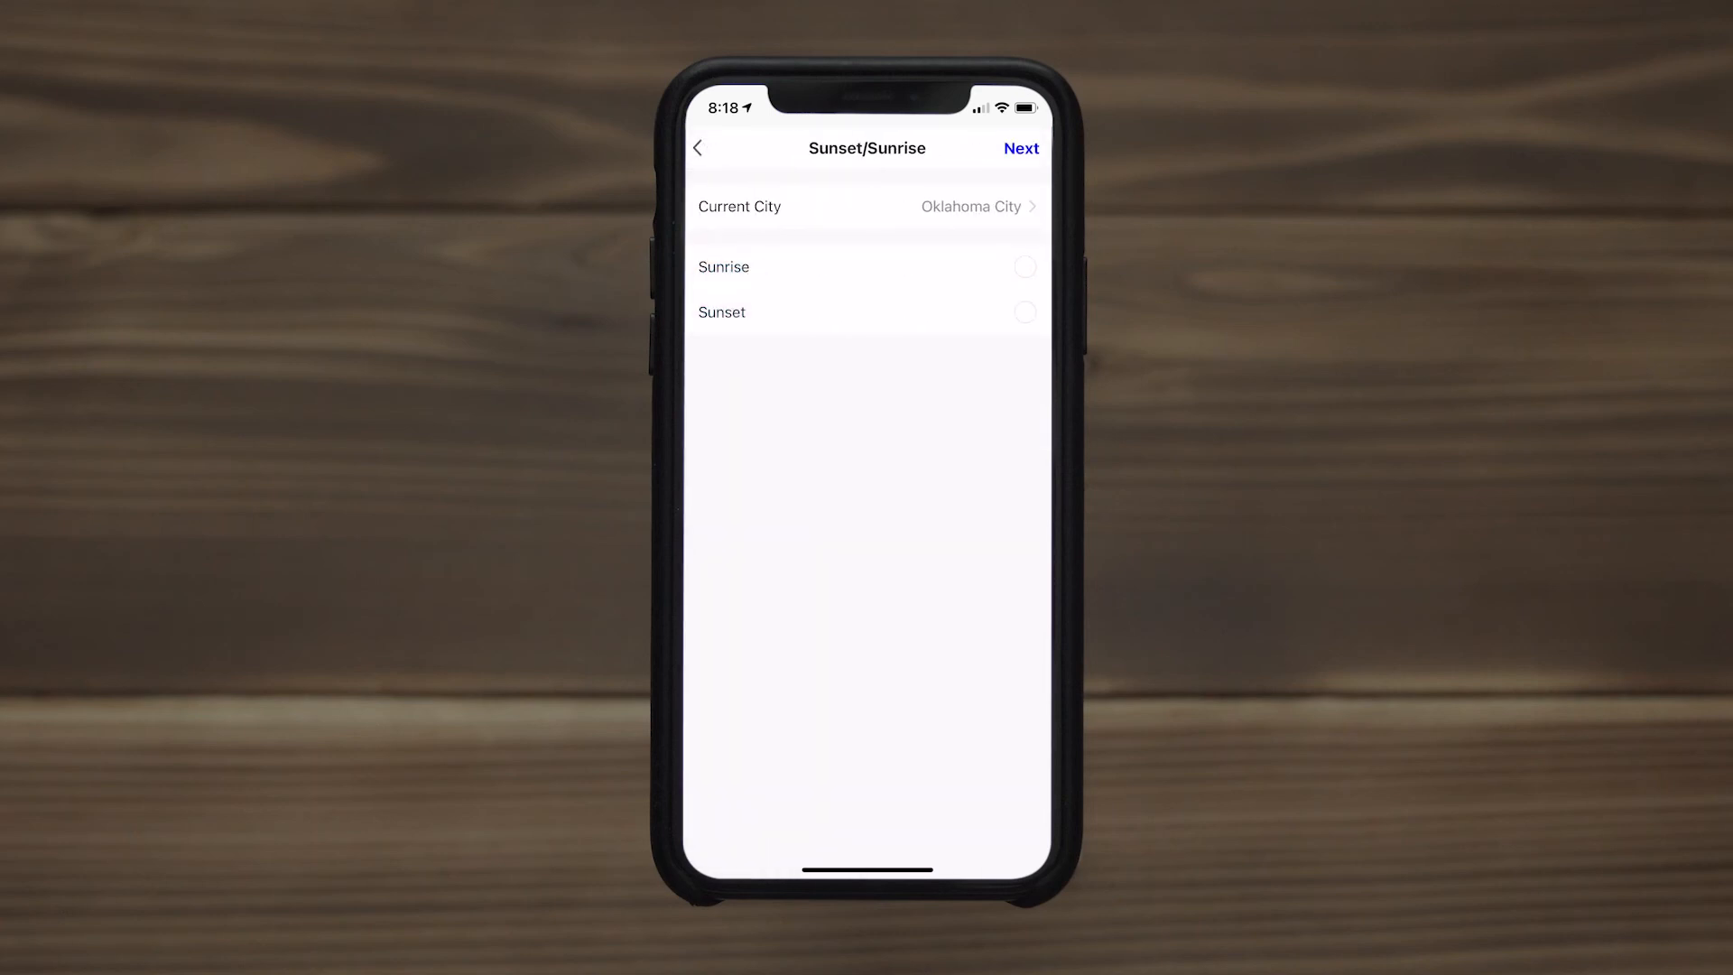
pyautogui.click(866, 311)
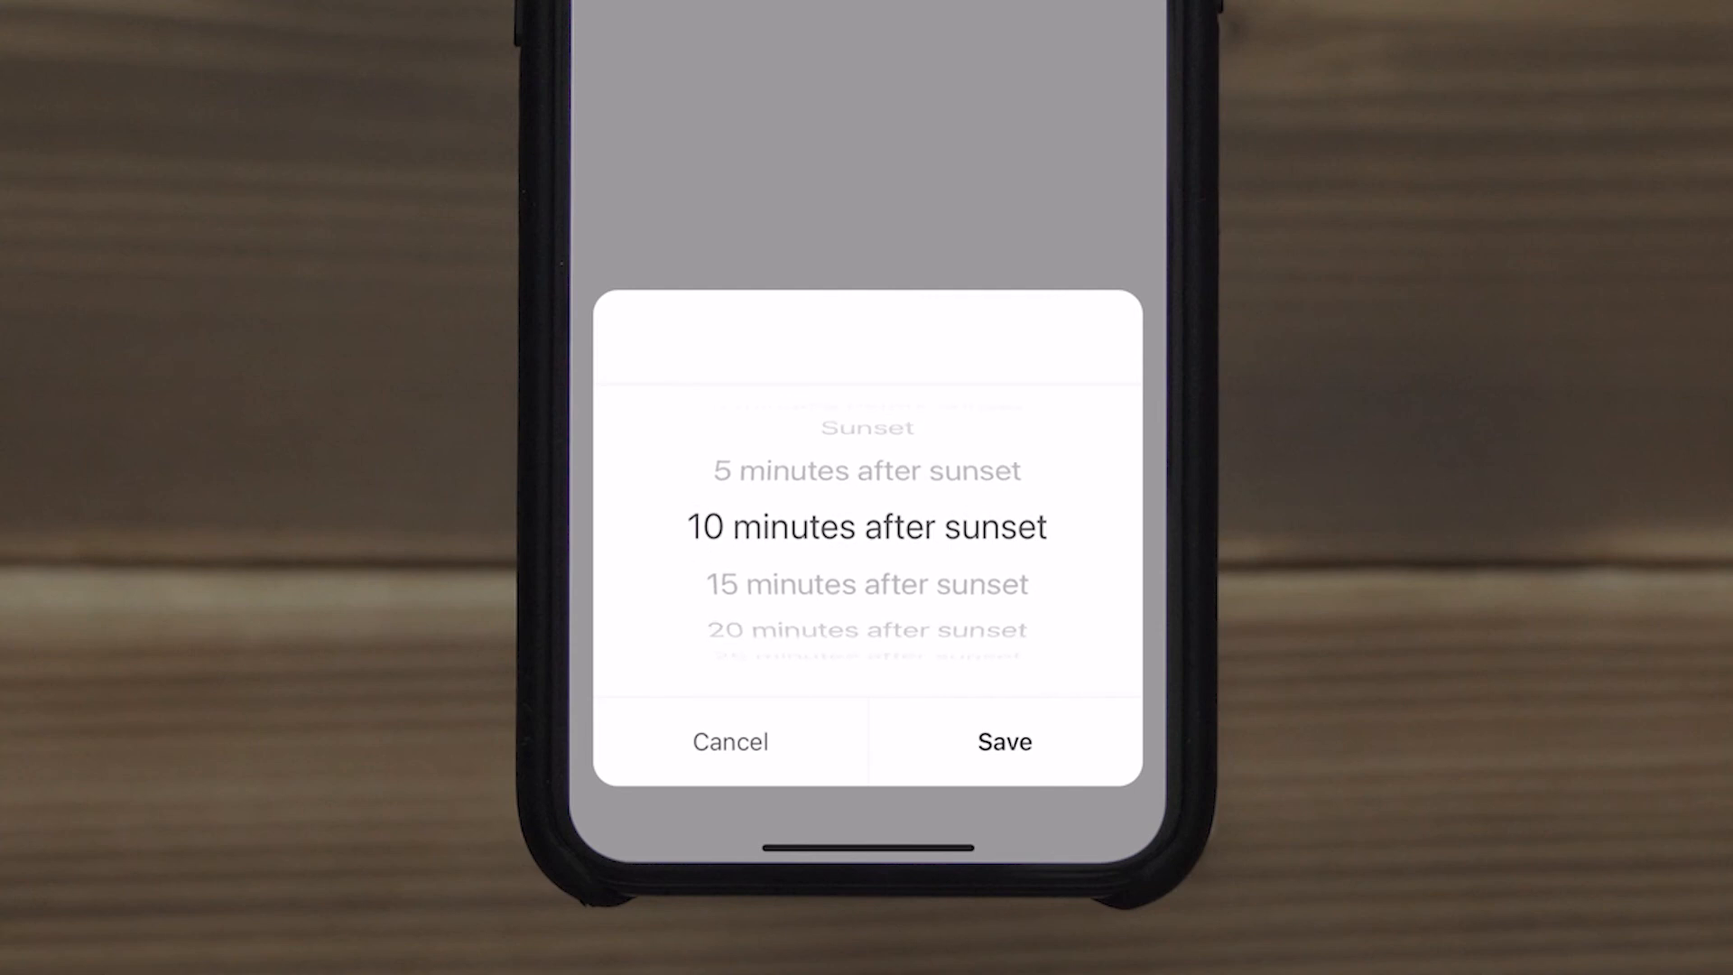
pyautogui.click(1004, 740)
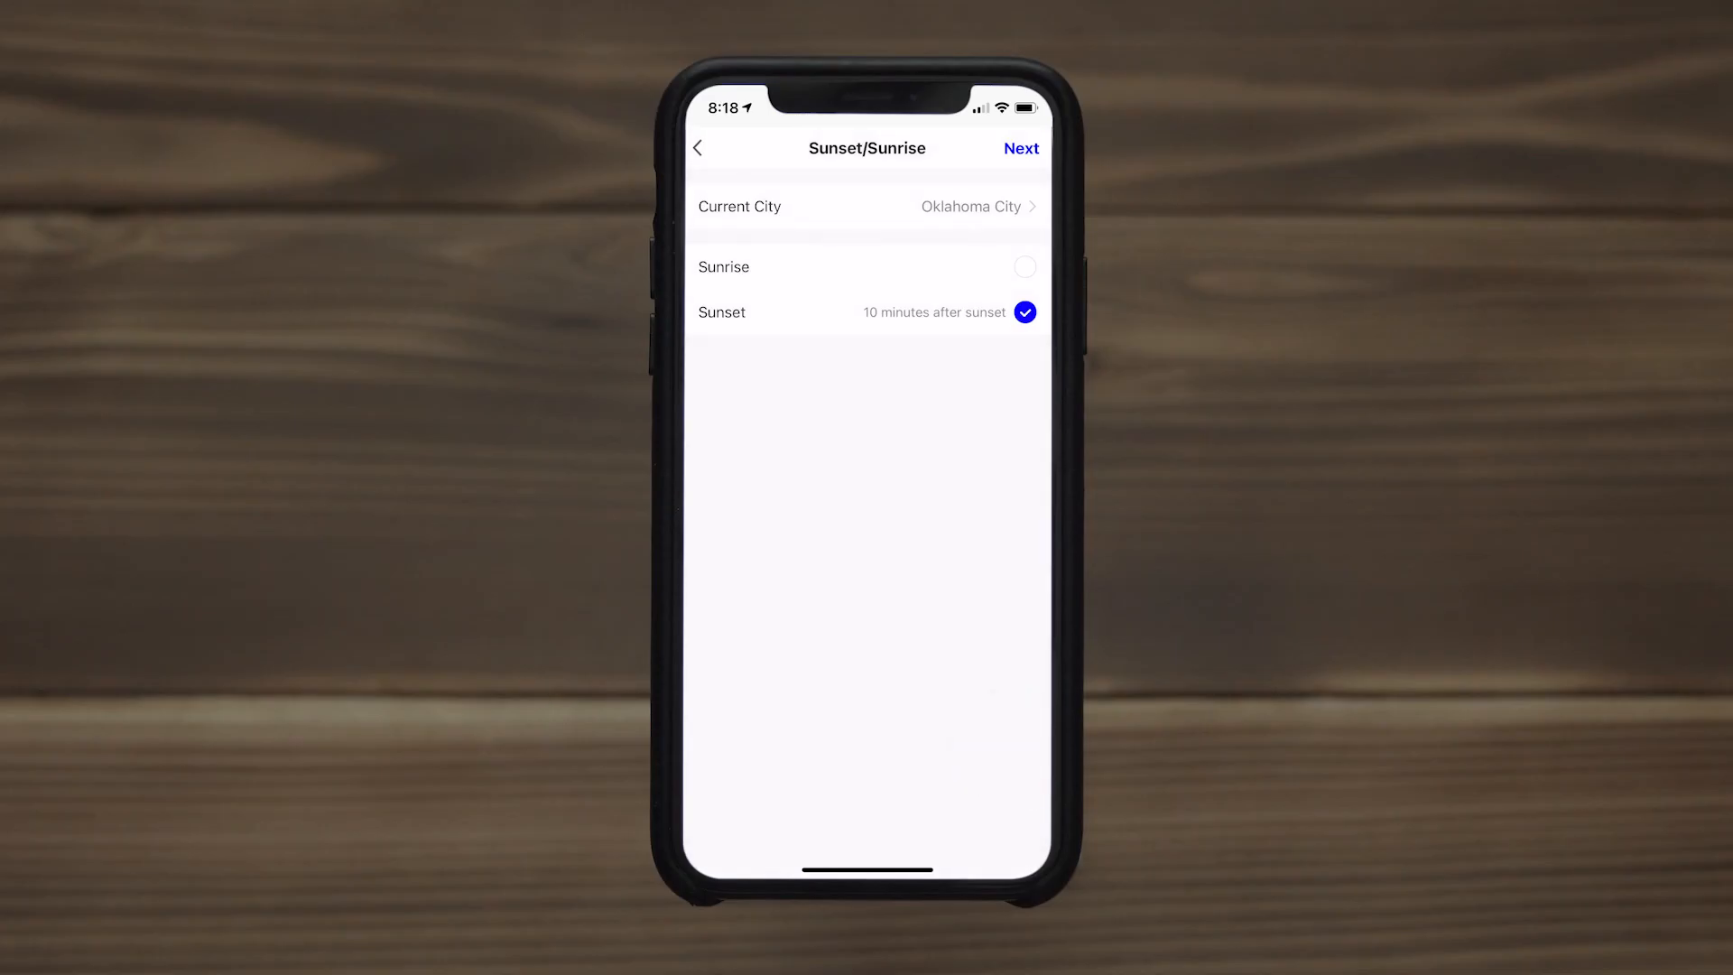
pyautogui.click(1020, 148)
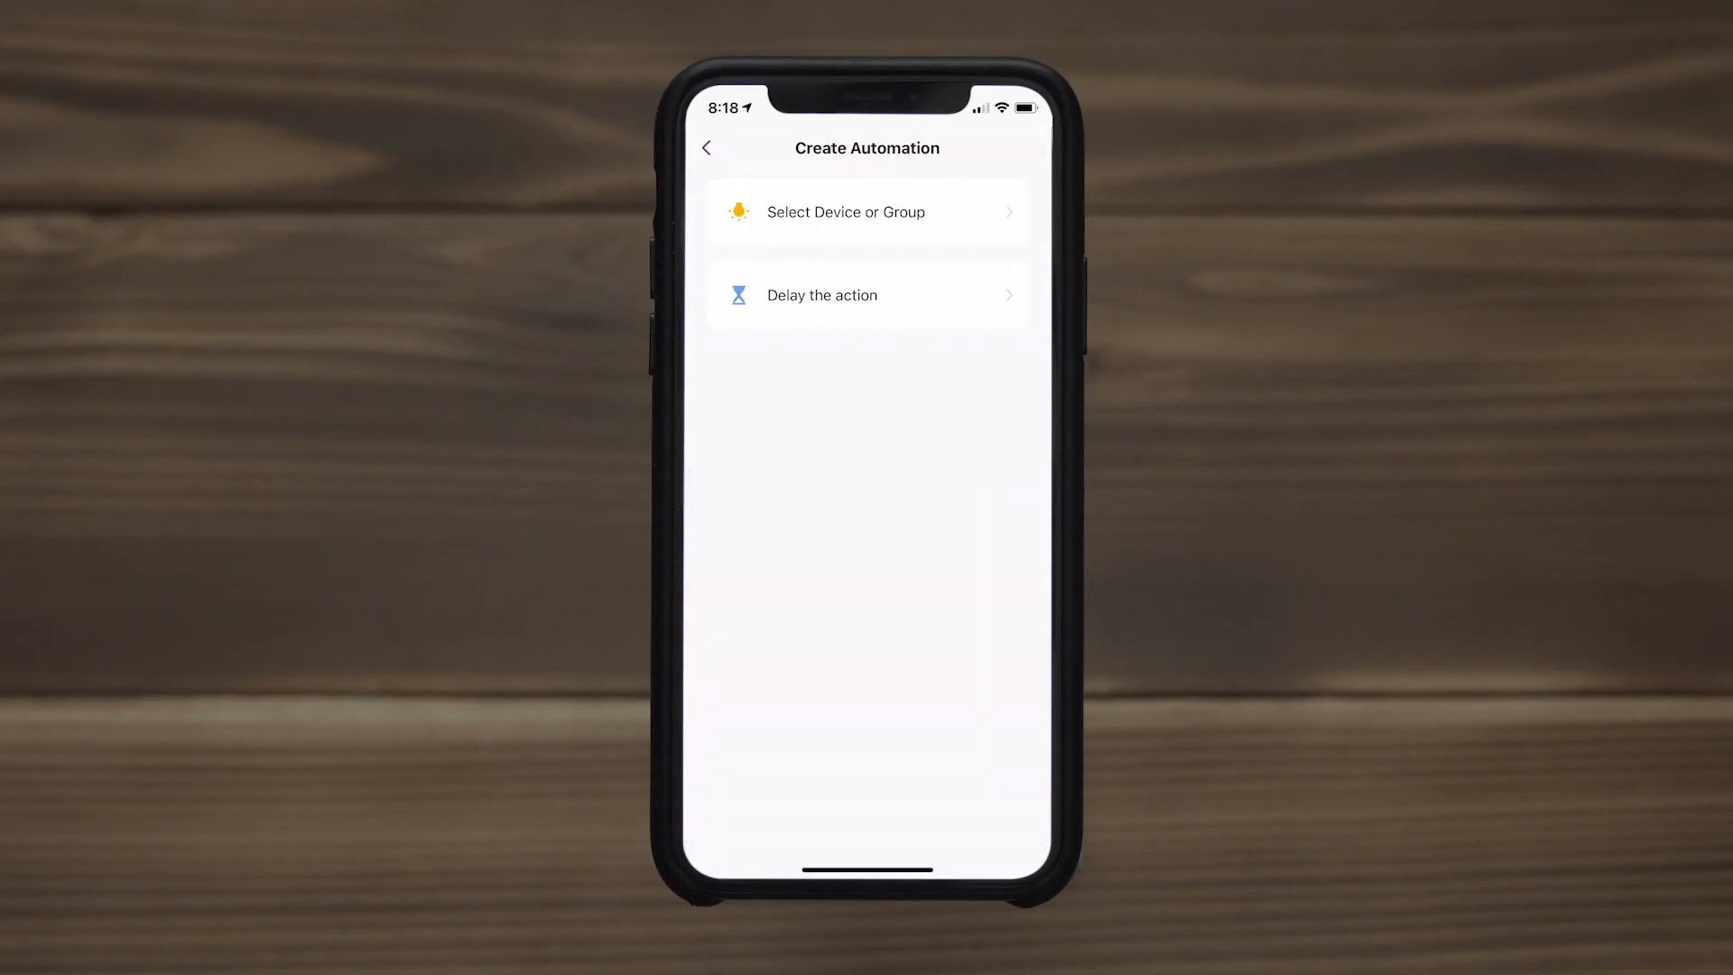
# - Set the automation's action to turn the selected device or group ON
pyautogui.click(867, 212)
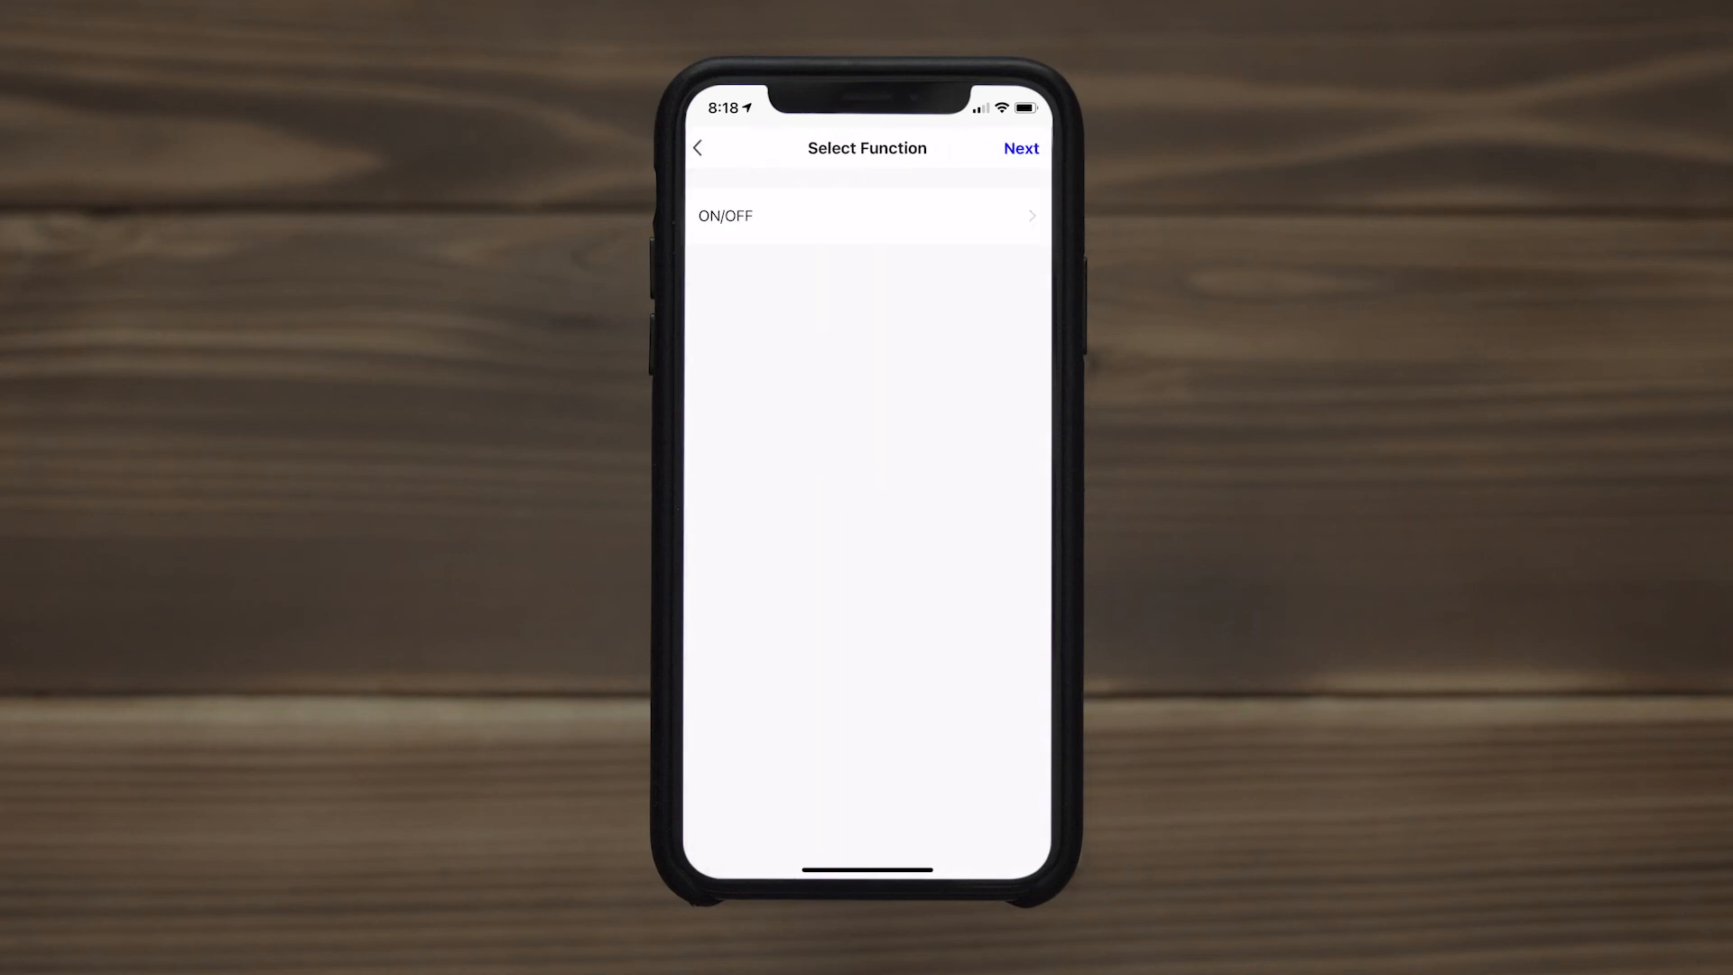
pyautogui.click(866, 216)
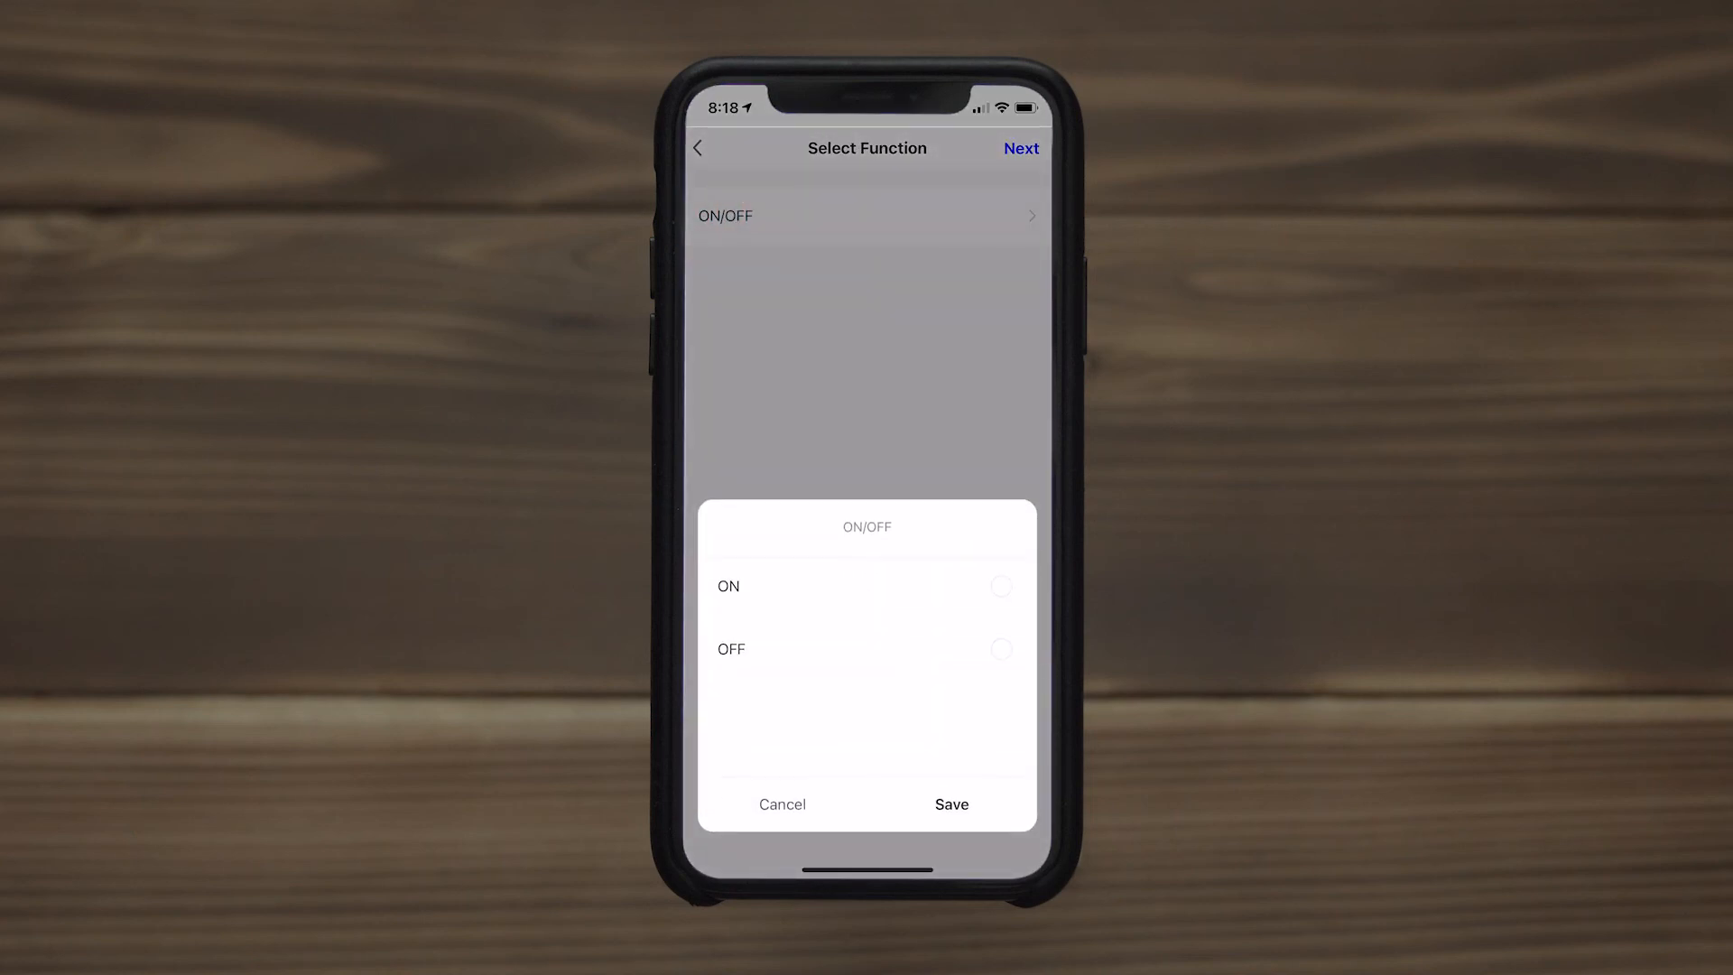
pyautogui.click(1000, 586)
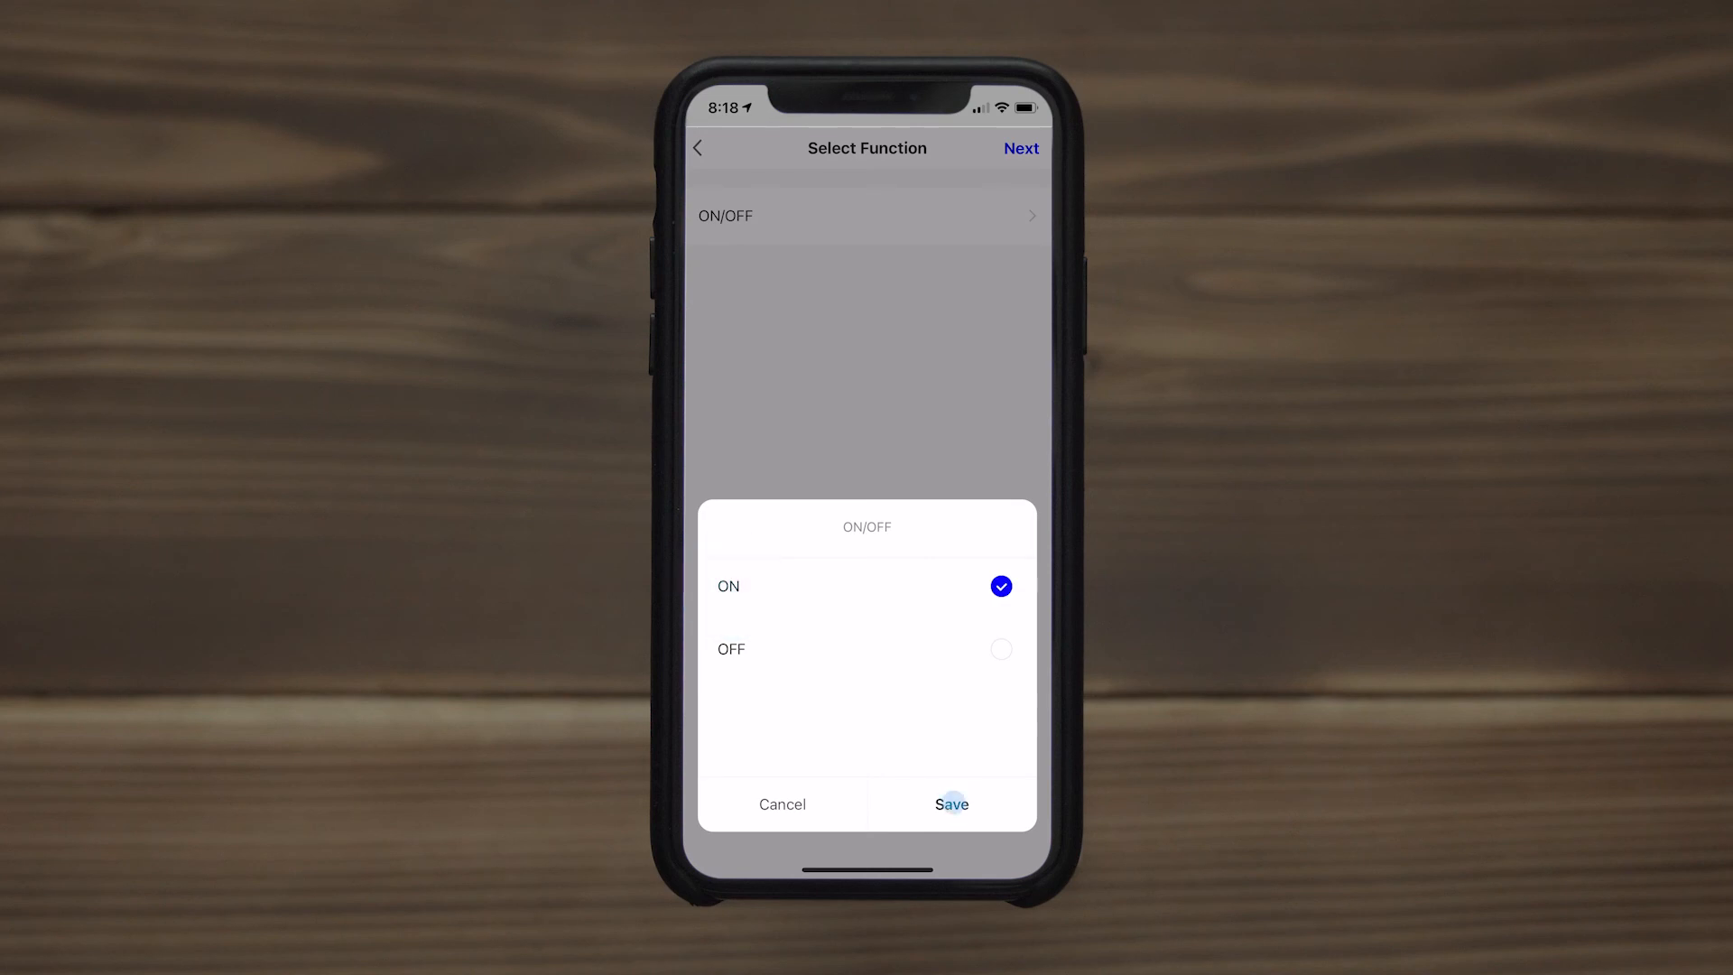
pyautogui.click(951, 803)
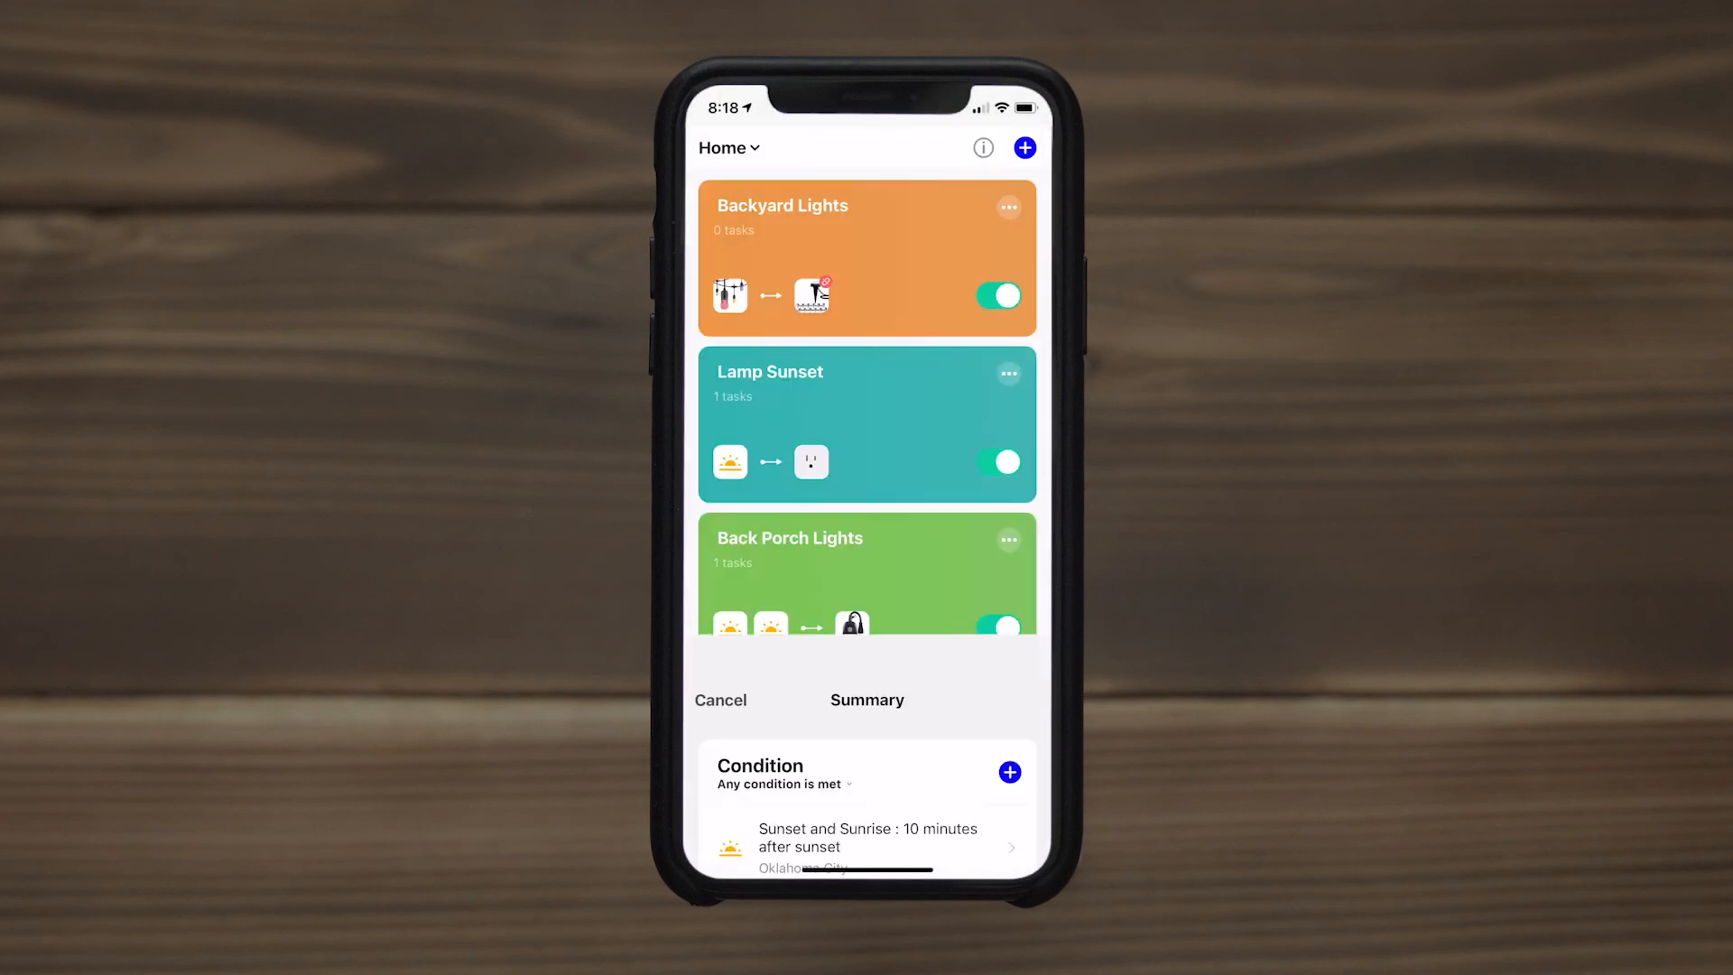
# - Name it 'Landscape Lights Sunset' with a magenta button colour, save, and confirm Yes to activate
pyautogui.scroll(3)
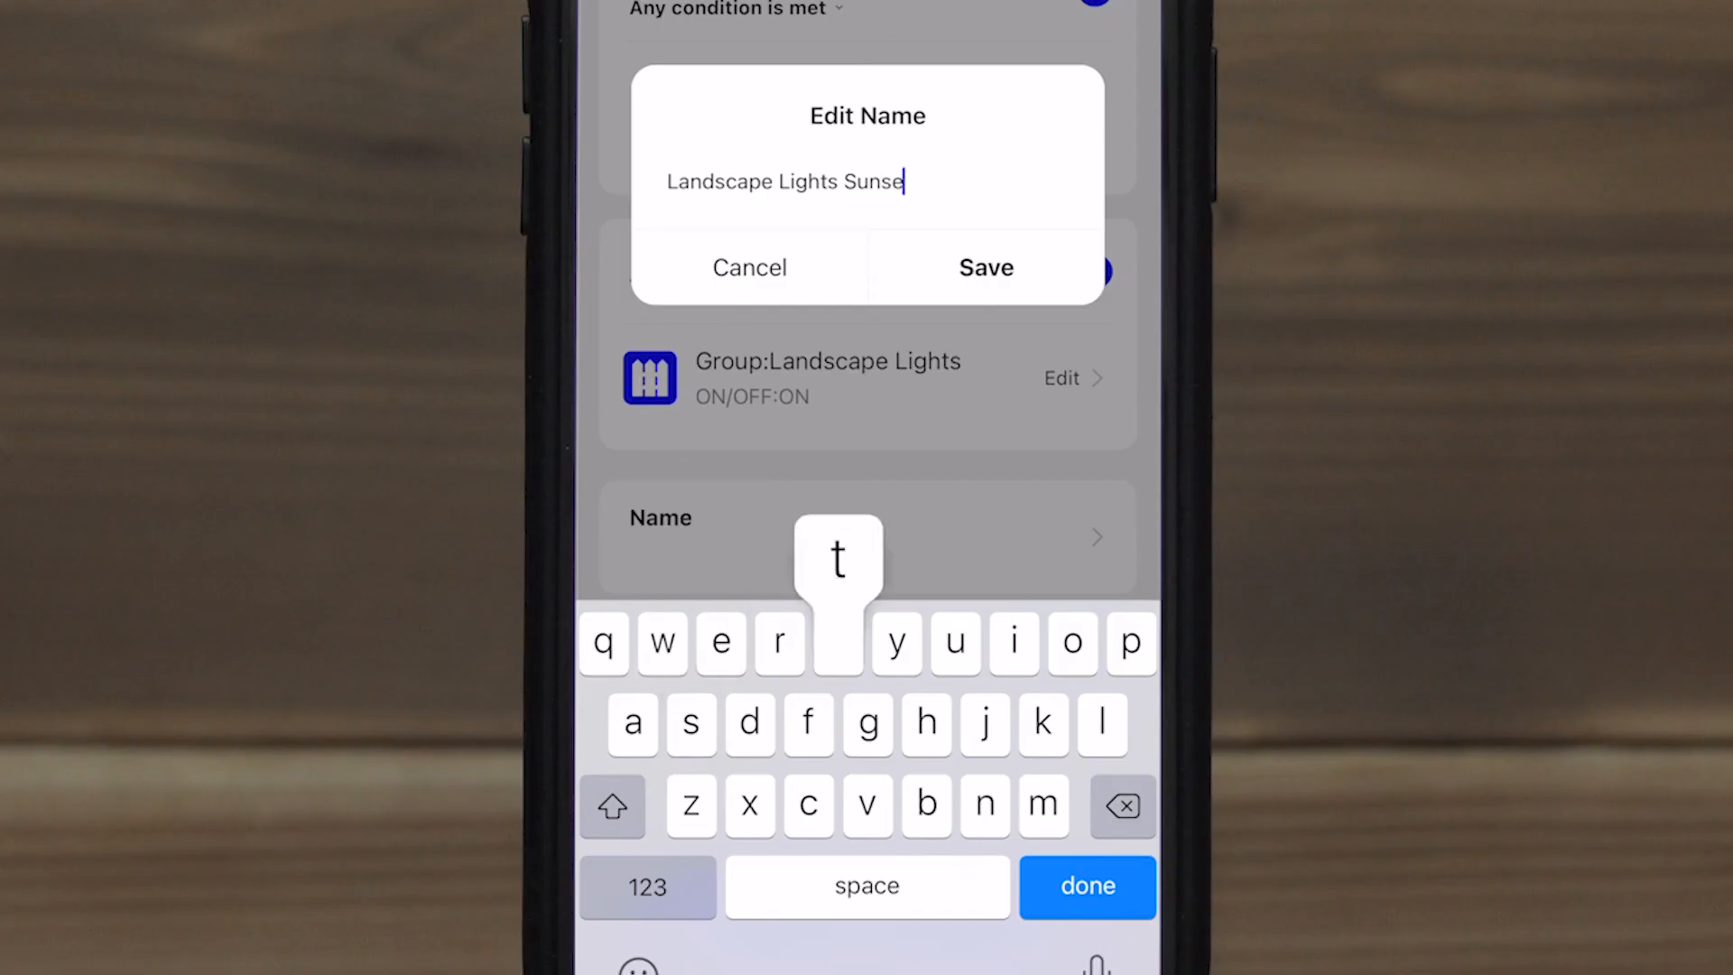
pyautogui.click(984, 267)
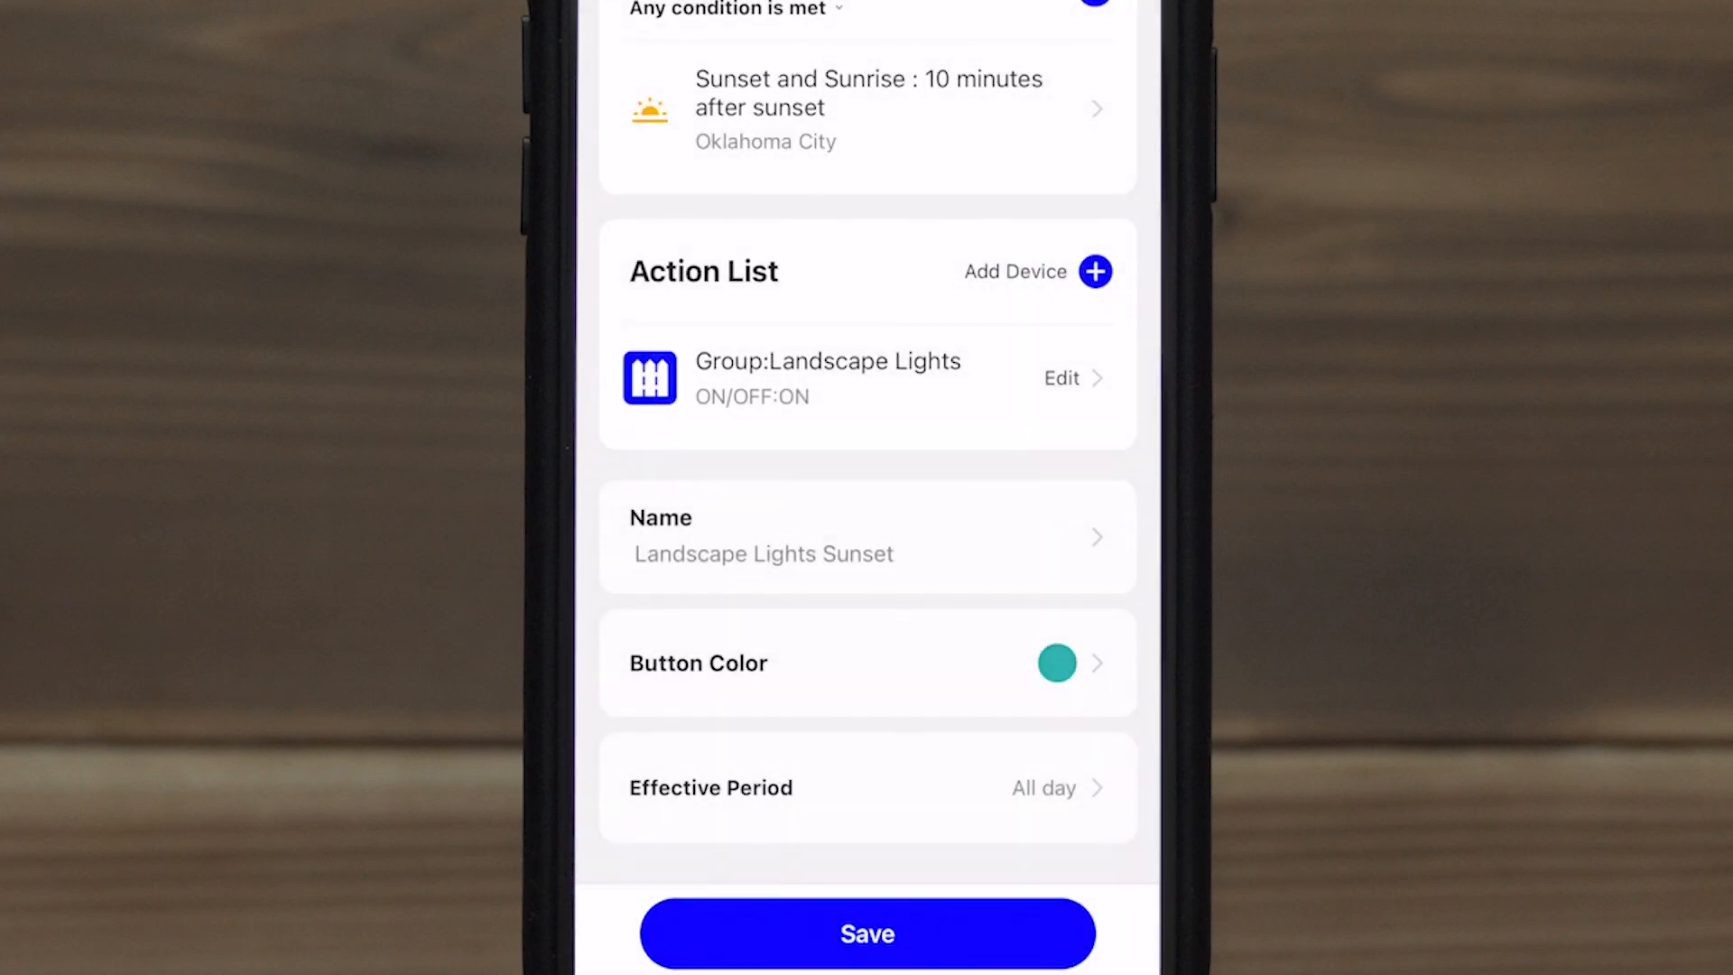
pyautogui.click(1055, 662)
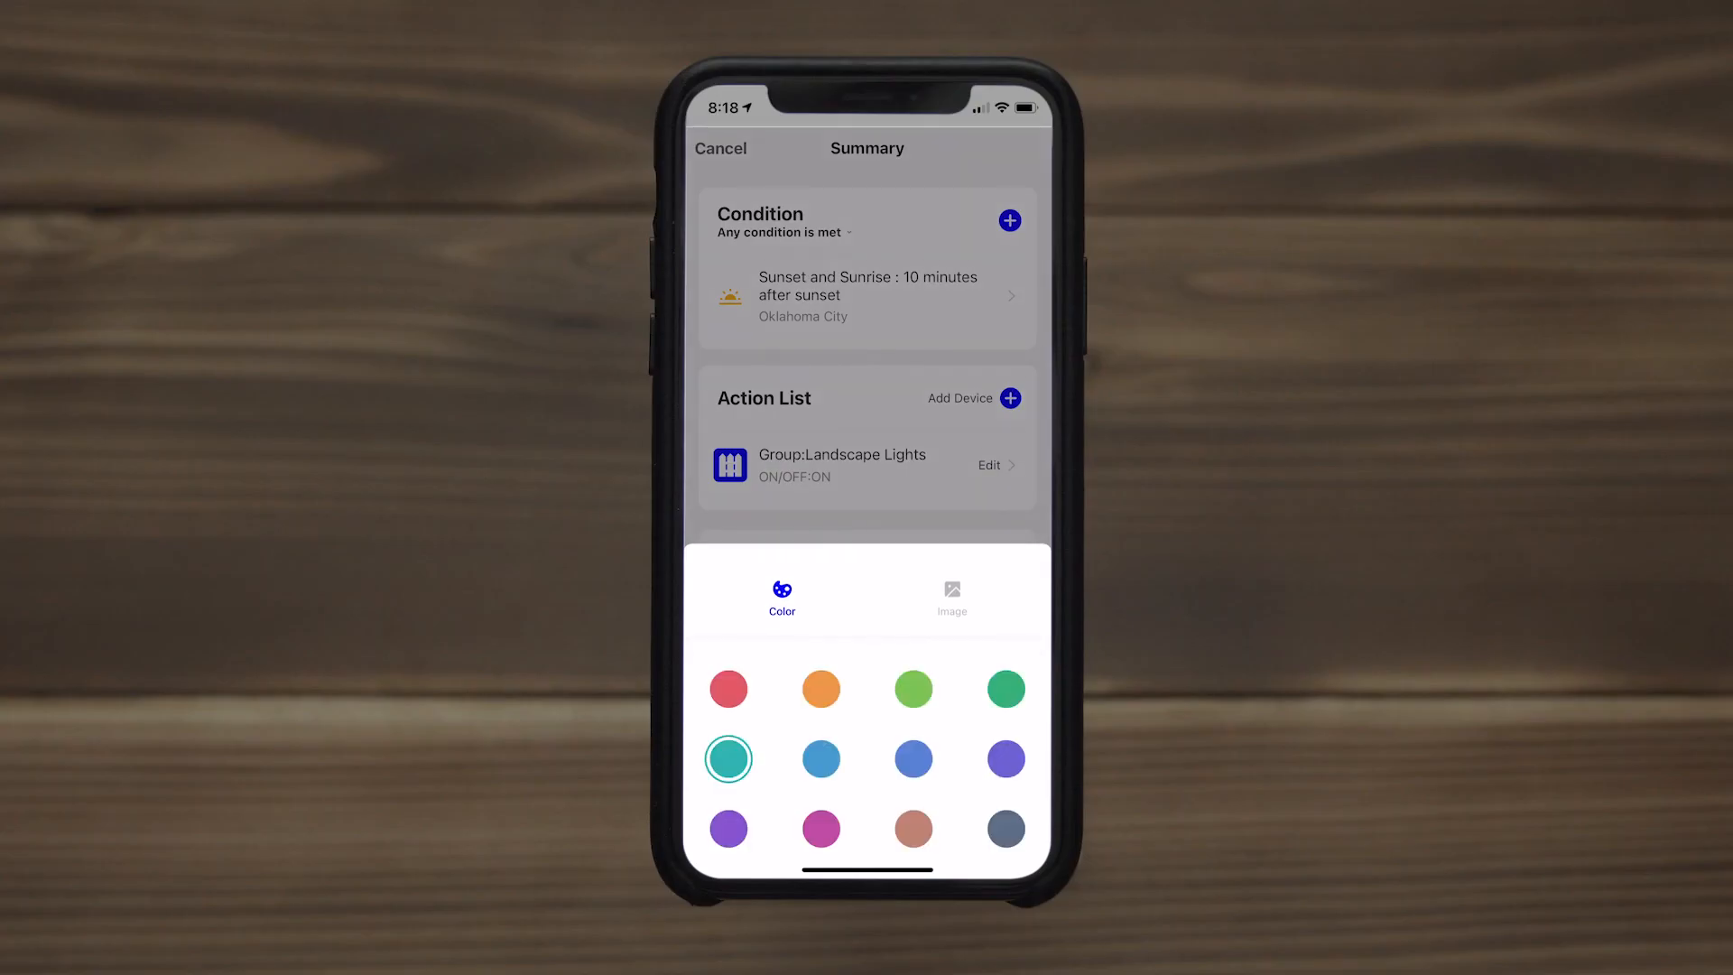
pyautogui.click(820, 829)
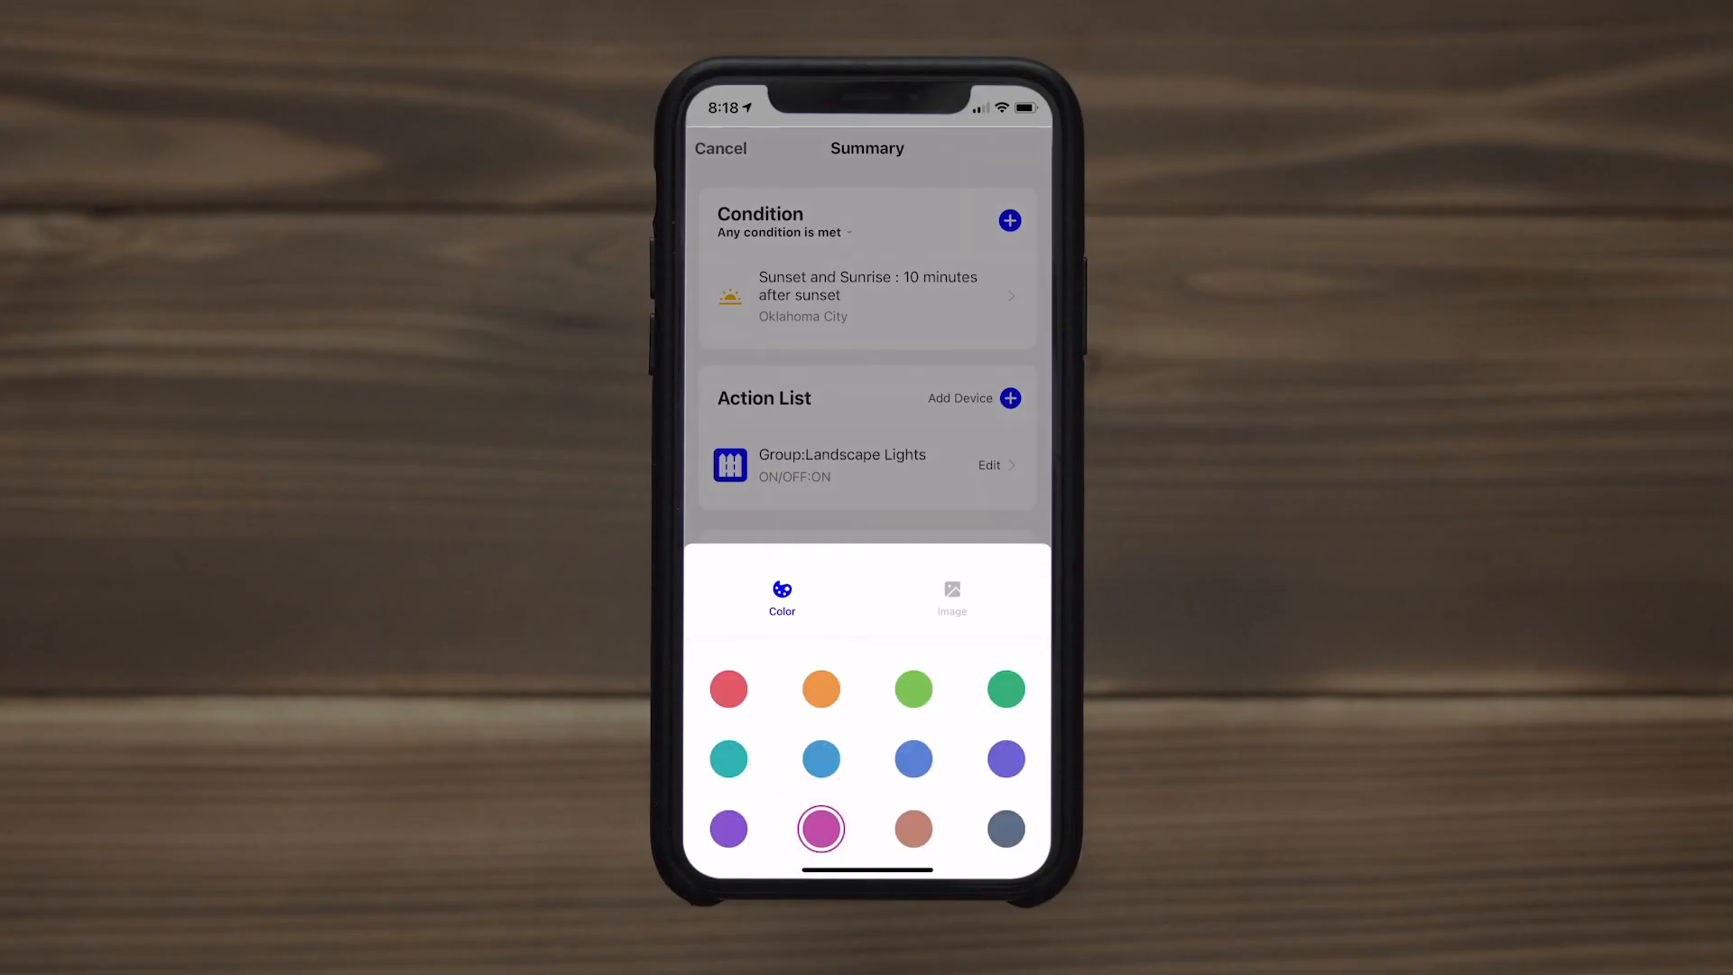
pyautogui.click(820, 829)
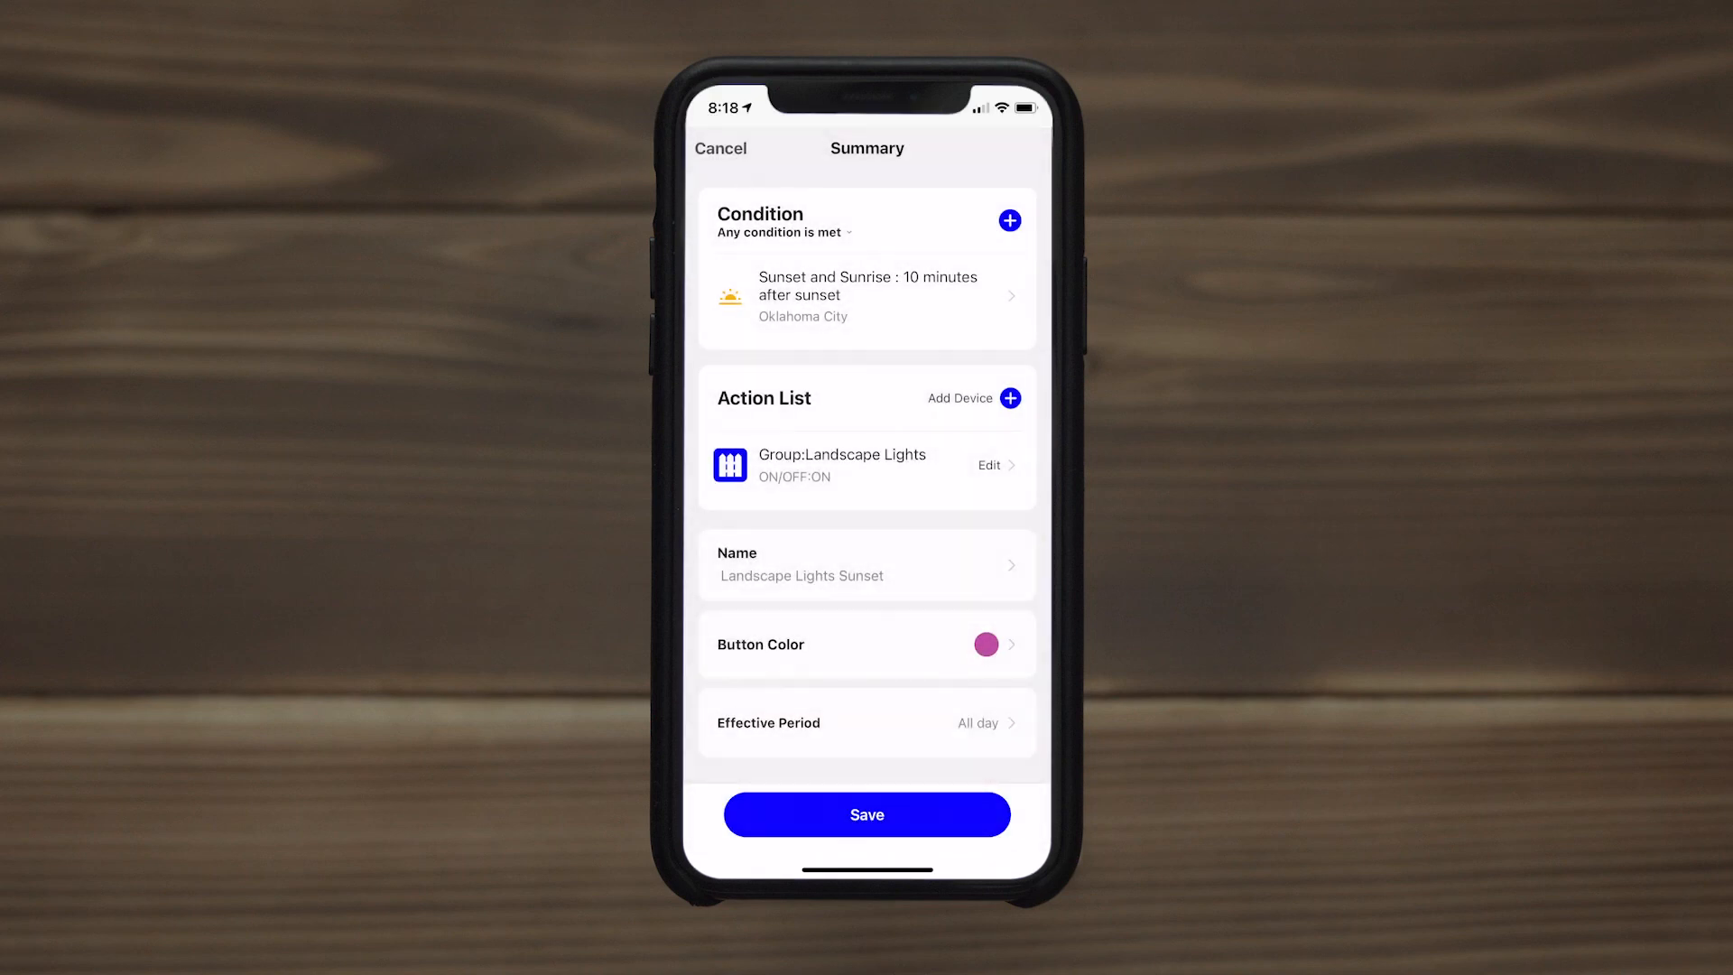
pyautogui.click(866, 814)
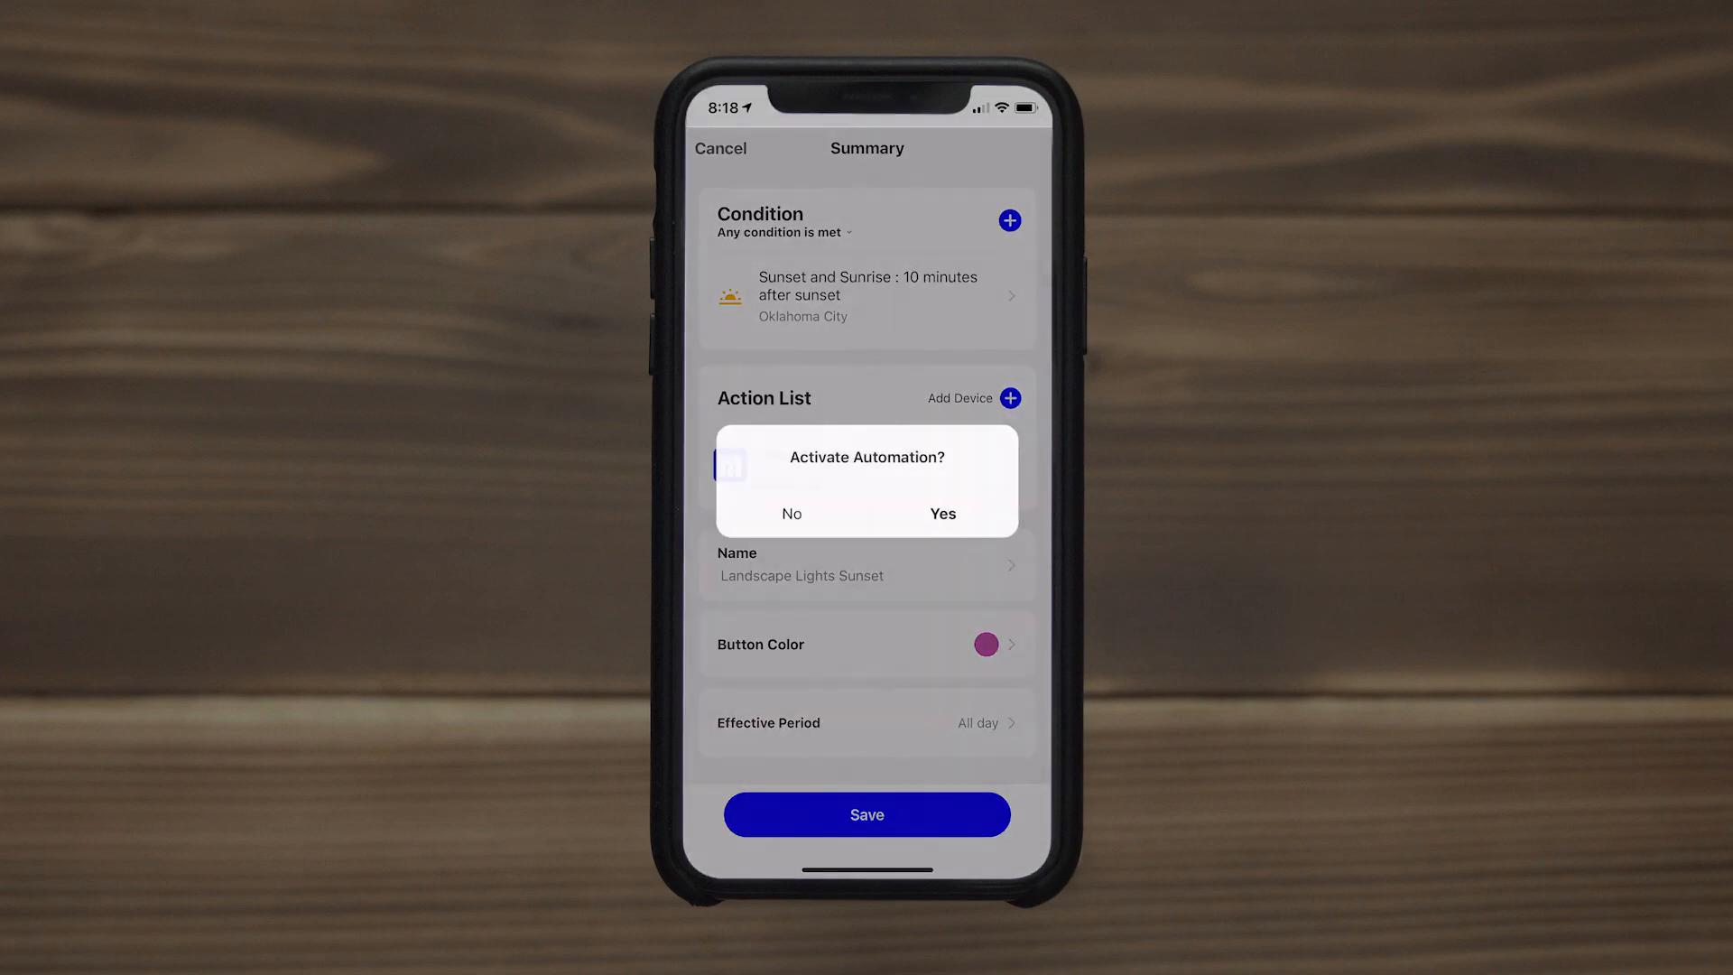
pyautogui.click(942, 513)
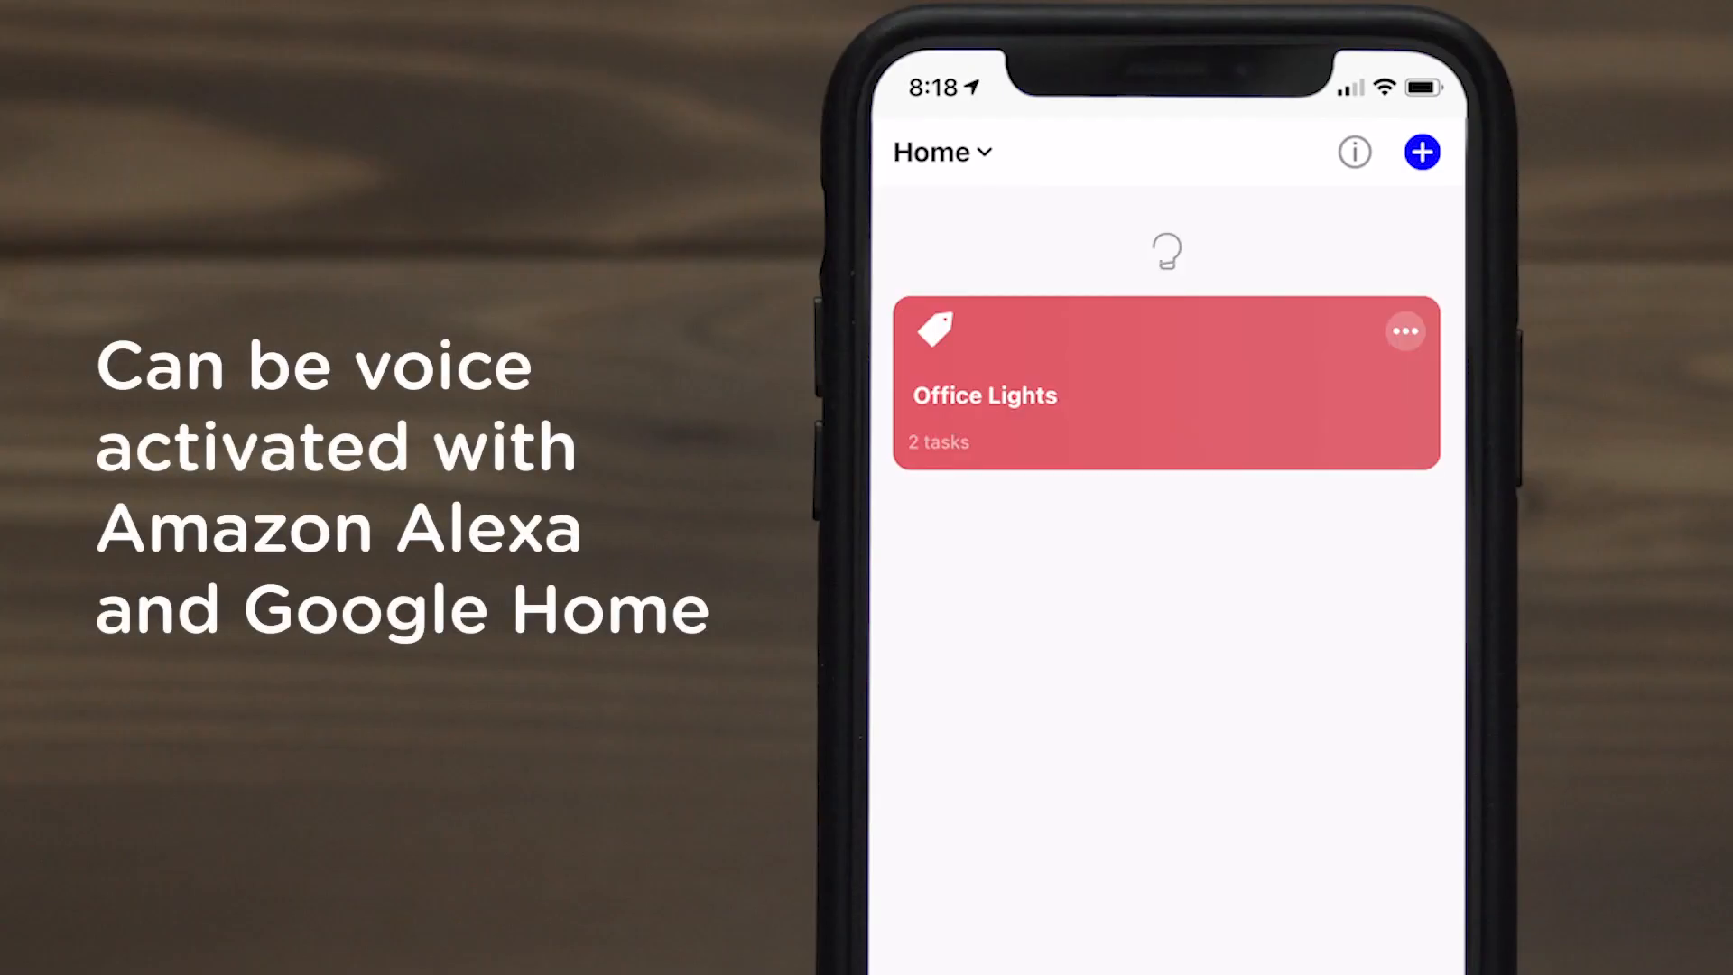
# - From Home, open Support and scroll to Third-Party Voice Services (Alexa, Google Assistant)
pyautogui.click(1167, 381)
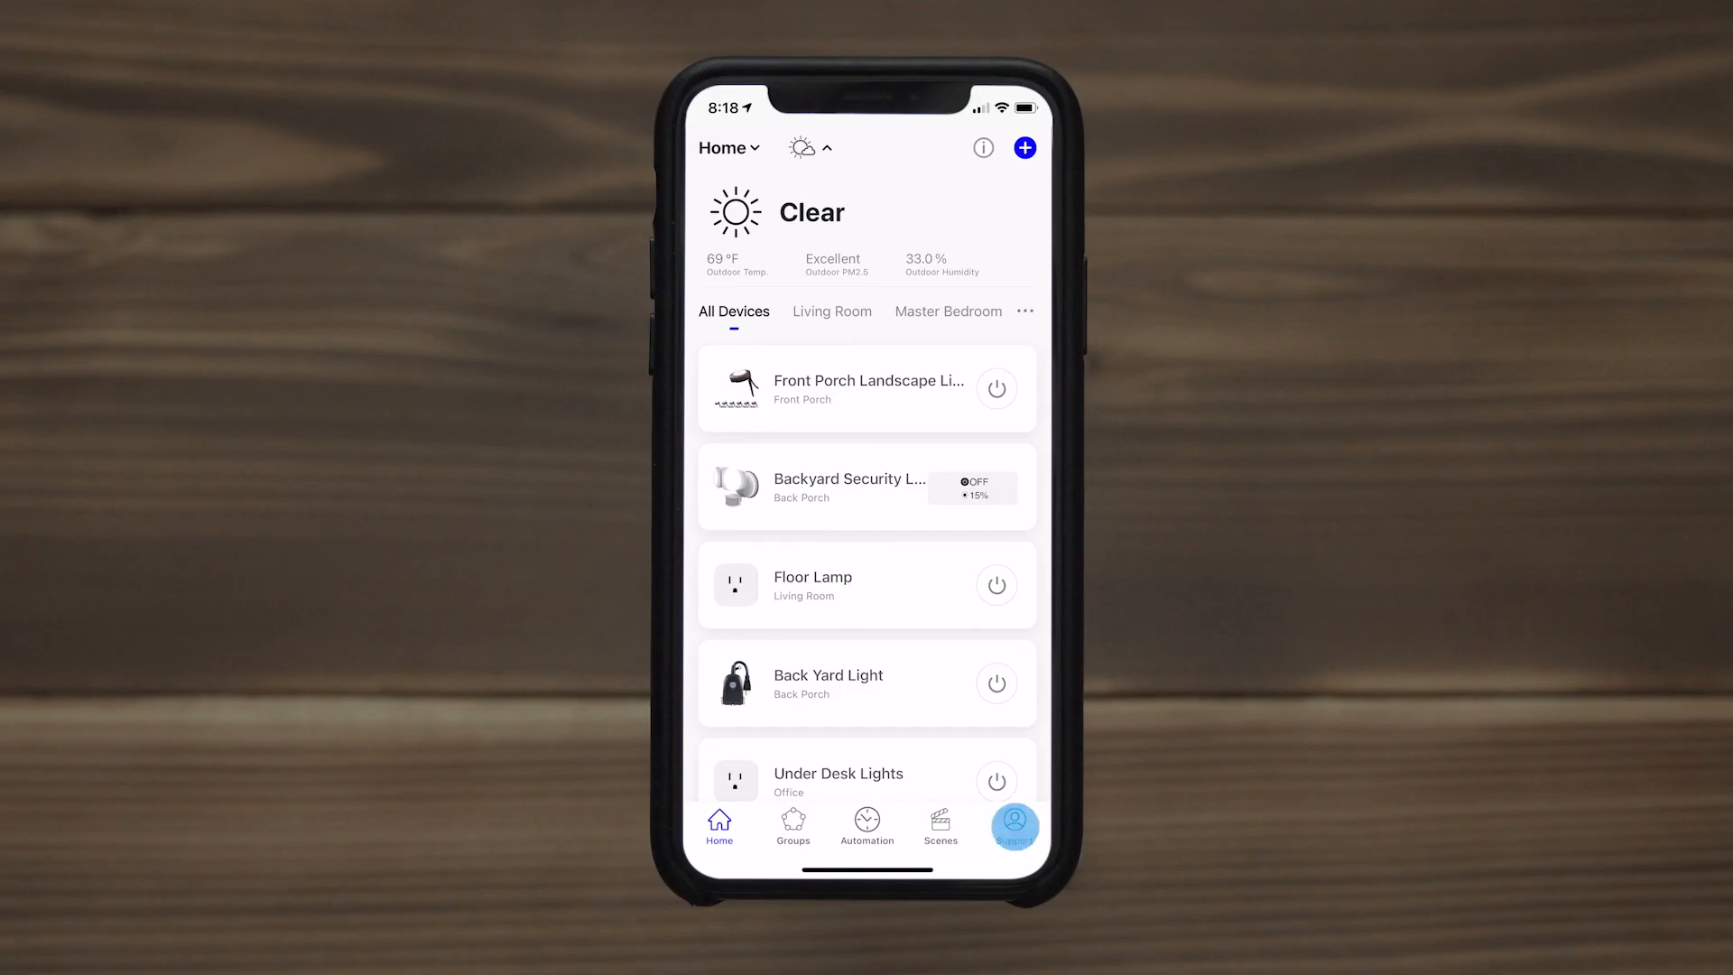
pyautogui.click(1014, 823)
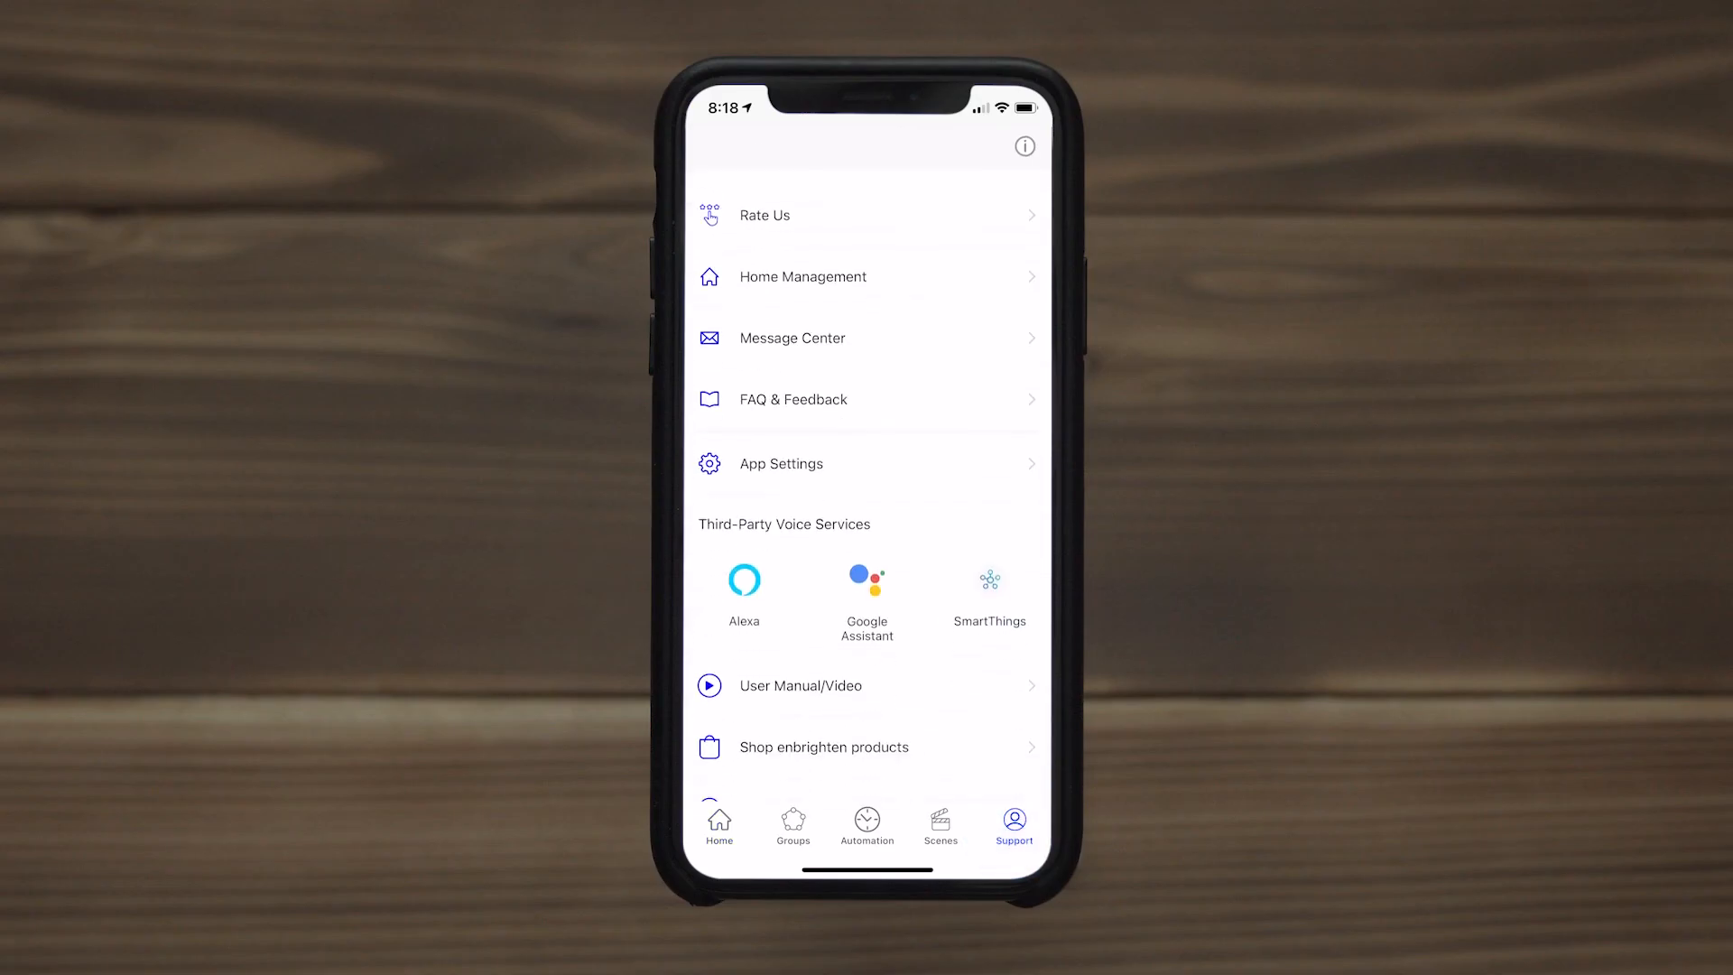
pyautogui.scroll(3)
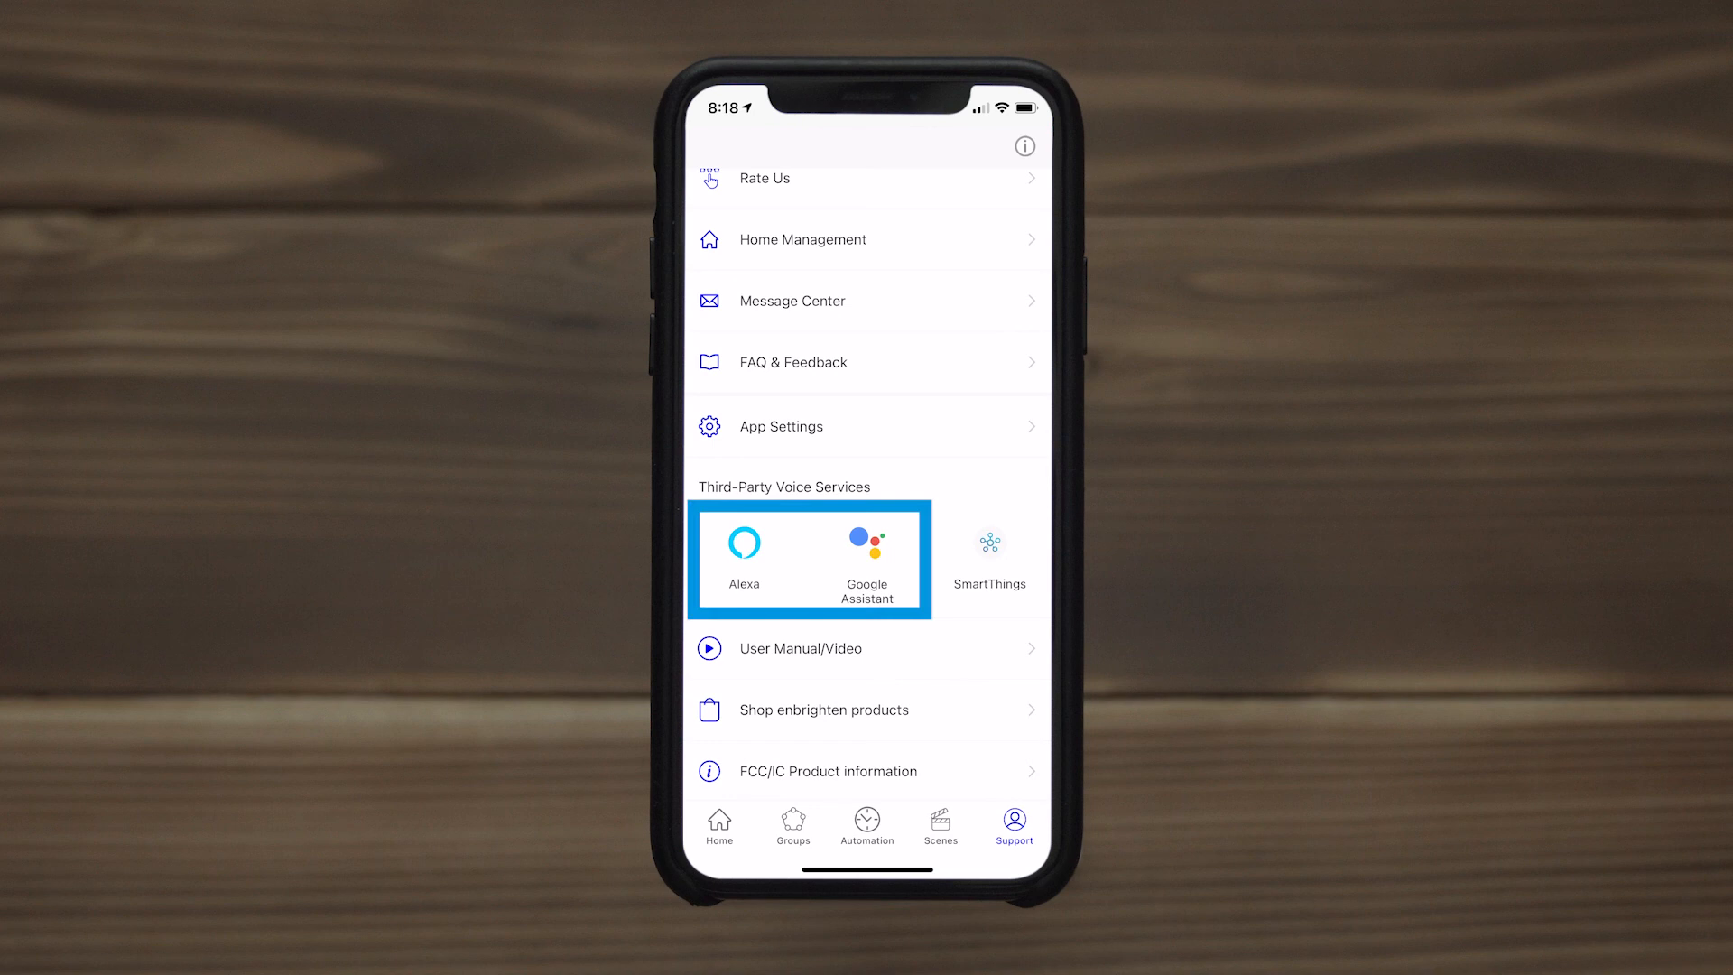